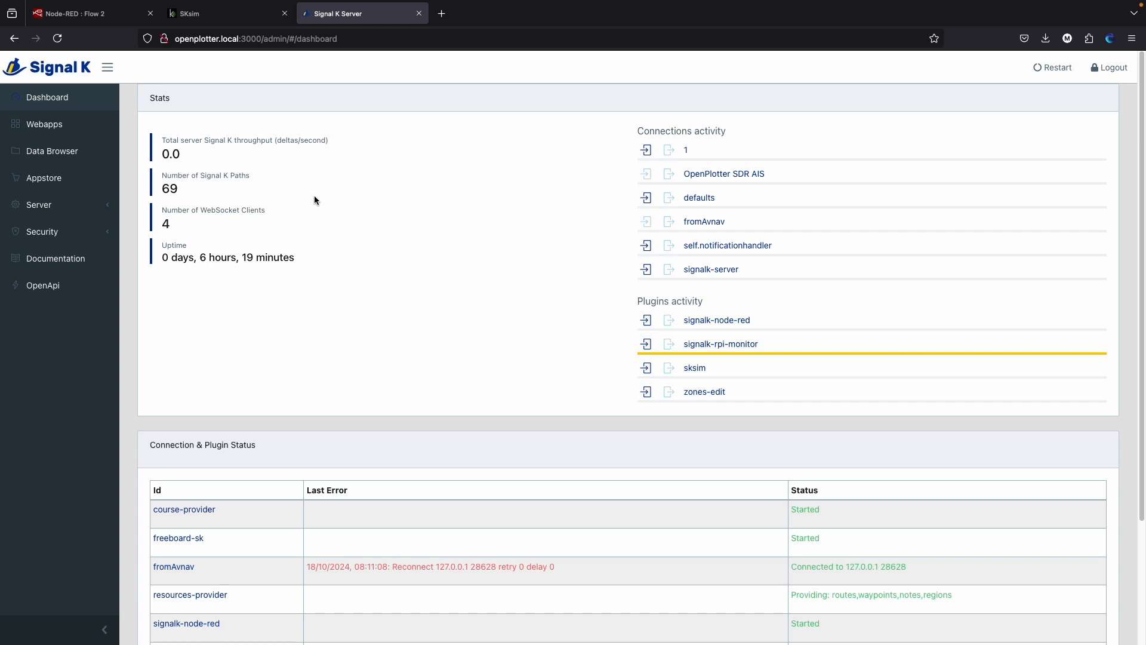
{"action": "mouse_move", "coordinate": [248, 193]}
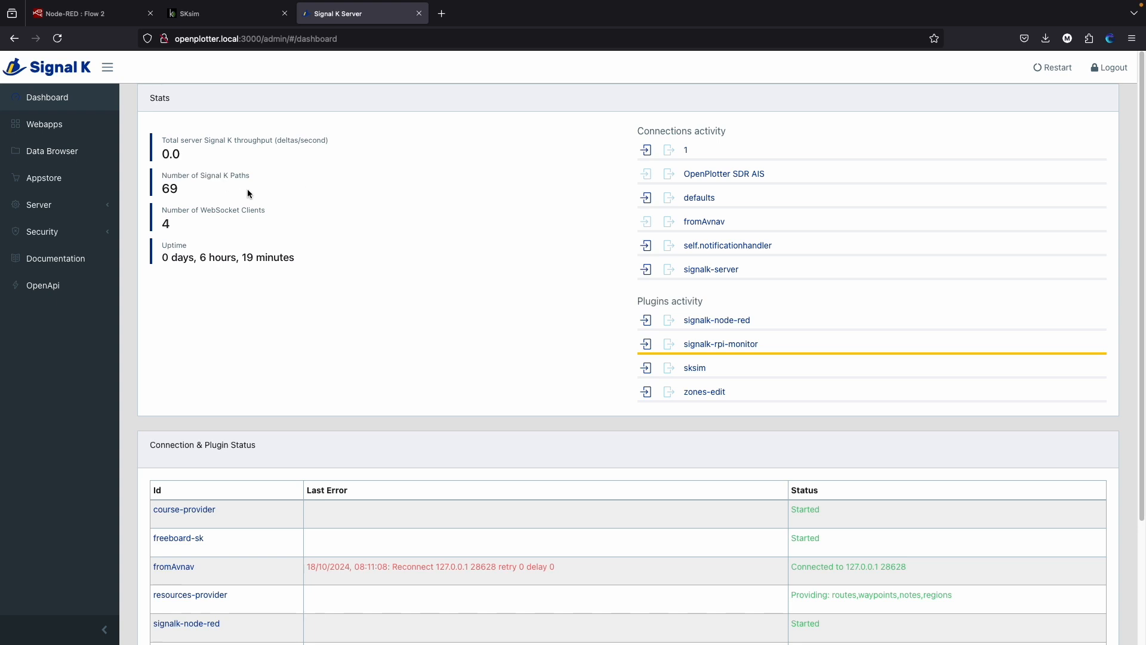
- Search the Appstore for 'node-red' and check the signalk-node-red plugin shows as installed
{"action": "left_click", "coordinate": [44, 178]}
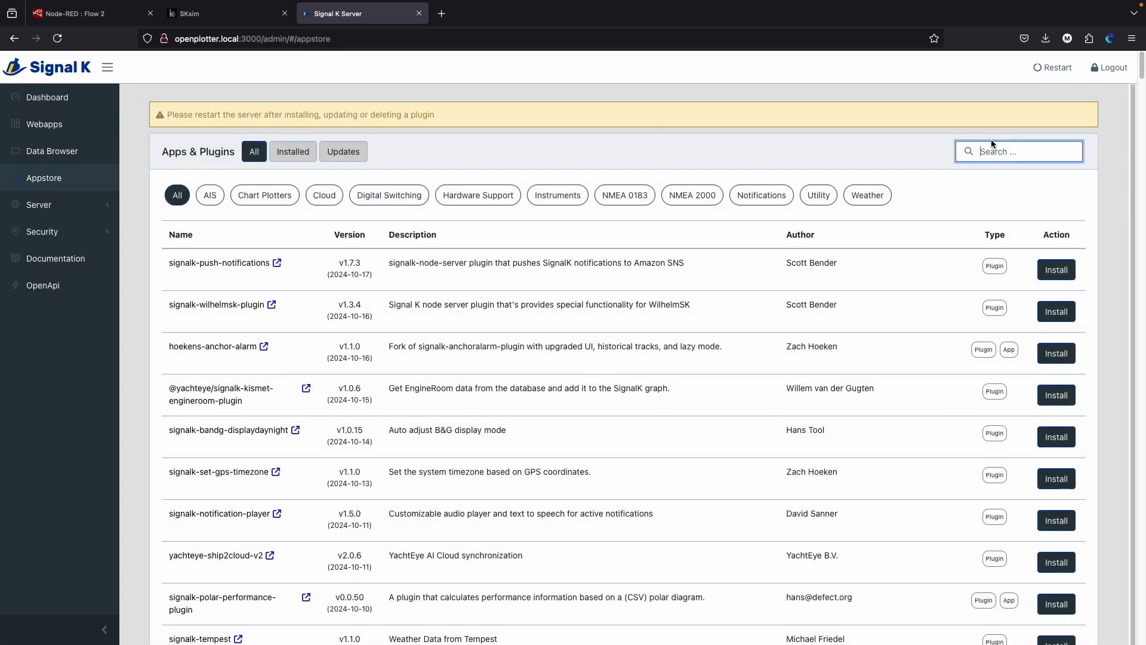
{"action": "type", "text": "node-red"}
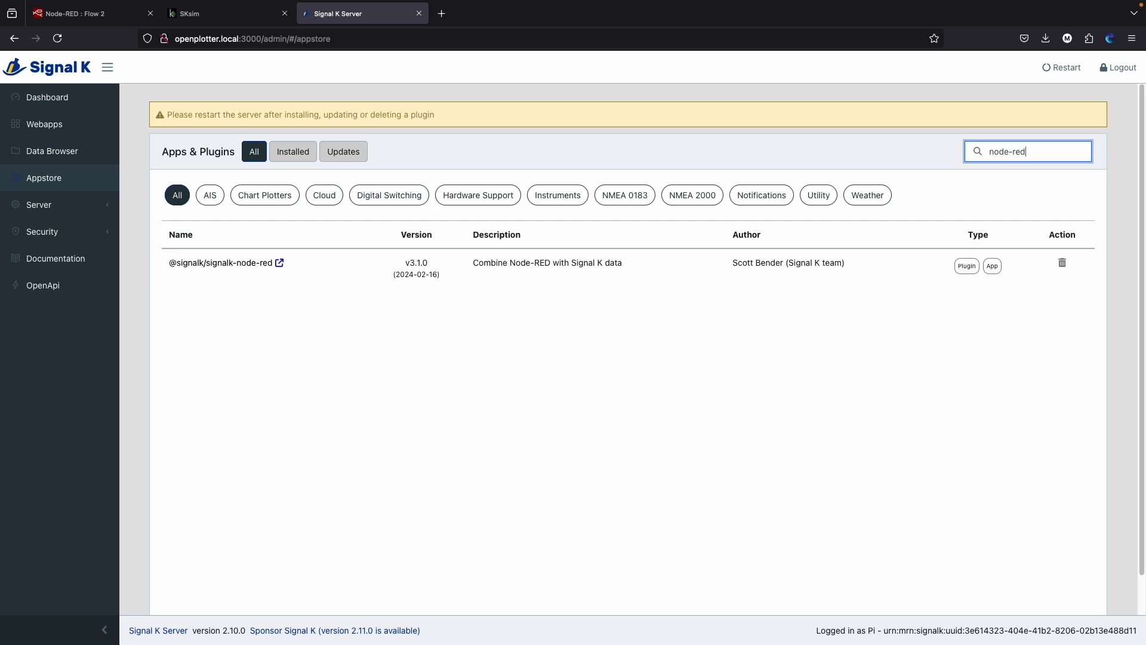
{"action": "mouse_move", "coordinate": [389, 176]}
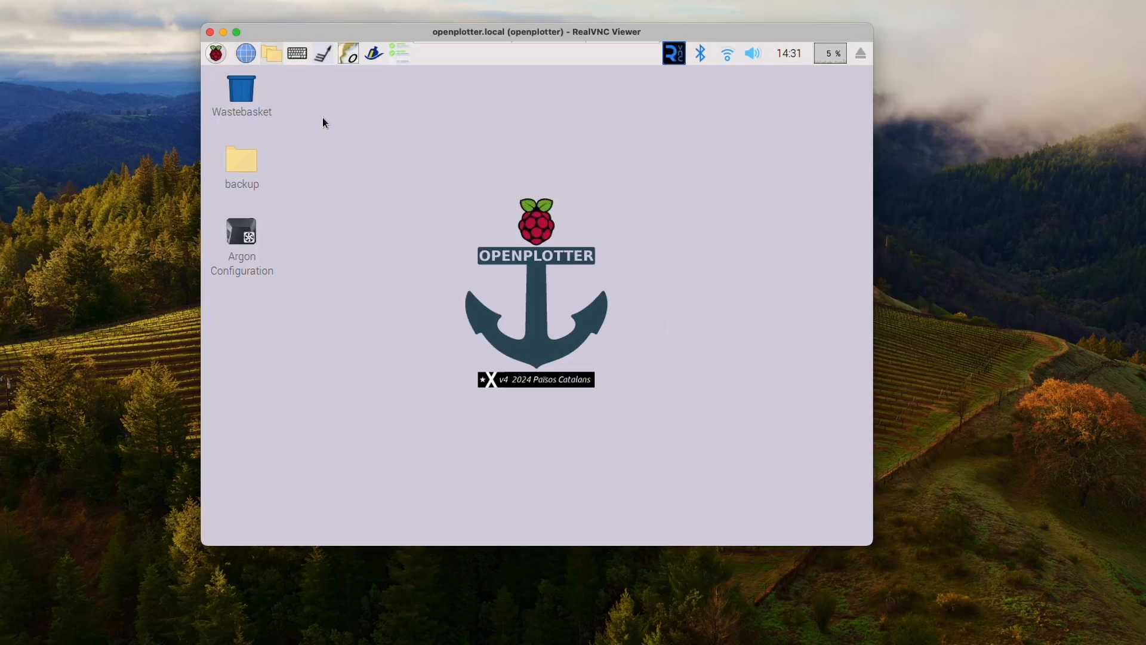
- Bring up OpenPlotter Dashboards on the Raspberry Pi, listing Node-Red Dashboard as installed
{"action": "left_click", "coordinate": [214, 53]}
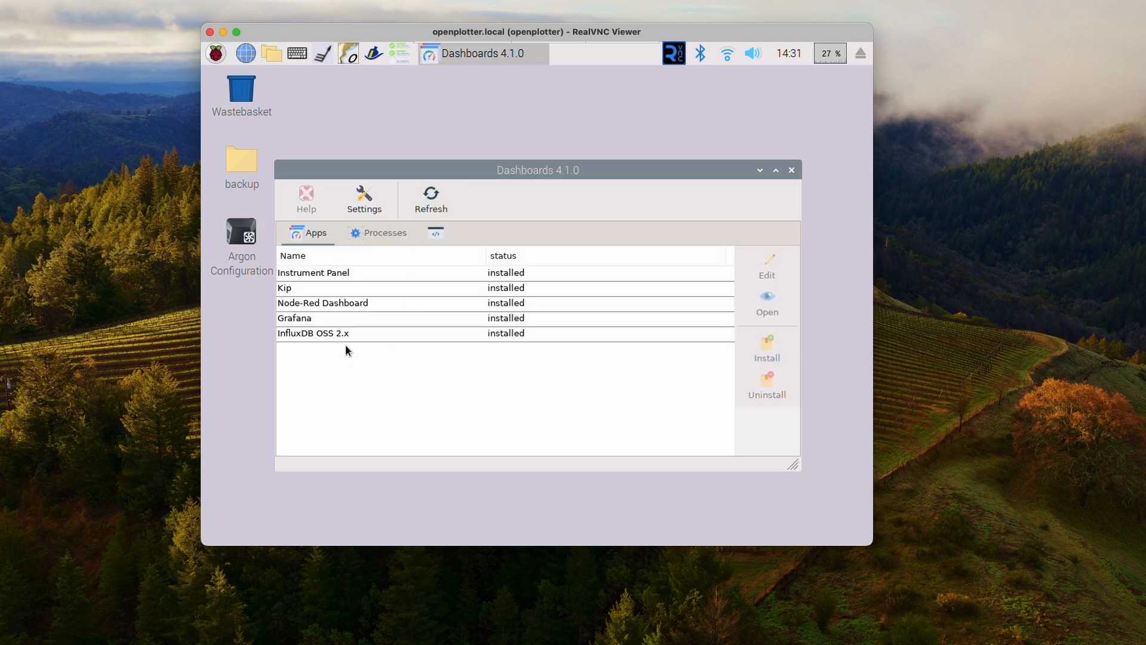
{"action": "left_click", "coordinate": [322, 302]}
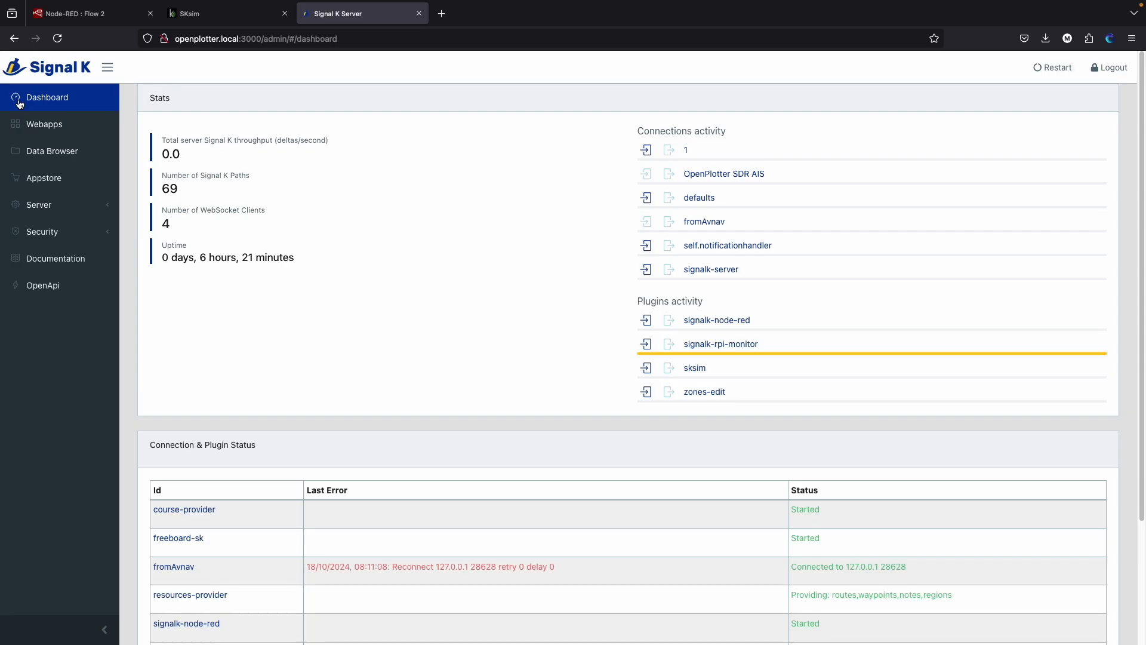
- Browse the Webapps list from the server dashboard and launch the Node-RED editor
{"action": "left_click", "coordinate": [44, 123]}
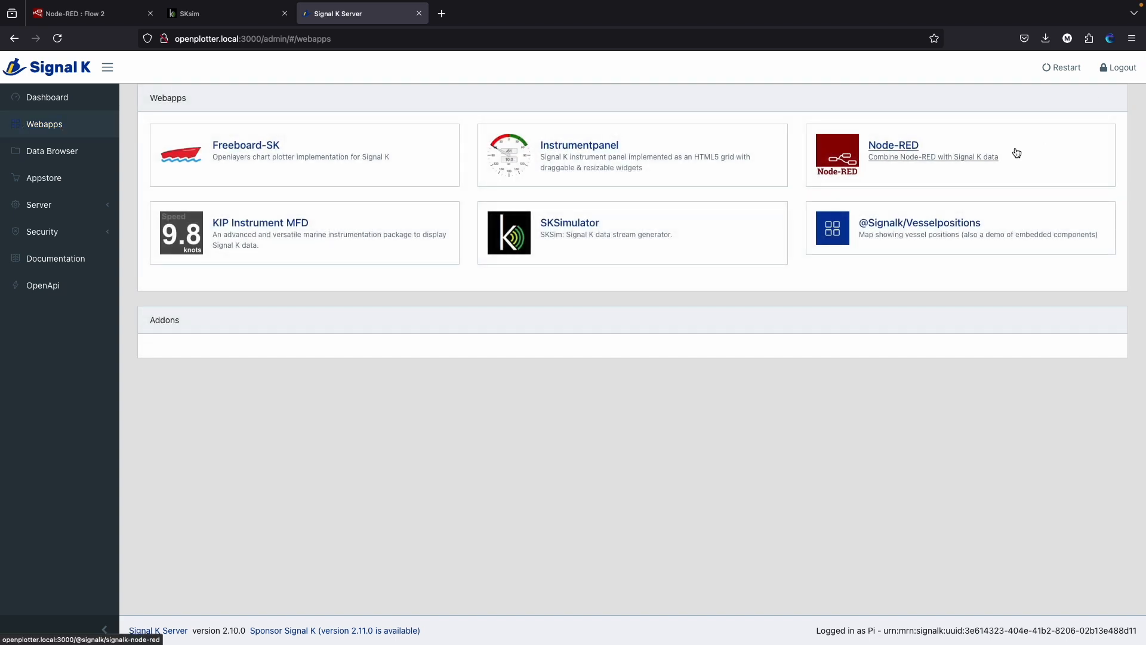
{"action": "mouse_move", "coordinate": [956, 110]}
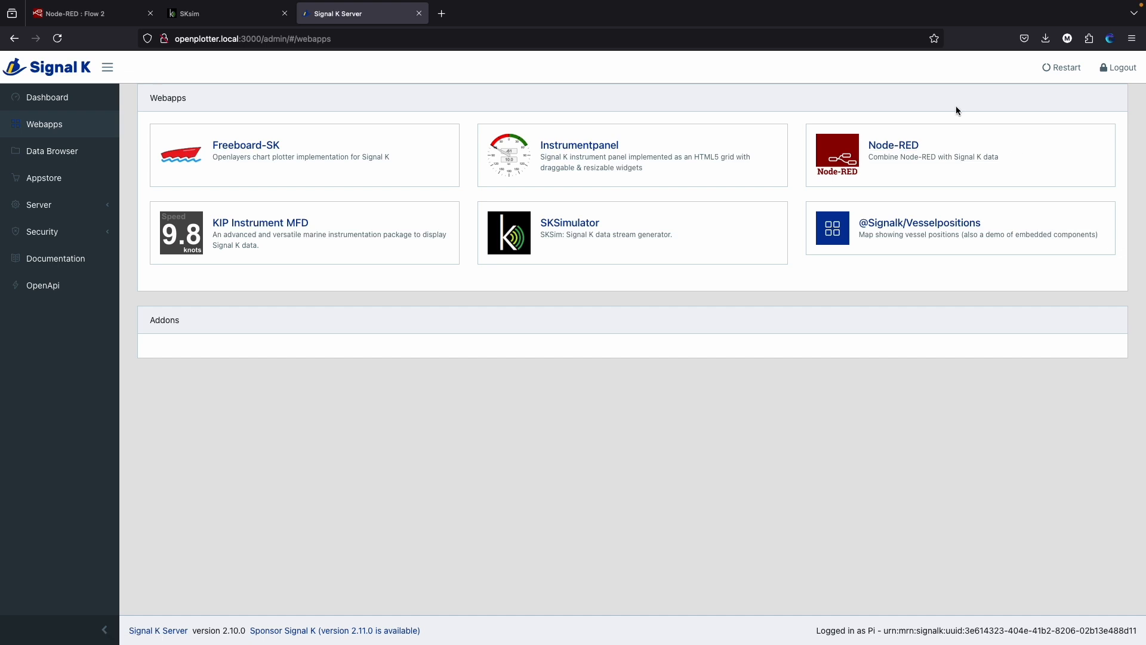
{"action": "left_click", "coordinate": [47, 97]}
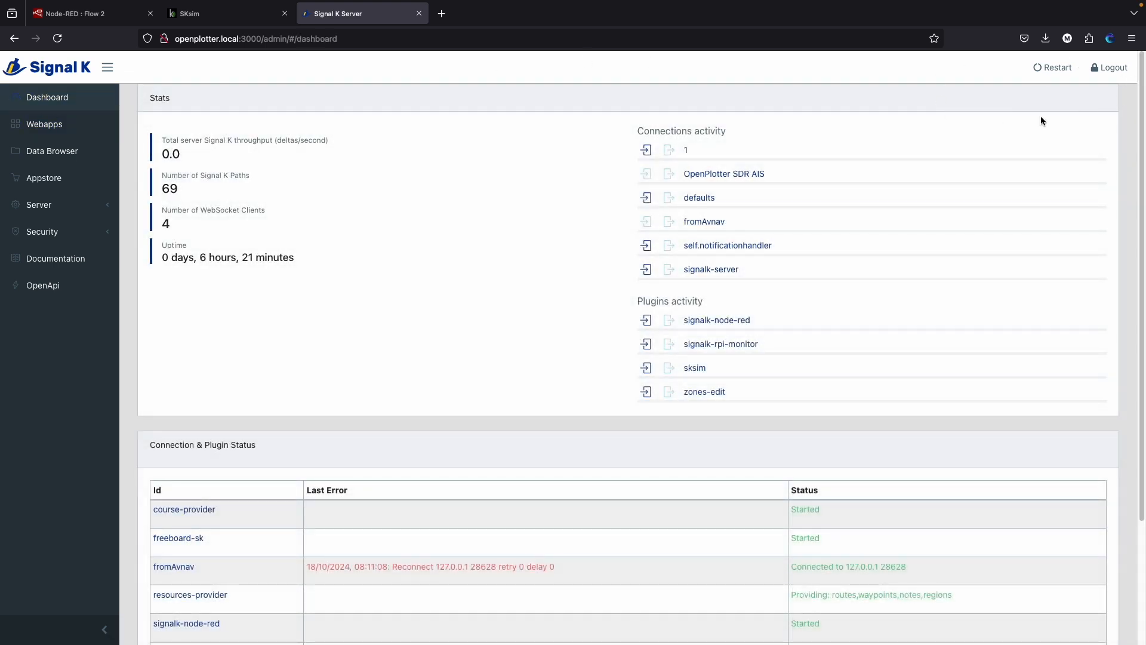
{"action": "mouse_move", "coordinate": [45, 123]}
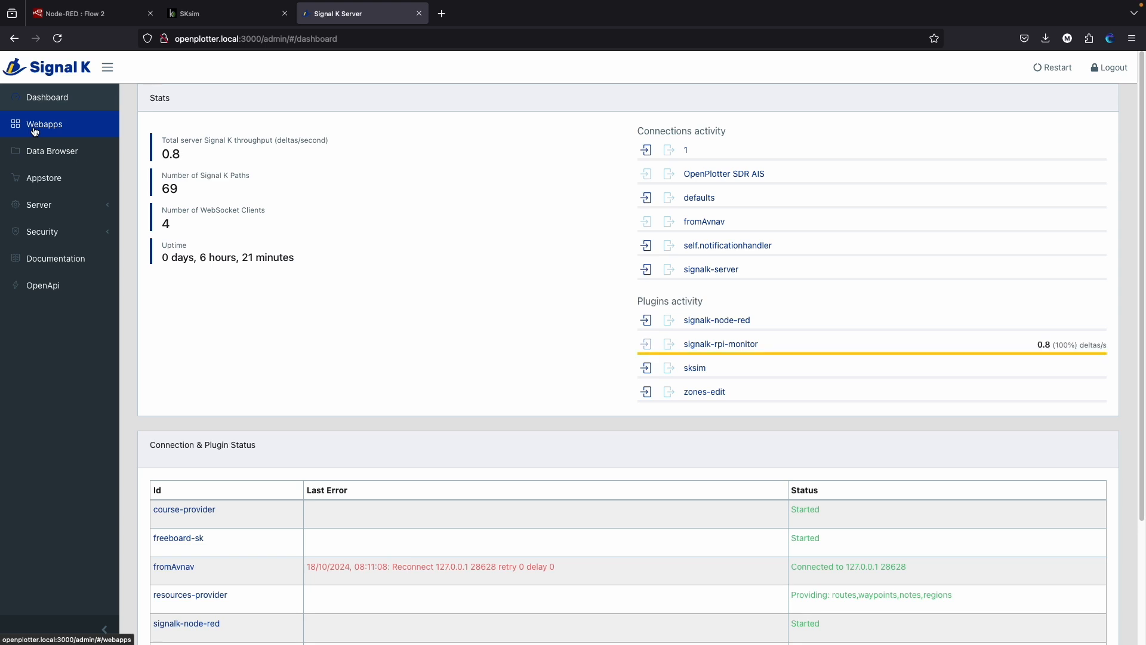
{"action": "left_click", "coordinate": [44, 123]}
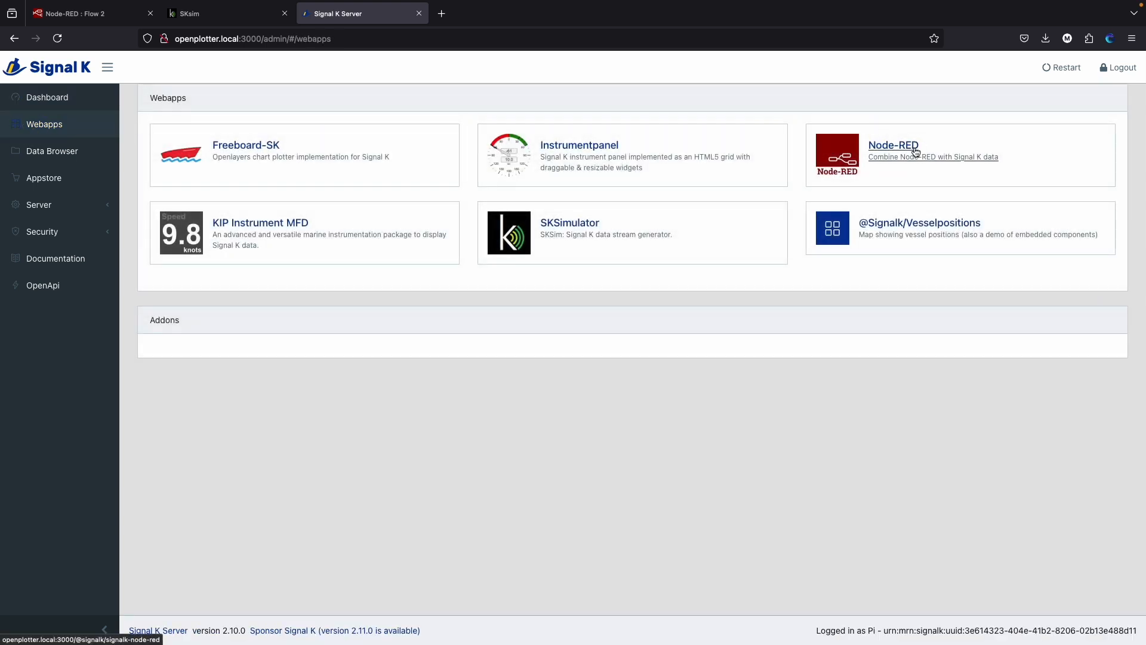
{"action": "mouse_move", "coordinate": [723, 143]}
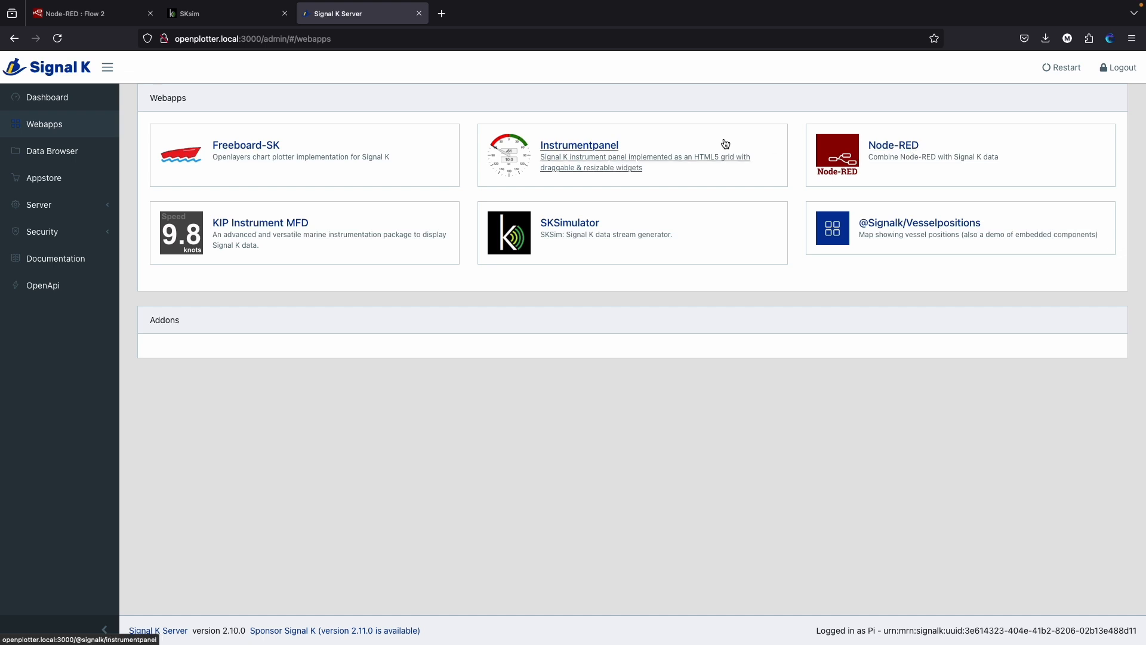
{"action": "left_click", "coordinate": [87, 13]}
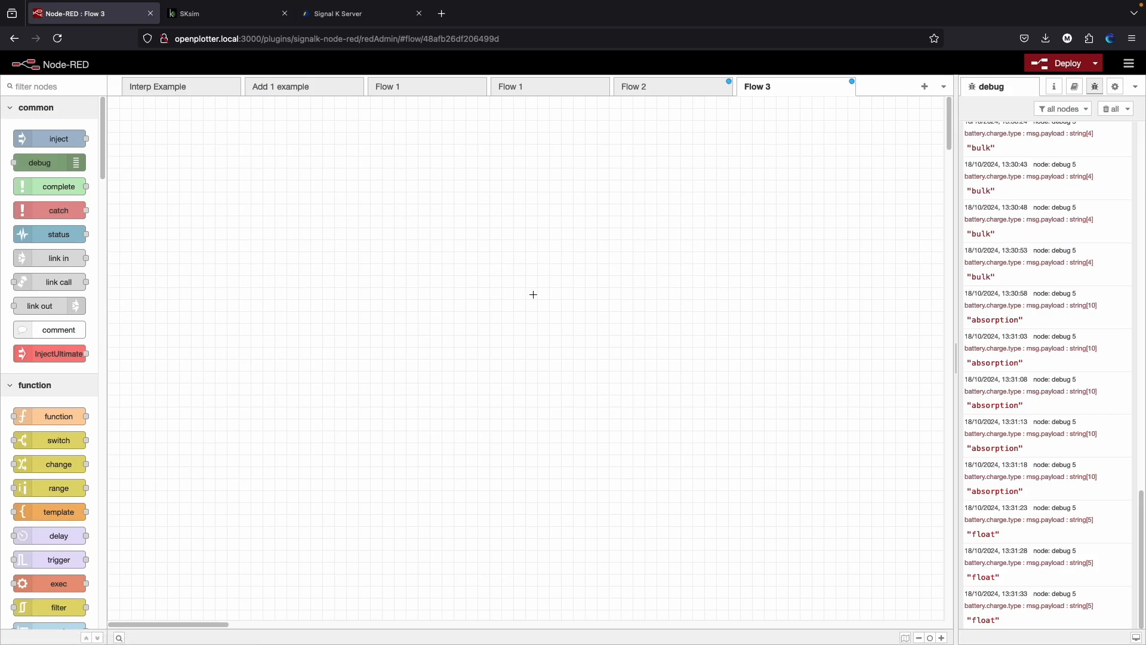
- Clear all debug messages, then cancel the Import nodes dialog without importing
{"action": "left_click", "coordinate": [1110, 108]}
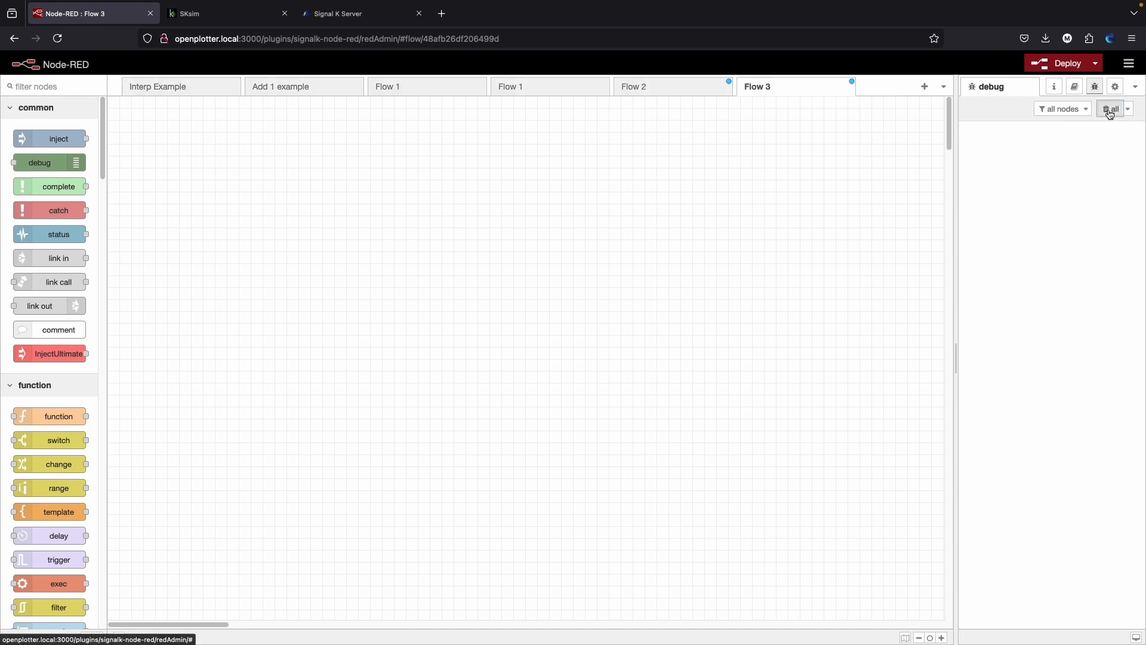
{"action": "mouse_move", "coordinate": [1110, 109]}
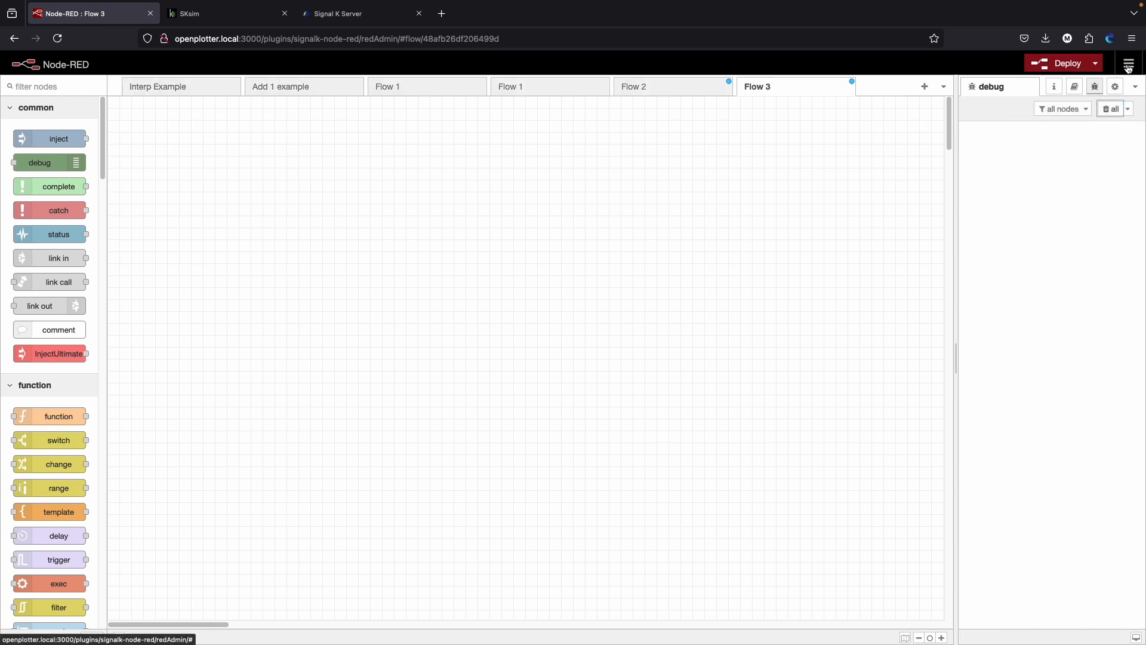
{"action": "left_click", "coordinate": [1128, 63]}
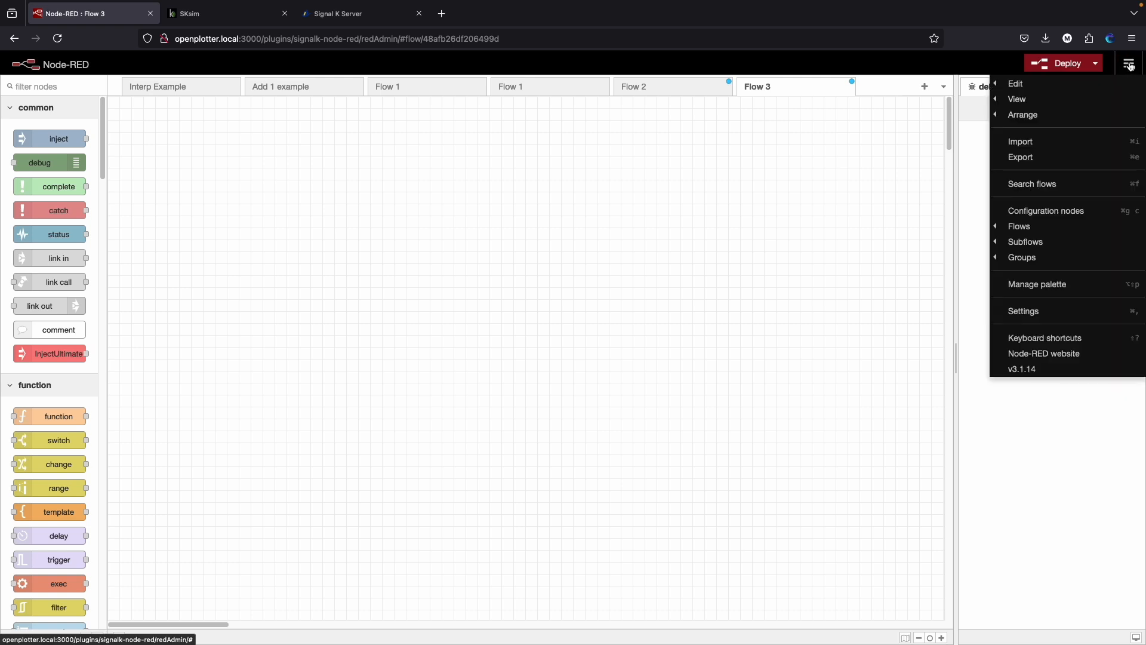
{"action": "mouse_move", "coordinate": [1056, 289]}
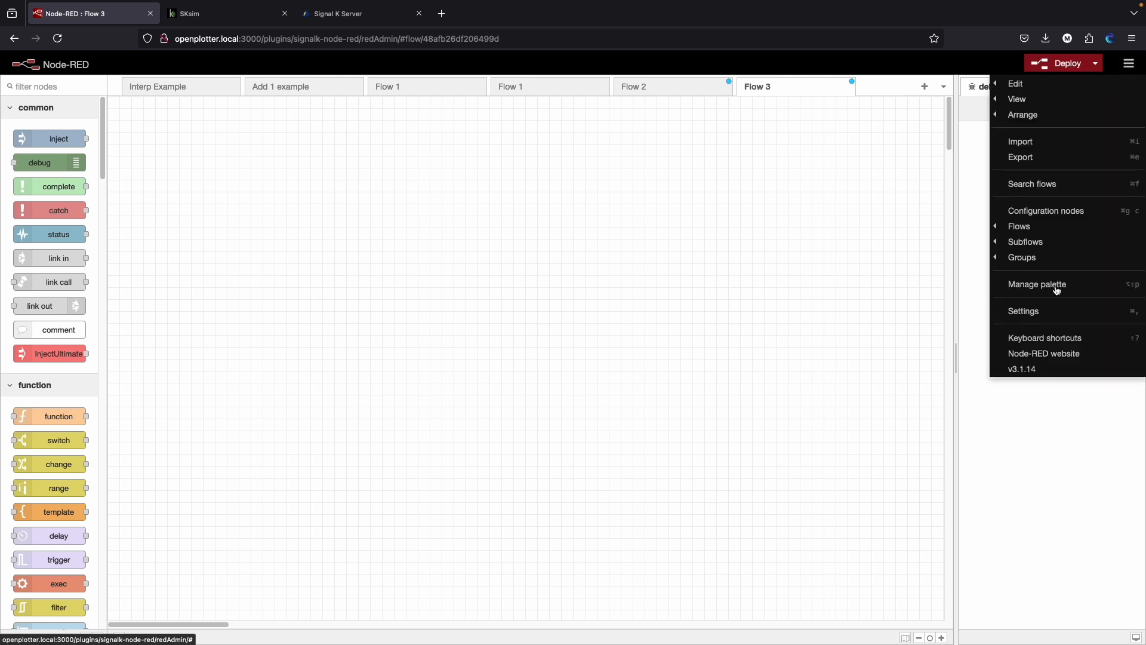
{"action": "mouse_move", "coordinate": [1020, 141]}
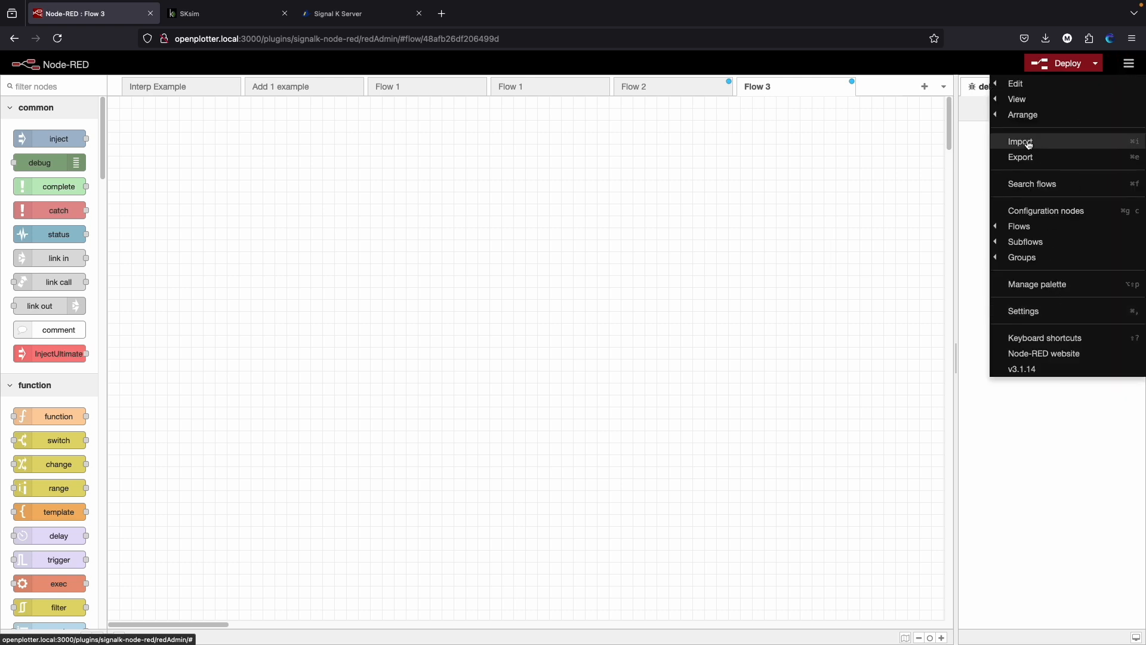
{"action": "left_click", "coordinate": [1021, 141]}
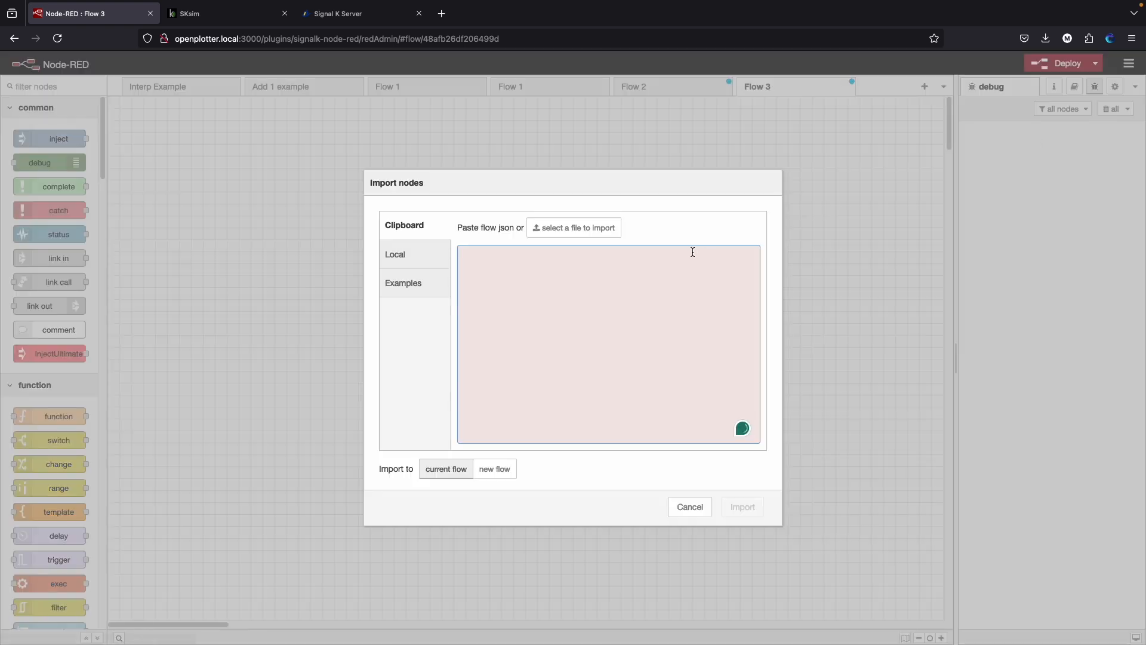
{"action": "mouse_move", "coordinate": [600, 341]}
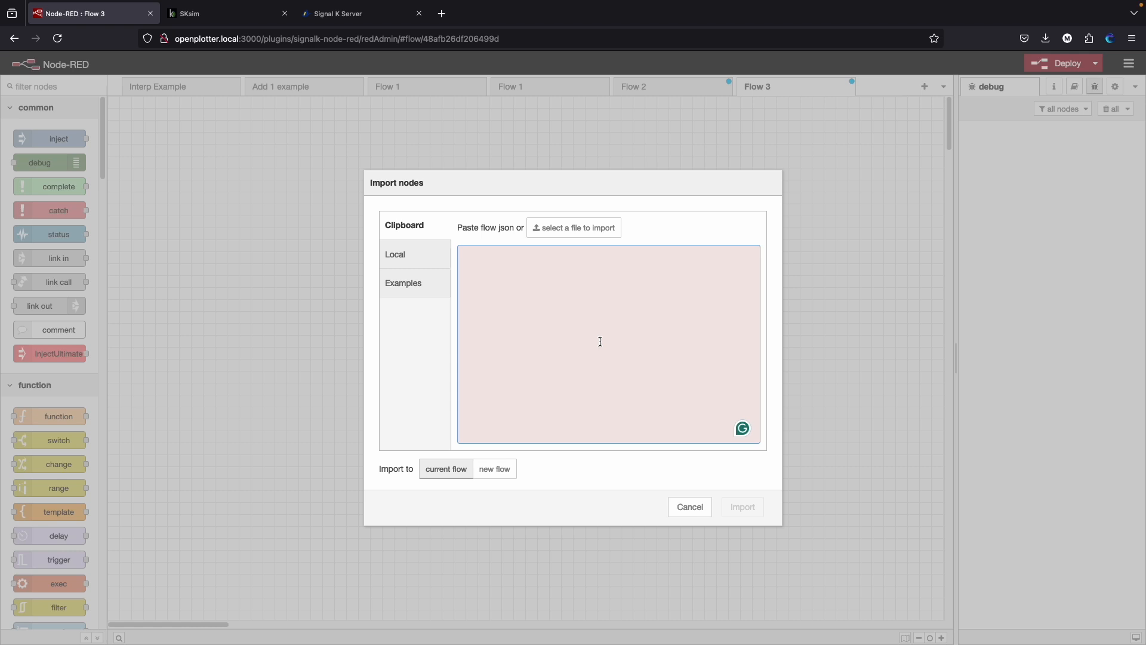
{"action": "mouse_move", "coordinate": [683, 466]}
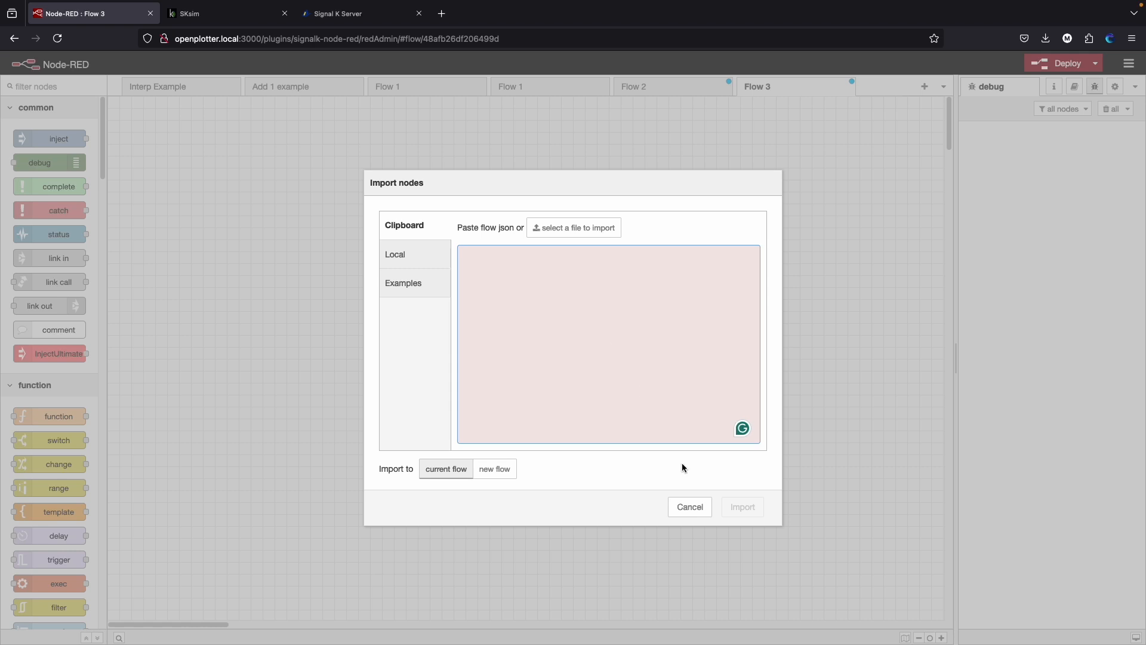
{"action": "left_click", "coordinate": [688, 506]}
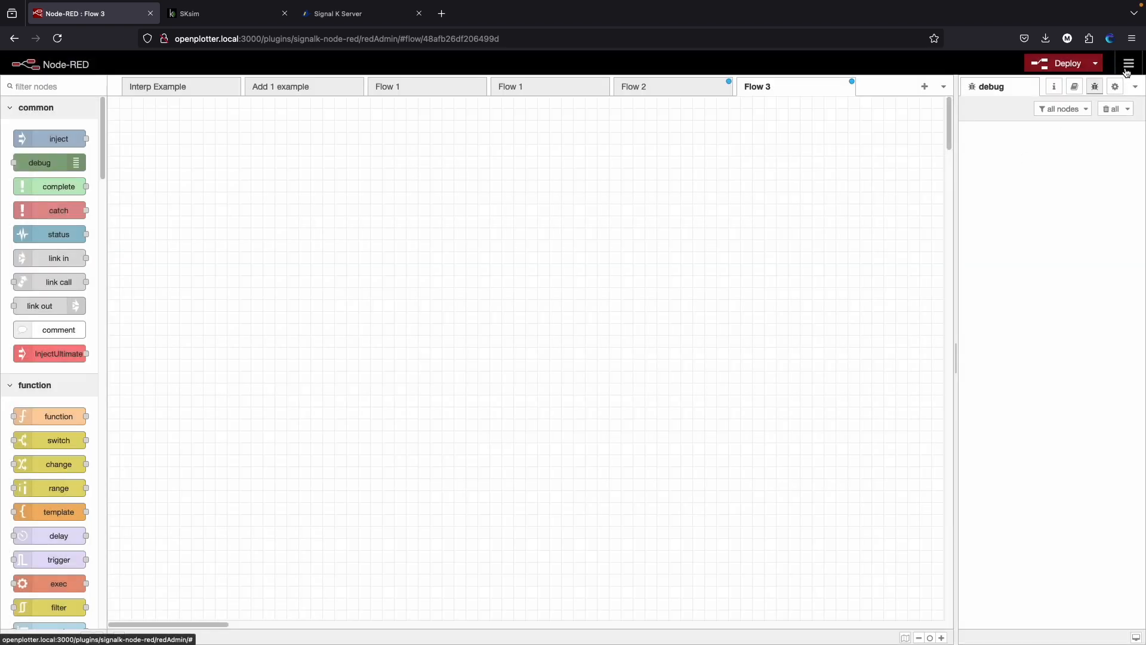
- Bring up Manage palette and view the installed node modules and versions
{"action": "scroll", "scroll_direction": "down", "scroll_amount": 3}
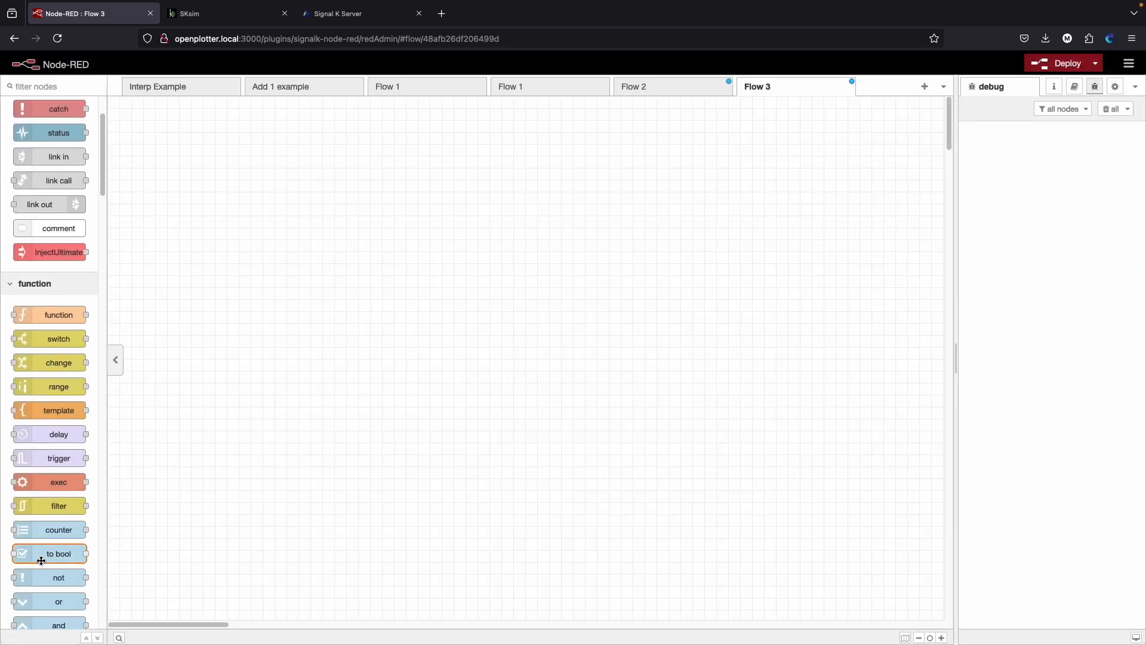
{"action": "scroll", "scroll_direction": "down", "scroll_amount": 3}
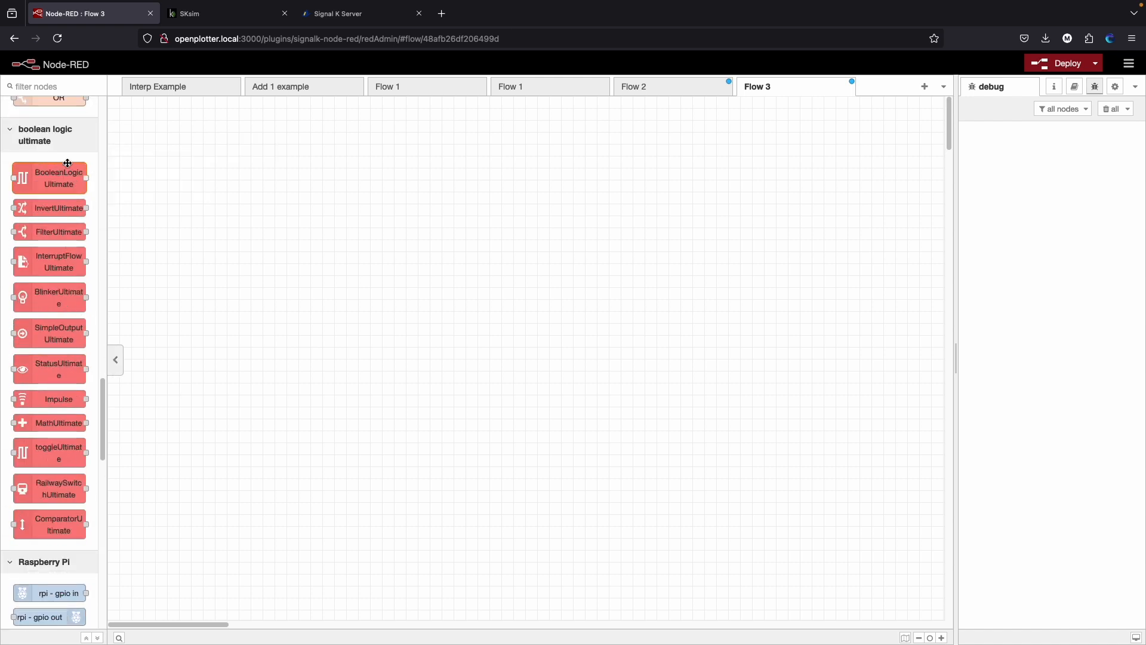
{"action": "left_click", "coordinate": [1128, 63]}
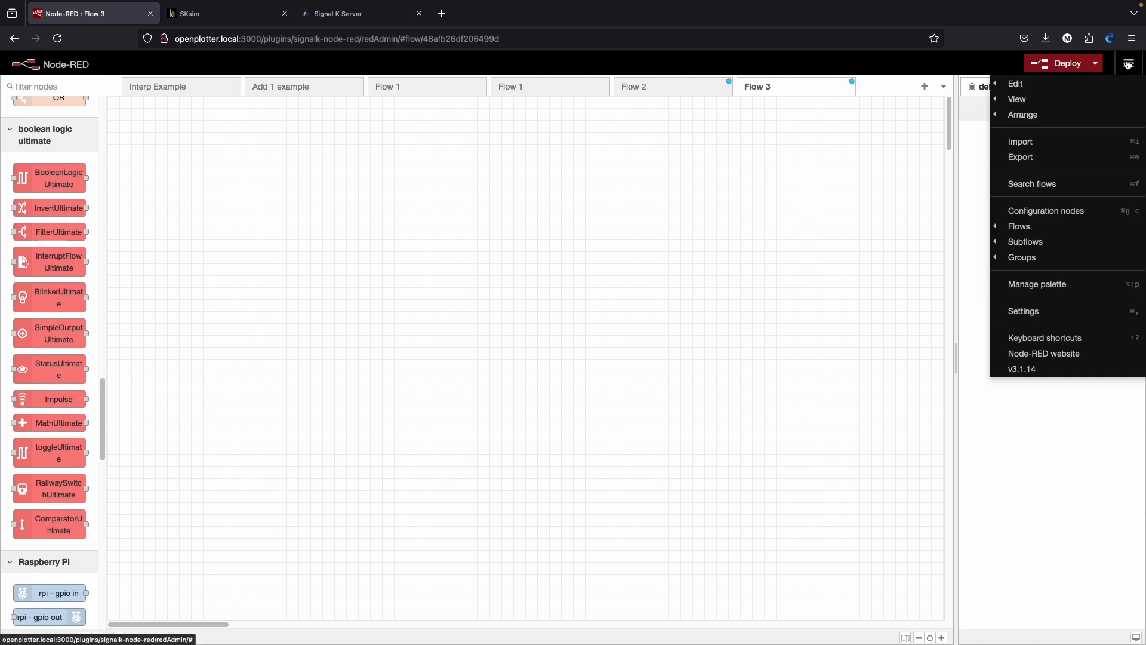
{"action": "mouse_move", "coordinate": [1089, 284]}
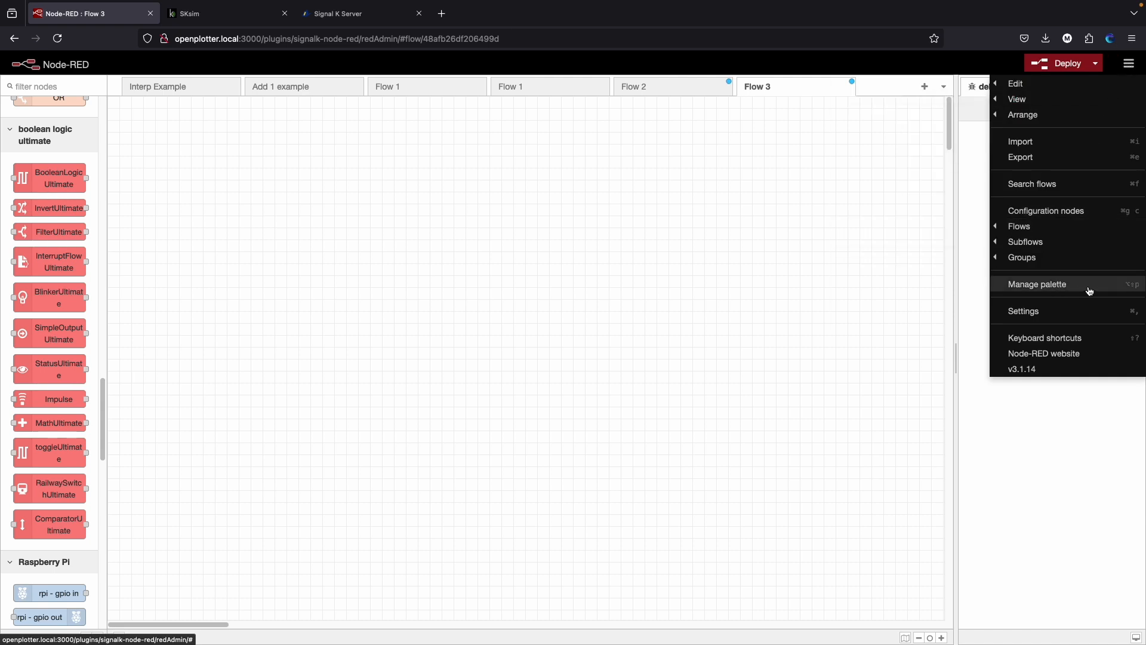
{"action": "left_click", "coordinate": [1037, 284]}
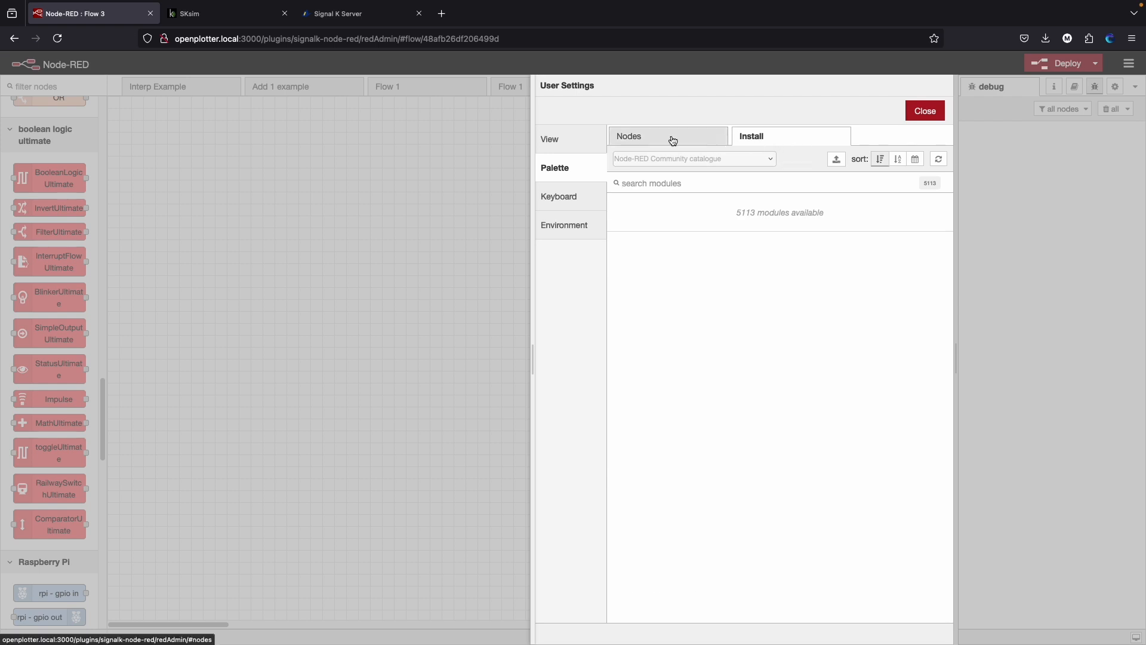
{"action": "left_click", "coordinate": [666, 136]}
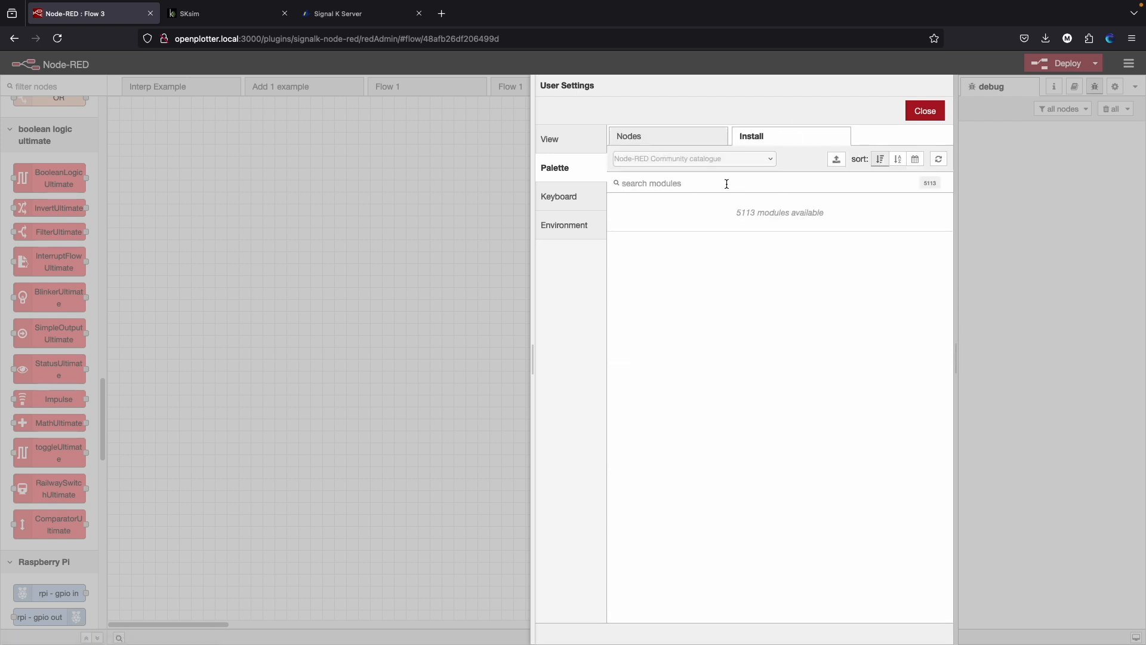
{"action": "mouse_move", "coordinate": [670, 148]}
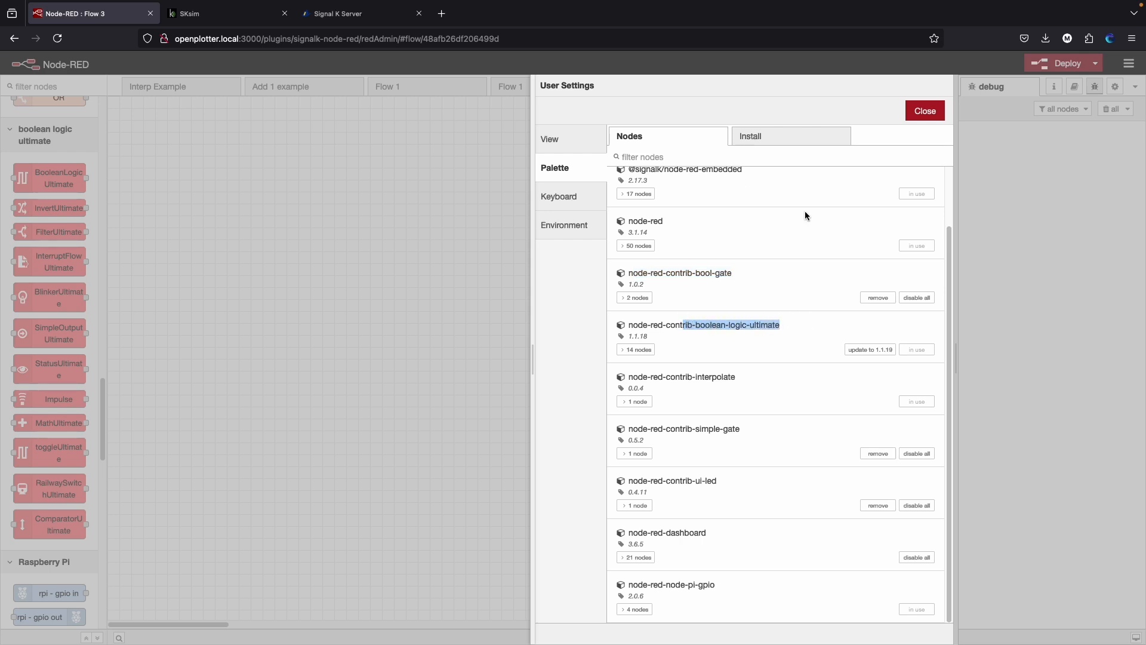
{"action": "mouse_move", "coordinate": [904, 420]}
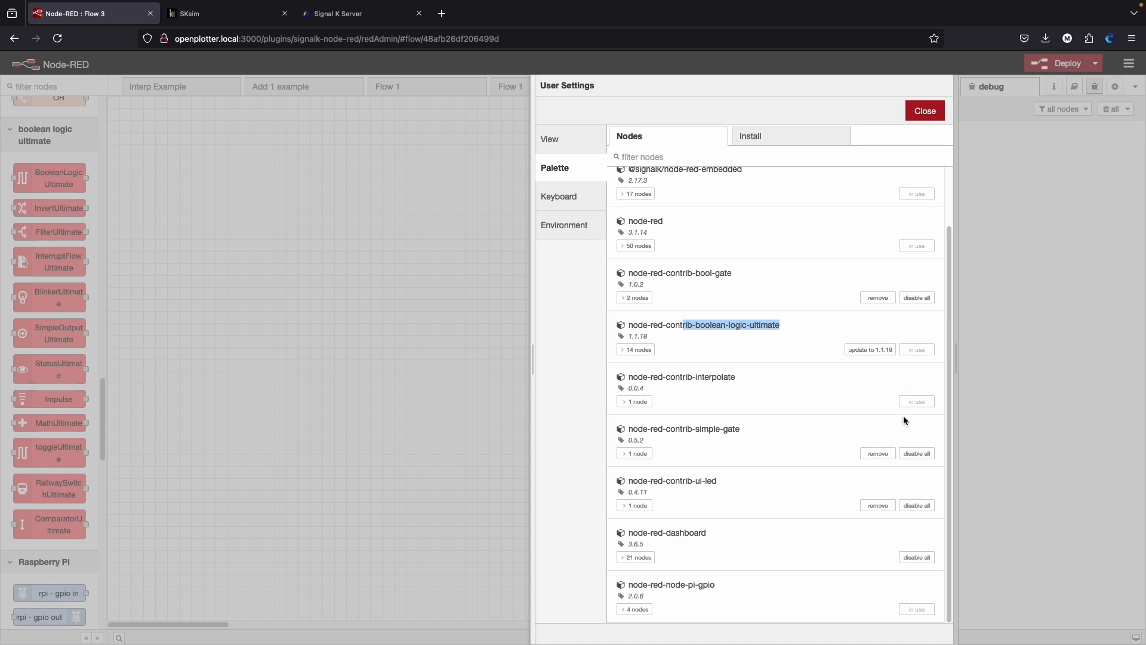
- Close User Settings to return to the flow editor on Flow 2
{"action": "left_click", "coordinate": [923, 109]}
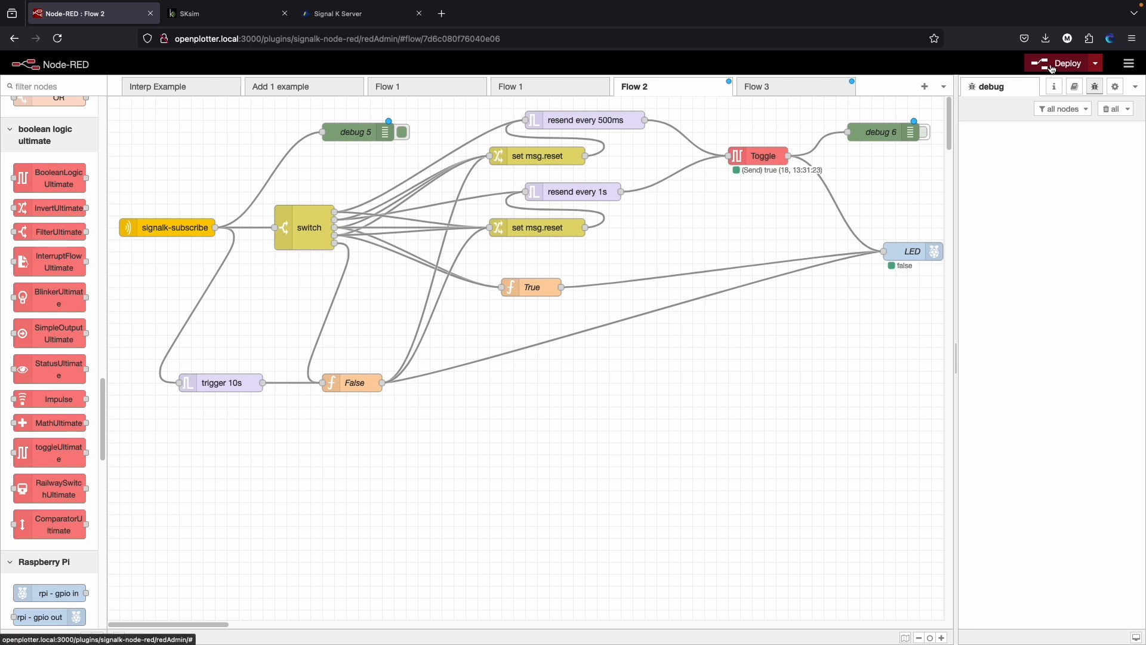
{"action": "mouse_move", "coordinate": [1049, 80]}
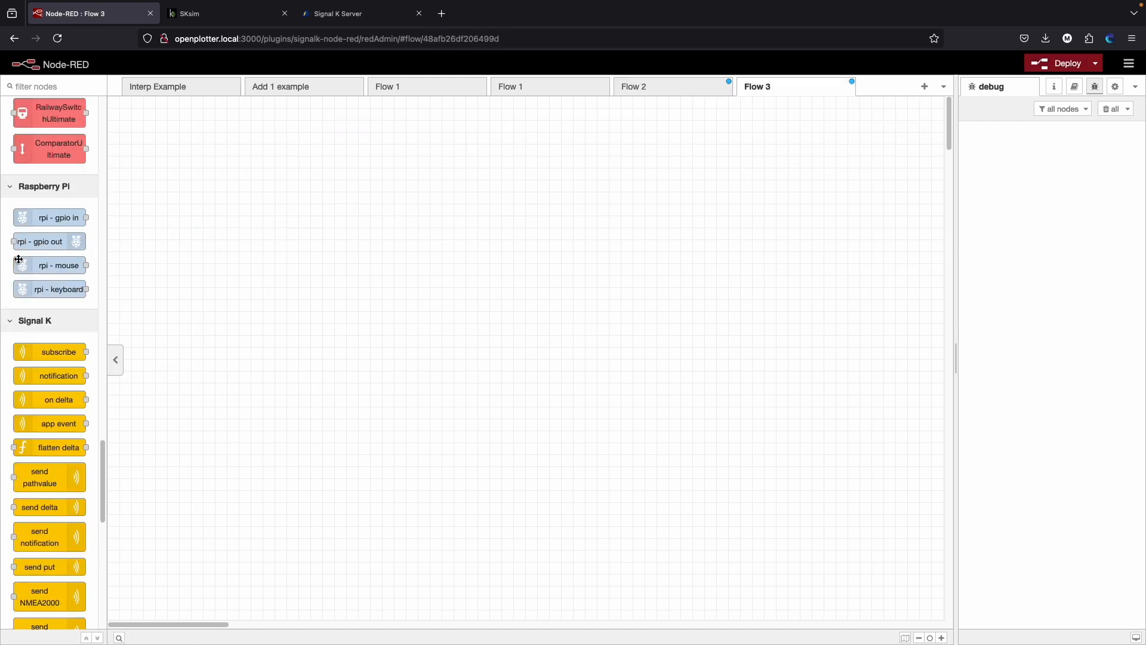
- Place a signalk-subscribe node on Flow 3, start editing it, and switch to Signal K's Data Browser
{"action": "scroll", "scroll_direction": "down", "scroll_amount": 3}
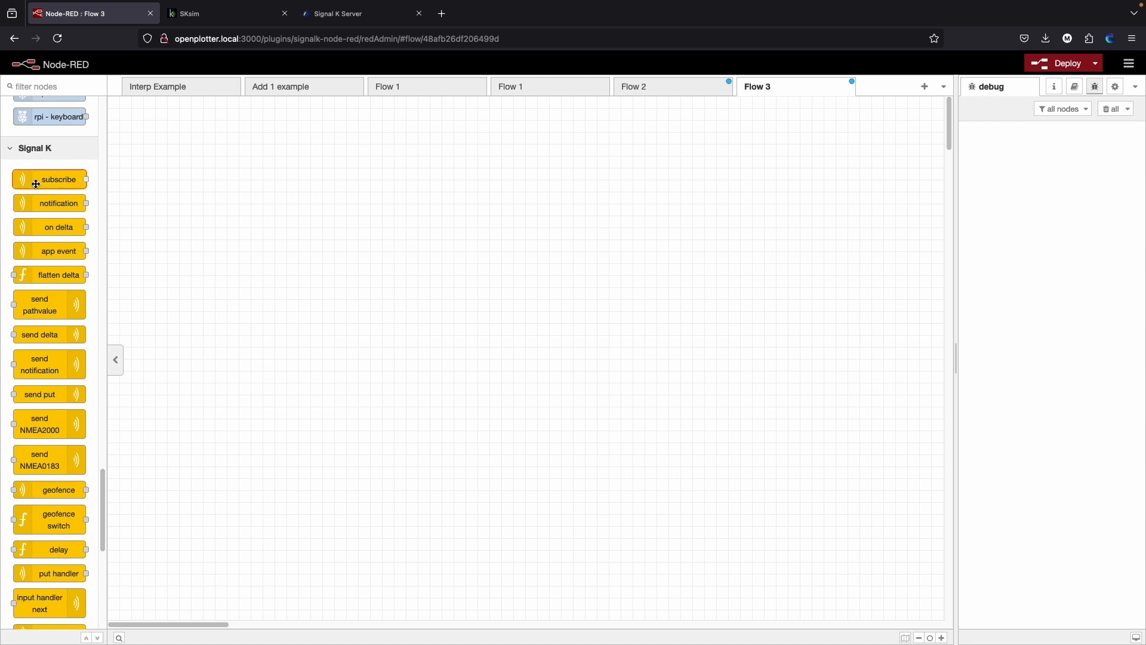
{"action": "mouse_move", "coordinate": [51, 180]}
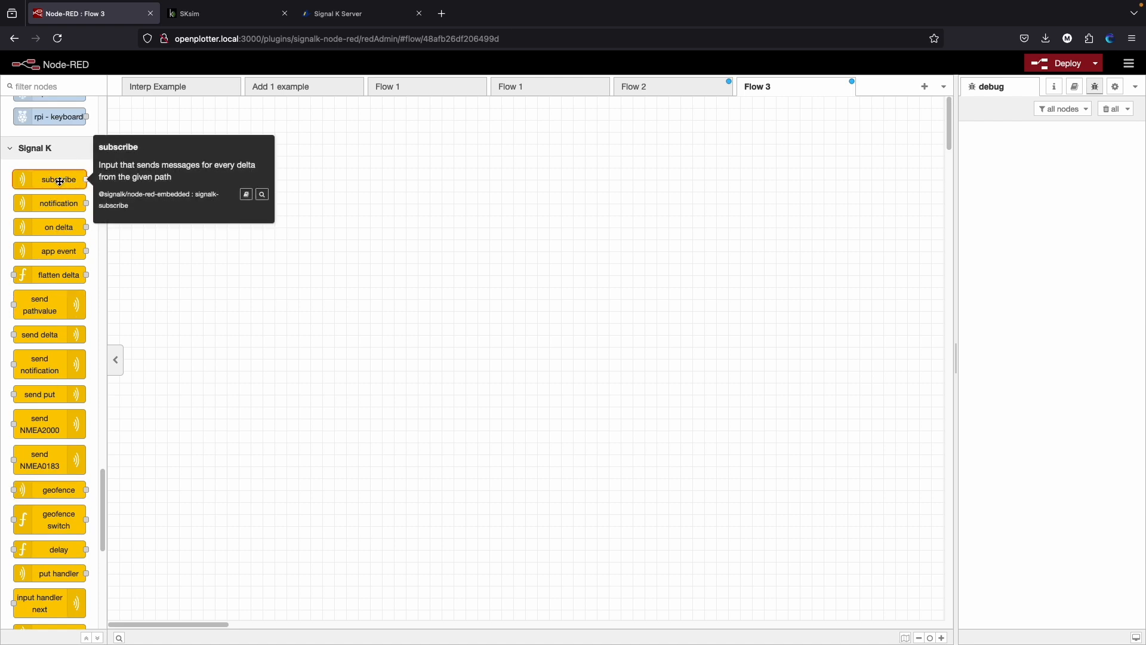
{"action": "left_click_drag", "start_coordinate": [58, 179], "coordinate": [344, 203]}
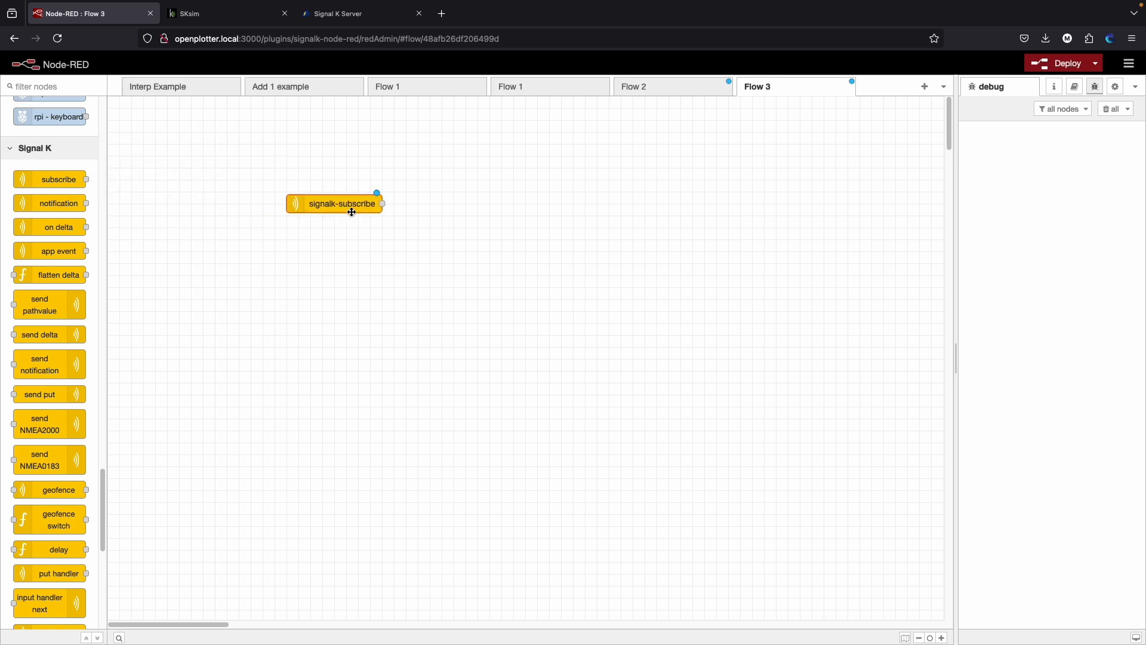
{"action": "double_click", "coordinate": [341, 203]}
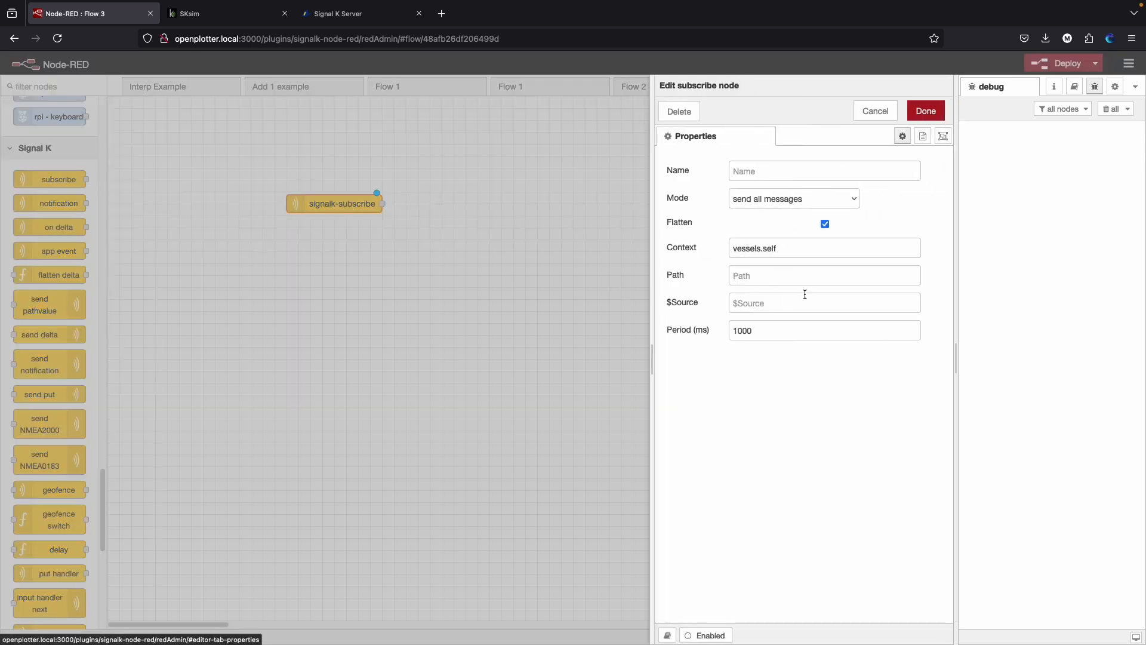
{"action": "mouse_move", "coordinate": [786, 282]}
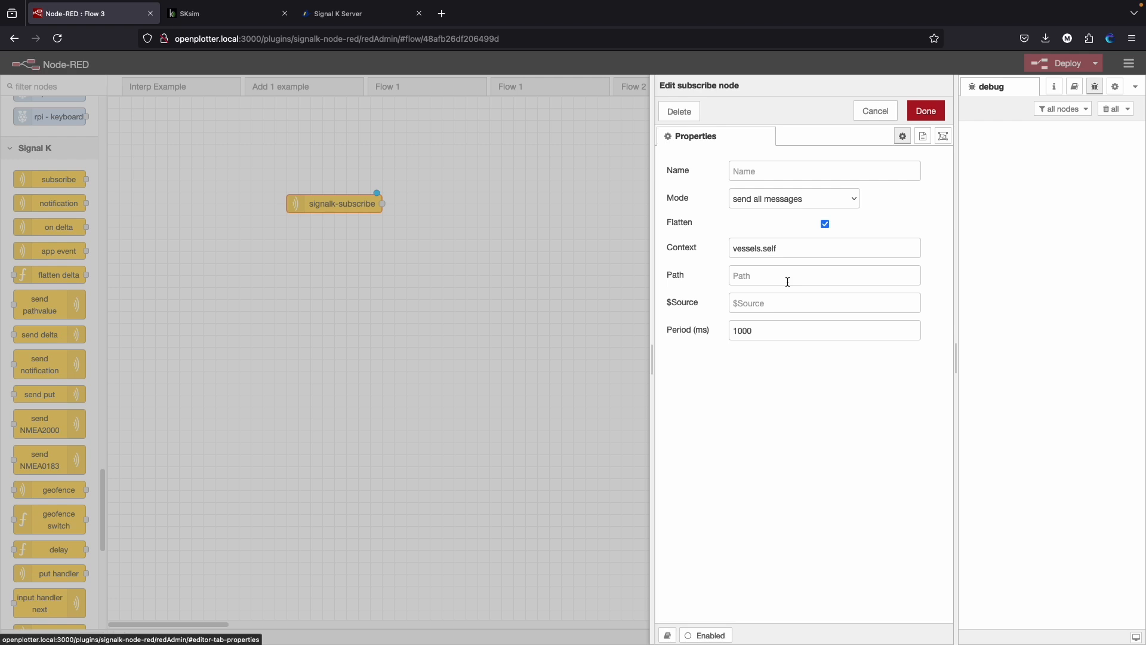
{"action": "mouse_move", "coordinate": [412, 110]}
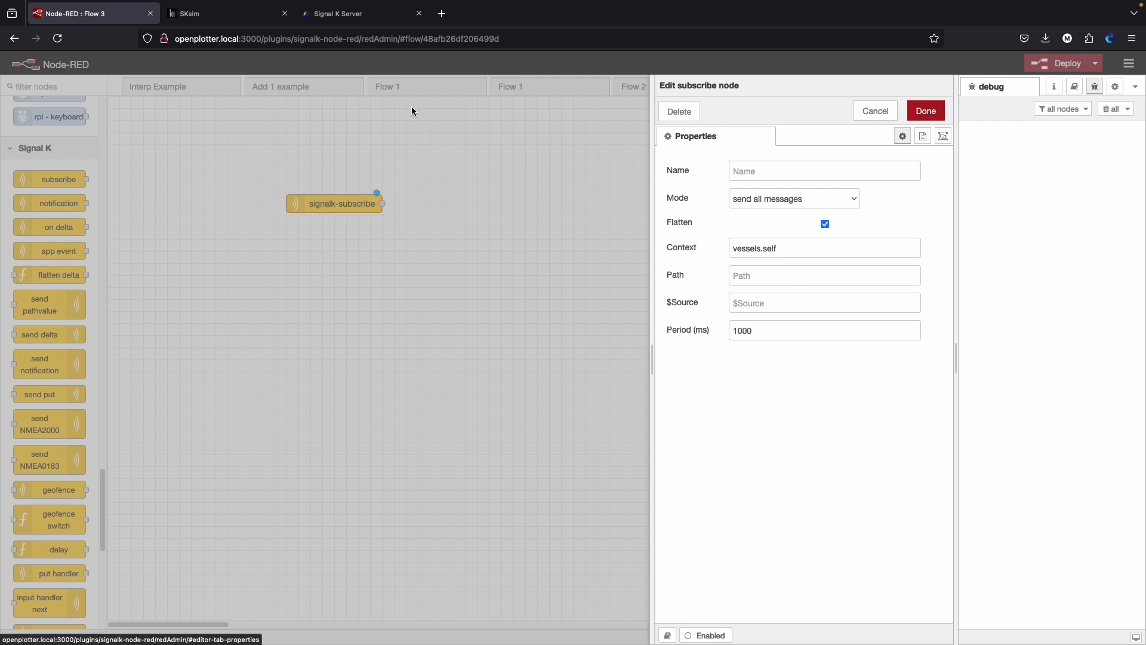
{"action": "left_click", "coordinate": [340, 13]}
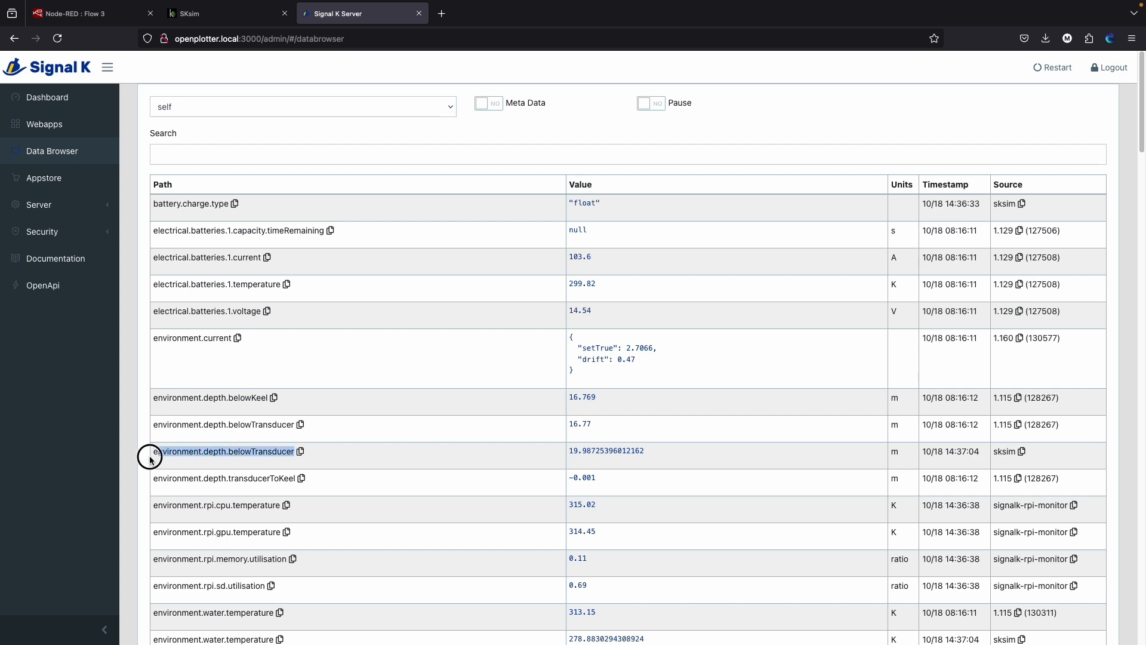
- Return from the Signal K Data Browser to the Node-RED editor
{"action": "left_click", "coordinate": [87, 13]}
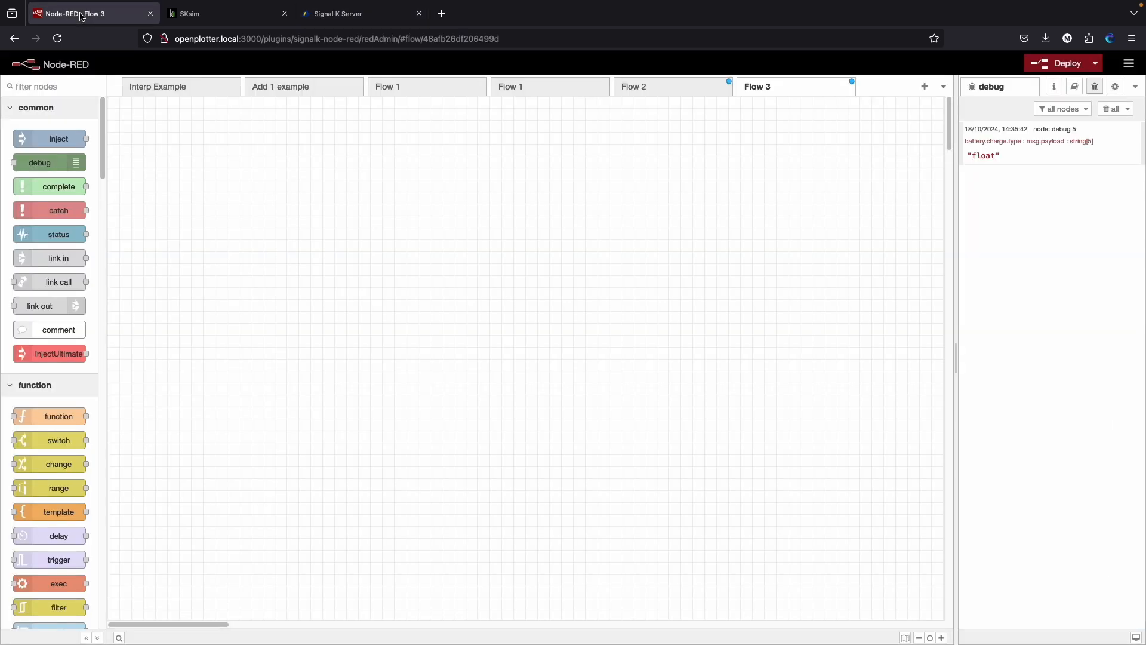
- Set the subscribe Path to environment.depth.belowTransducer and add a debug node beside it
{"action": "scroll", "scroll_direction": "down", "scroll_amount": 3}
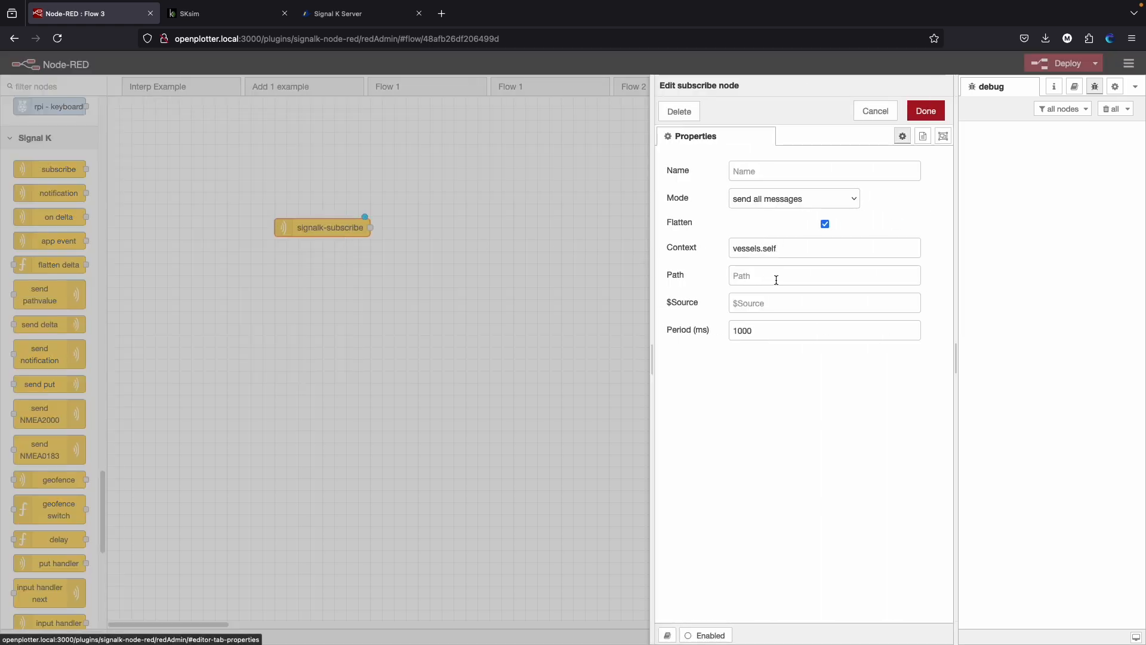
{"action": "type", "text": "environment.depth.belowTransducer"}
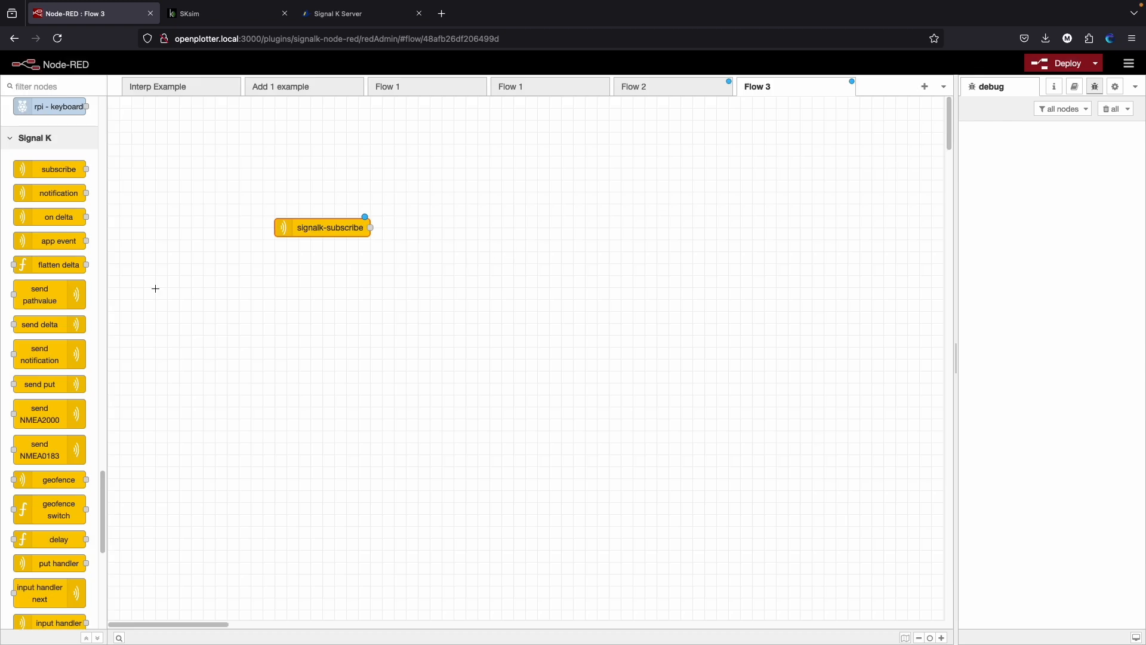
{"action": "scroll", "scroll_direction": "down", "scroll_amount": 3}
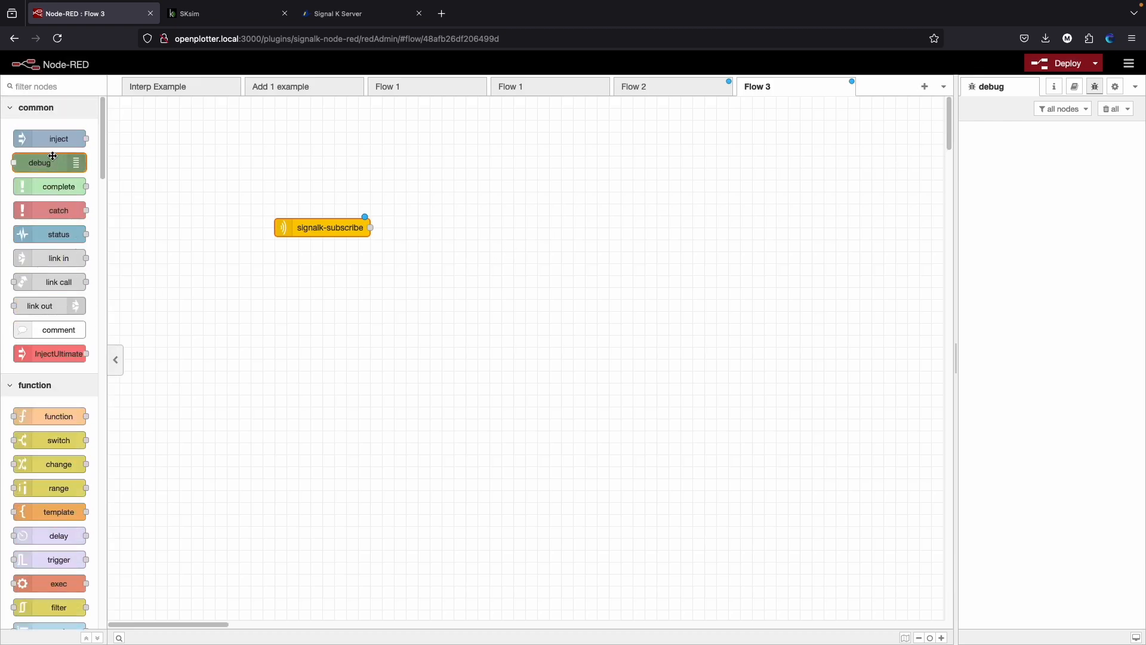
{"action": "left_click_drag", "start_coordinate": [41, 162], "coordinate": [464, 227]}
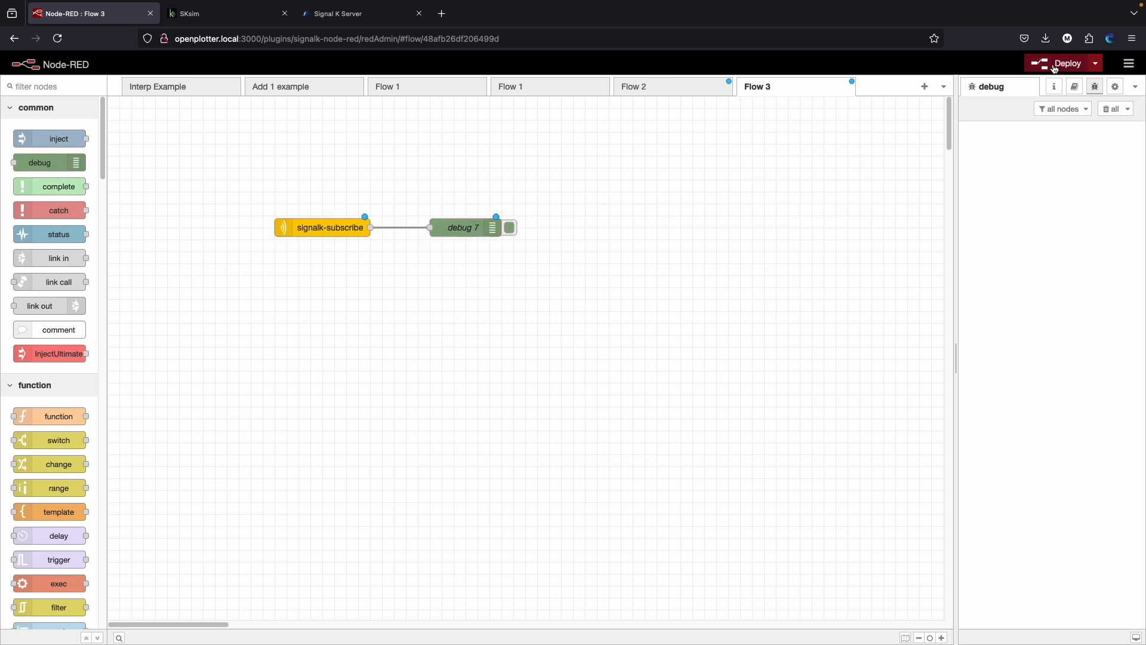
- Deploy Flow 3, toggle debug 7's output, and restore the debug sidebar showing depth readings
{"action": "left_click", "coordinate": [1066, 63]}
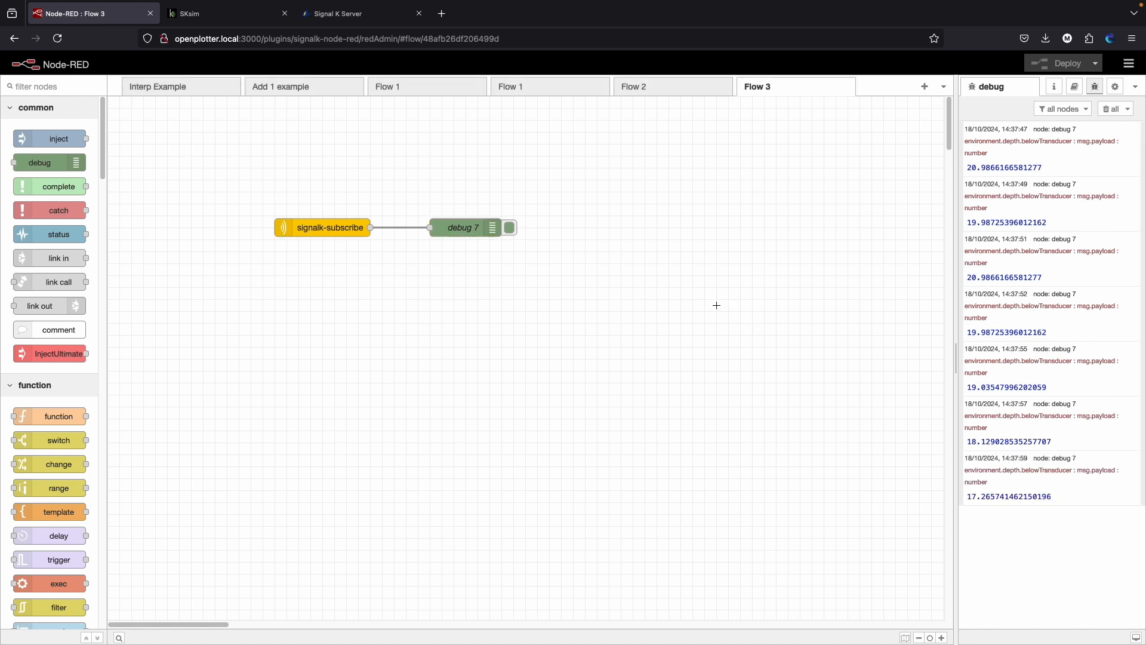
{"action": "left_click", "coordinate": [509, 227]}
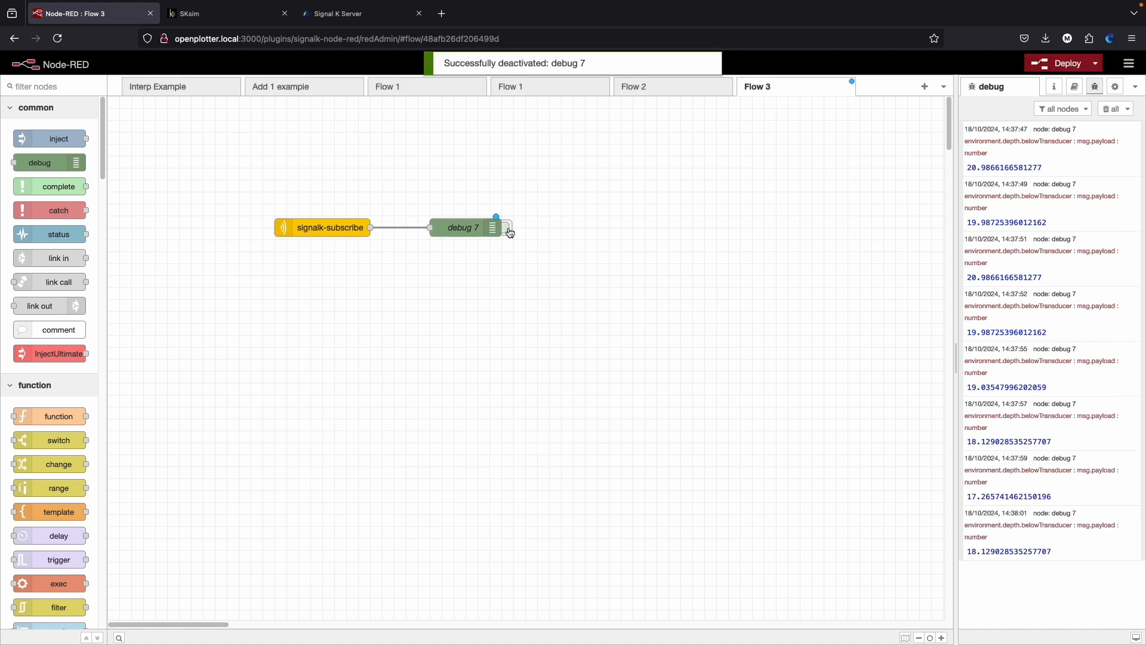
{"action": "left_click", "coordinate": [506, 227]}
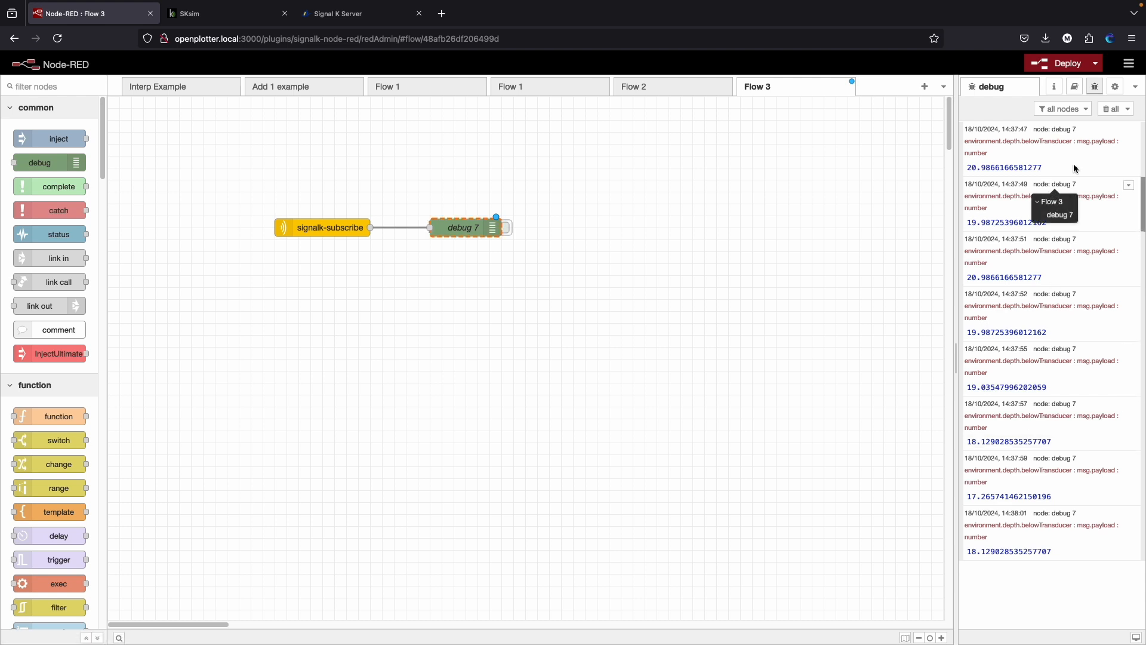
{"action": "mouse_move", "coordinate": [1042, 91]}
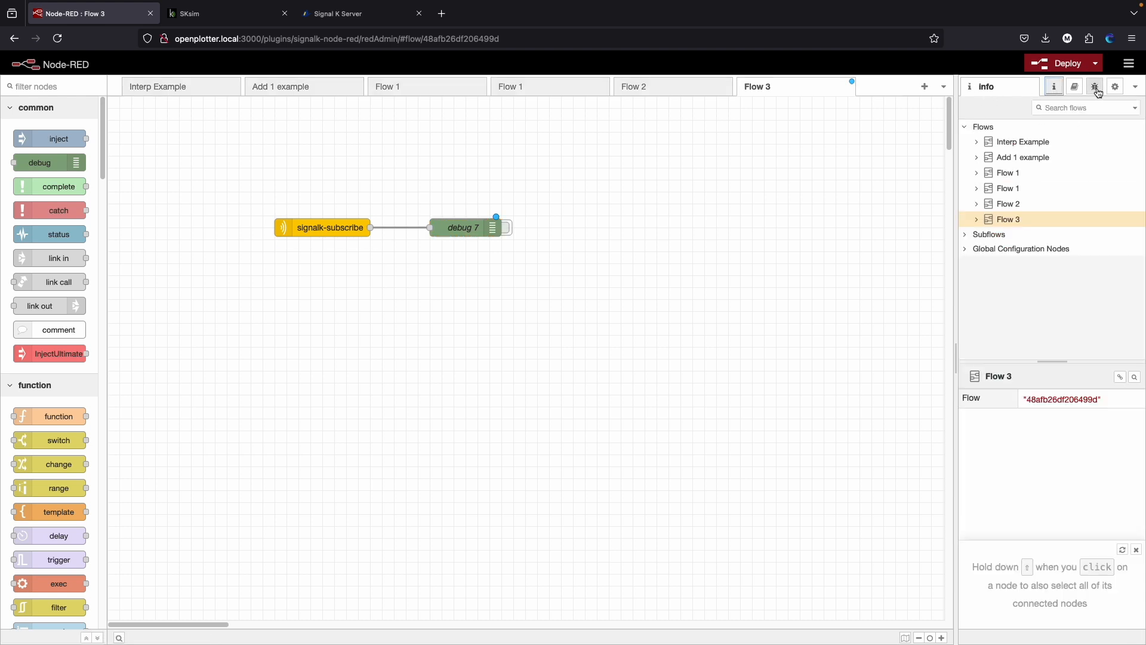
{"action": "mouse_move", "coordinate": [1095, 89]}
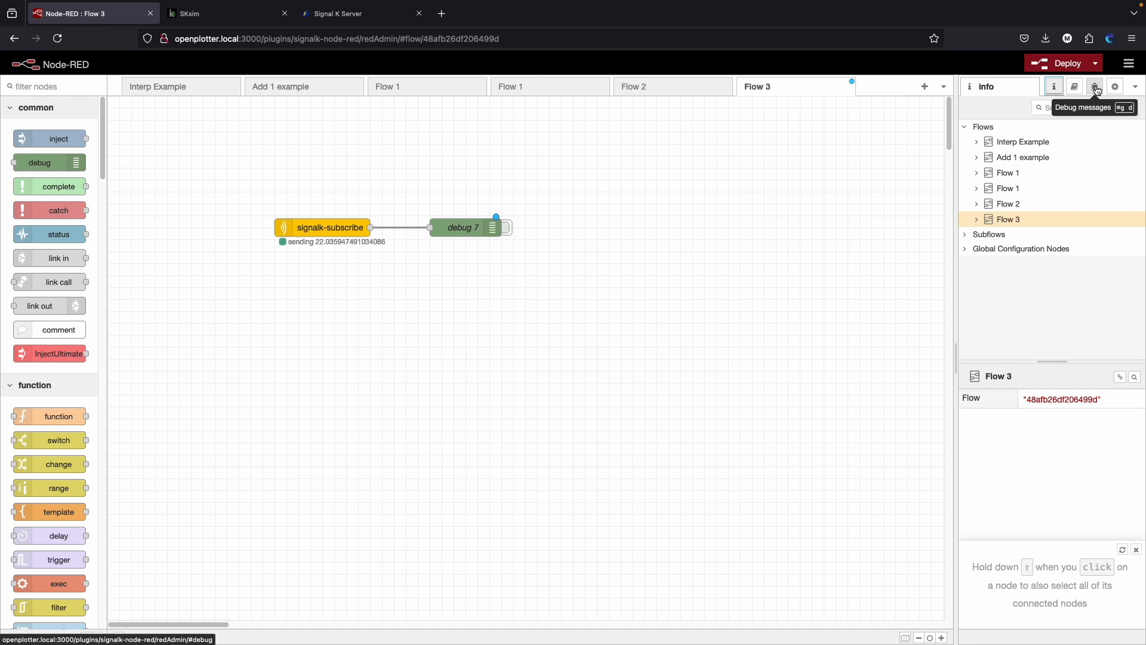
{"action": "left_click", "coordinate": [1094, 86]}
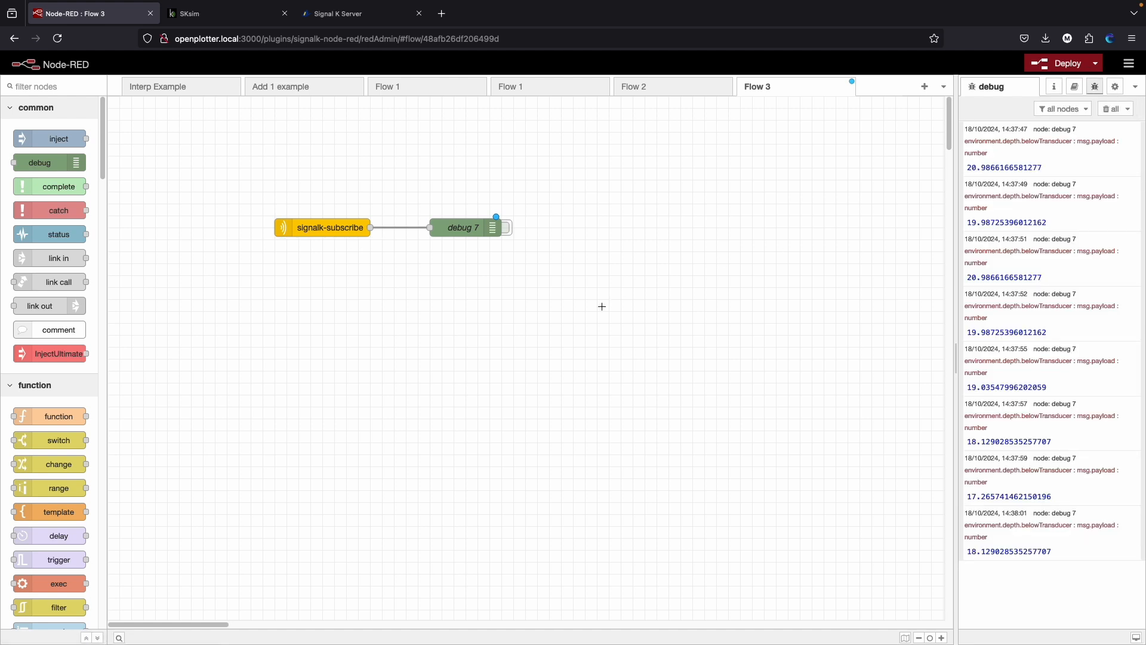
{"action": "mouse_move", "coordinate": [332, 248]}
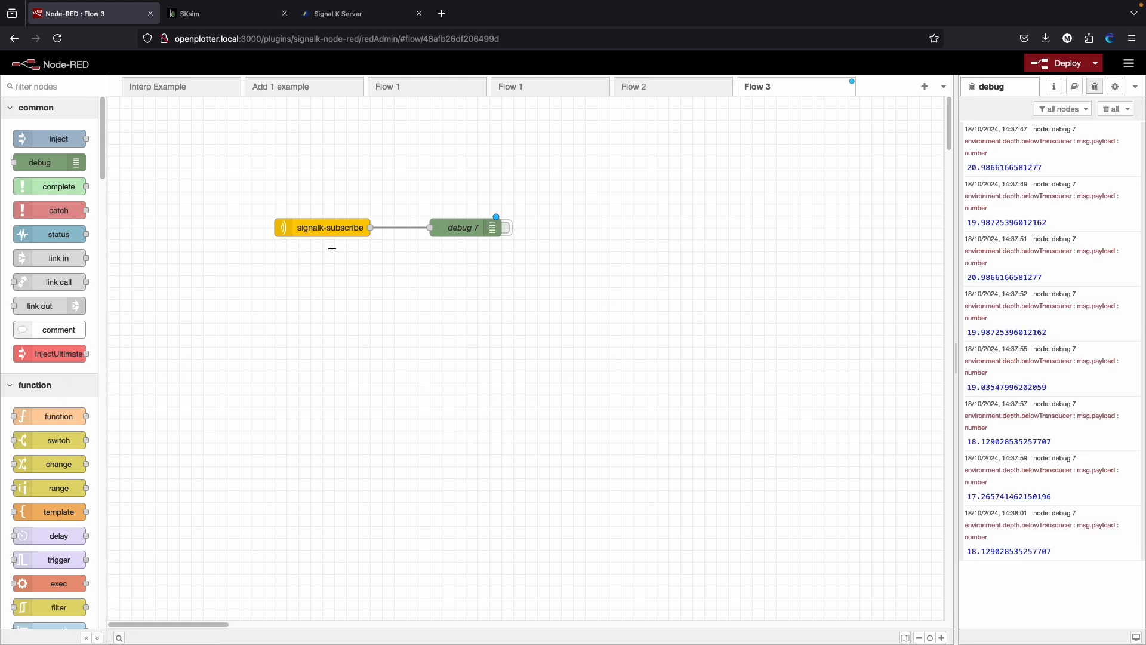
{"action": "mouse_move", "coordinate": [305, 212]}
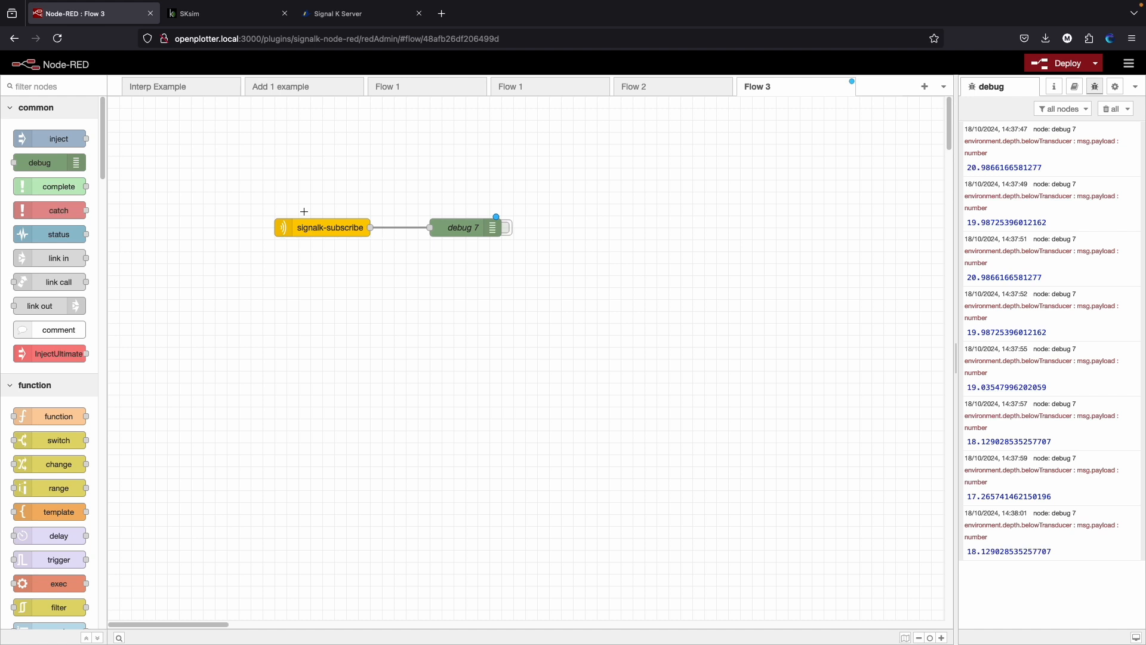
- Copy the Add 1.0 and signalk-send-pathvalue nodes from the Add 1 example into Flow 3 and deploy
{"action": "left_click", "coordinate": [282, 86]}
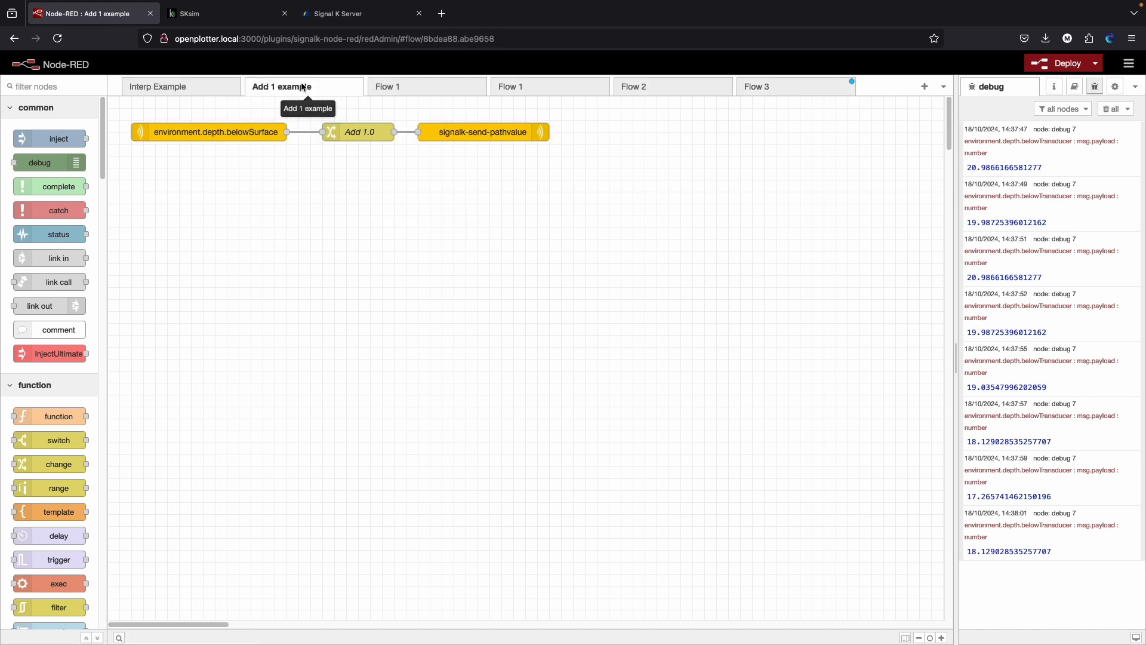
{"action": "mouse_move", "coordinate": [579, 129]}
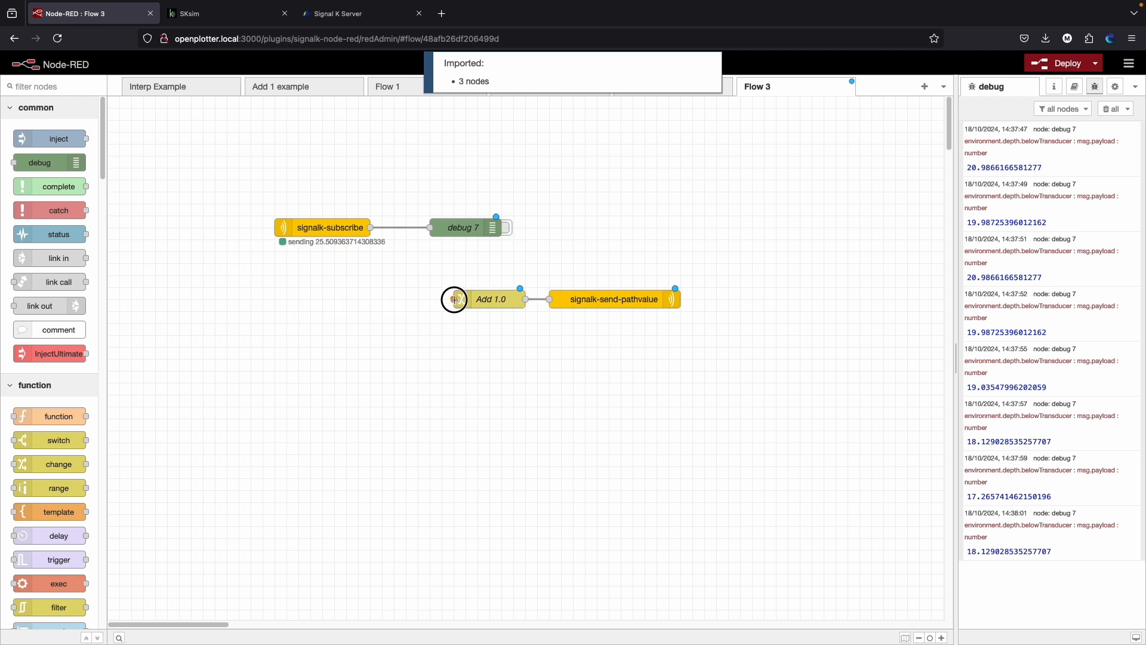
{"action": "double_click", "coordinate": [492, 298]}
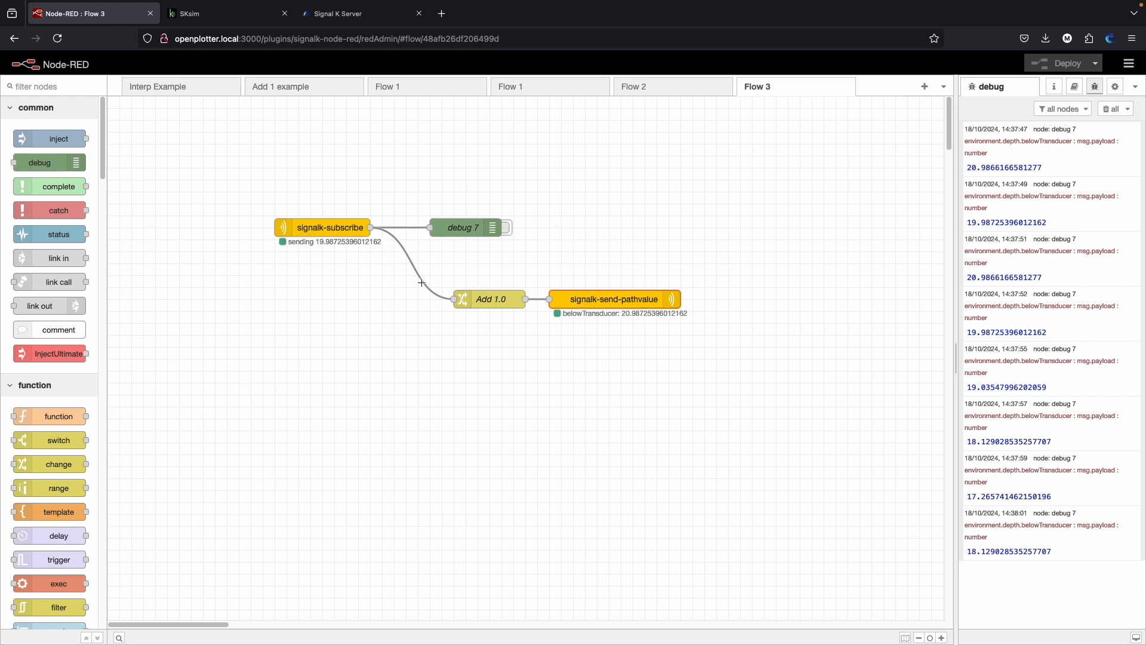
- View the Signal K Data Browser showing belowTransducer 16.66 from signalk-node-red beside the simulator's 15.66
{"action": "left_click", "coordinate": [343, 14]}
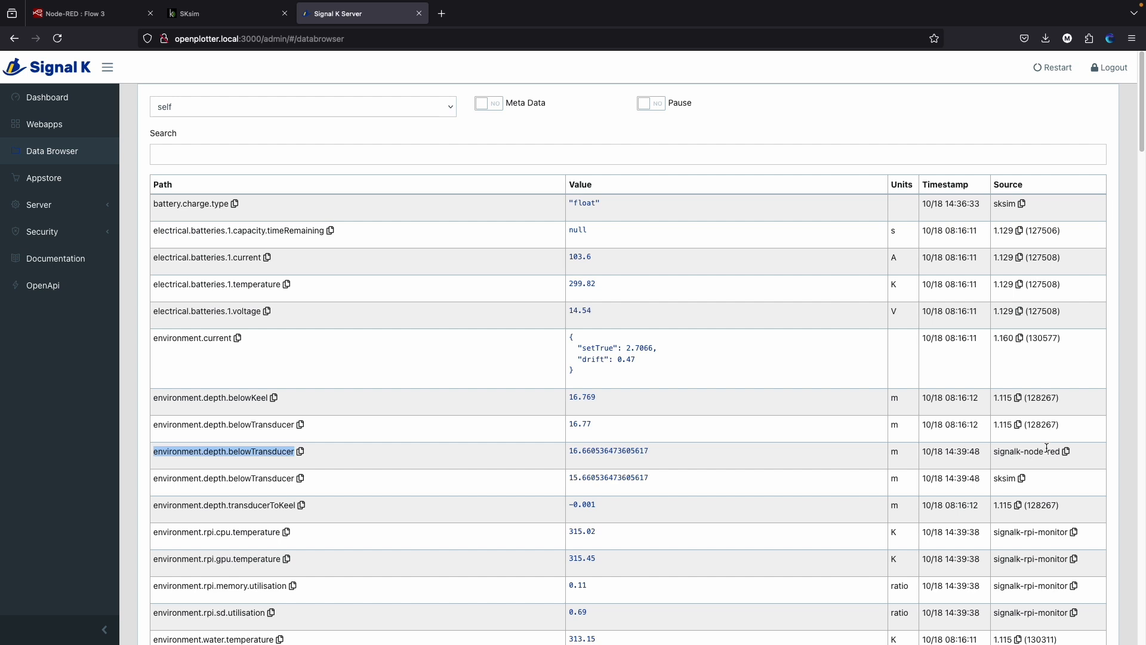
- Review the signalk-send-pathvalue node's properties in Flow 3 and cancel without changes
{"action": "left_click", "coordinate": [88, 14]}
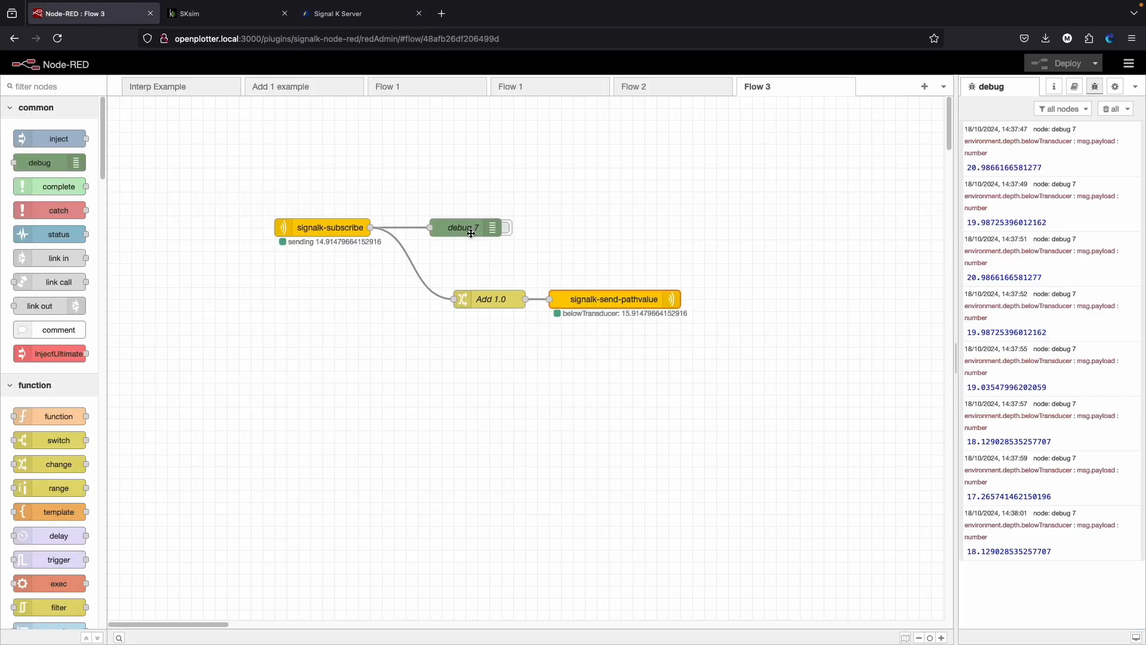
{"action": "double_click", "coordinate": [613, 299]}
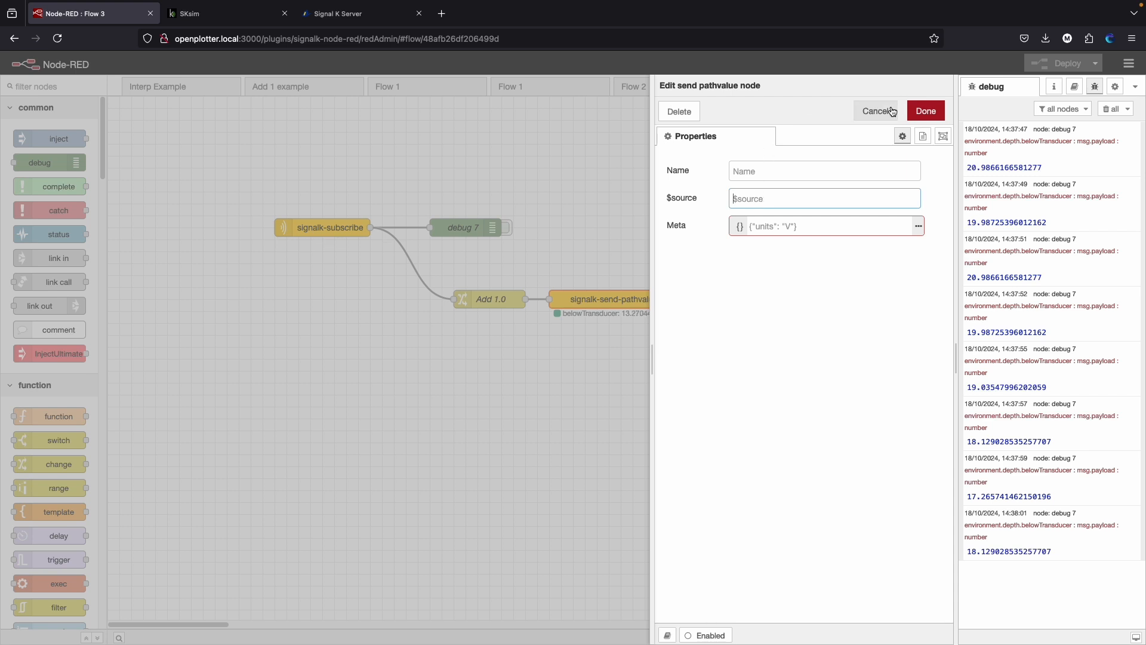
{"action": "left_click", "coordinate": [874, 110]}
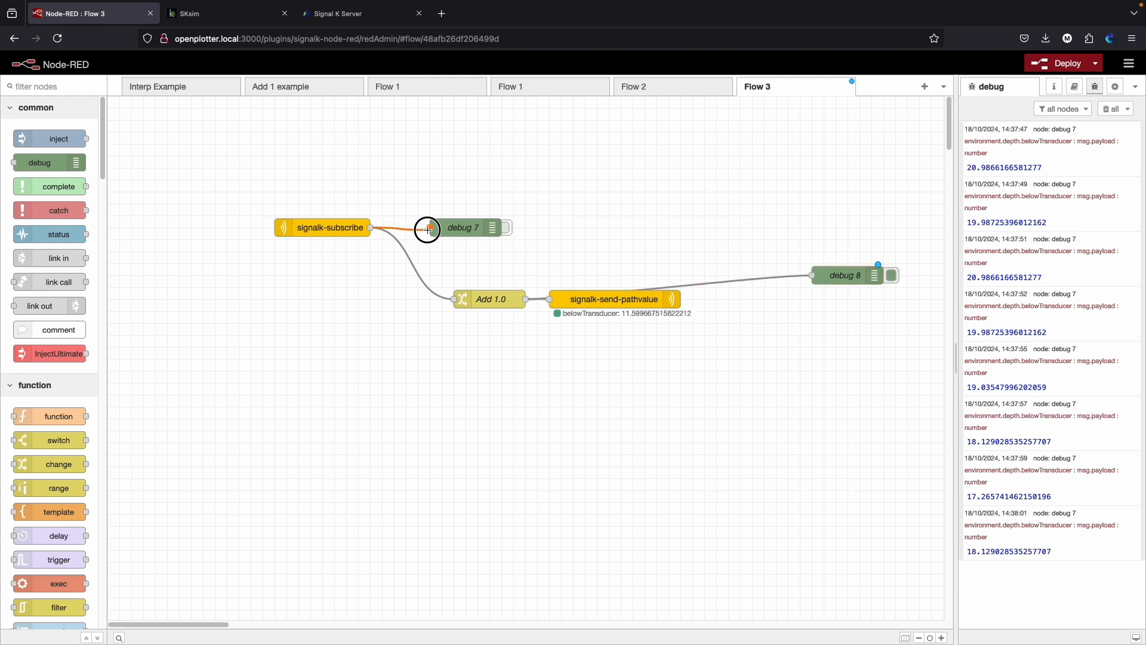
- Deploy Flow 3 with debug 8, clear the debug log, mute debug 7, and show Flow 2
{"action": "left_click", "coordinate": [1061, 63]}
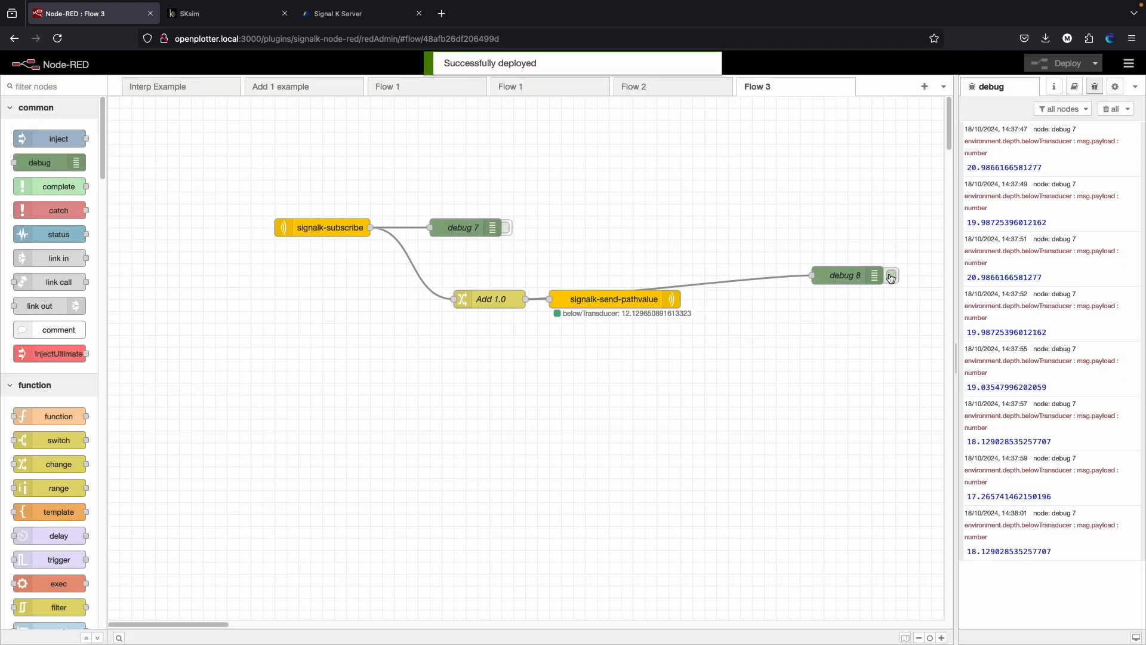
{"action": "left_click", "coordinate": [889, 276]}
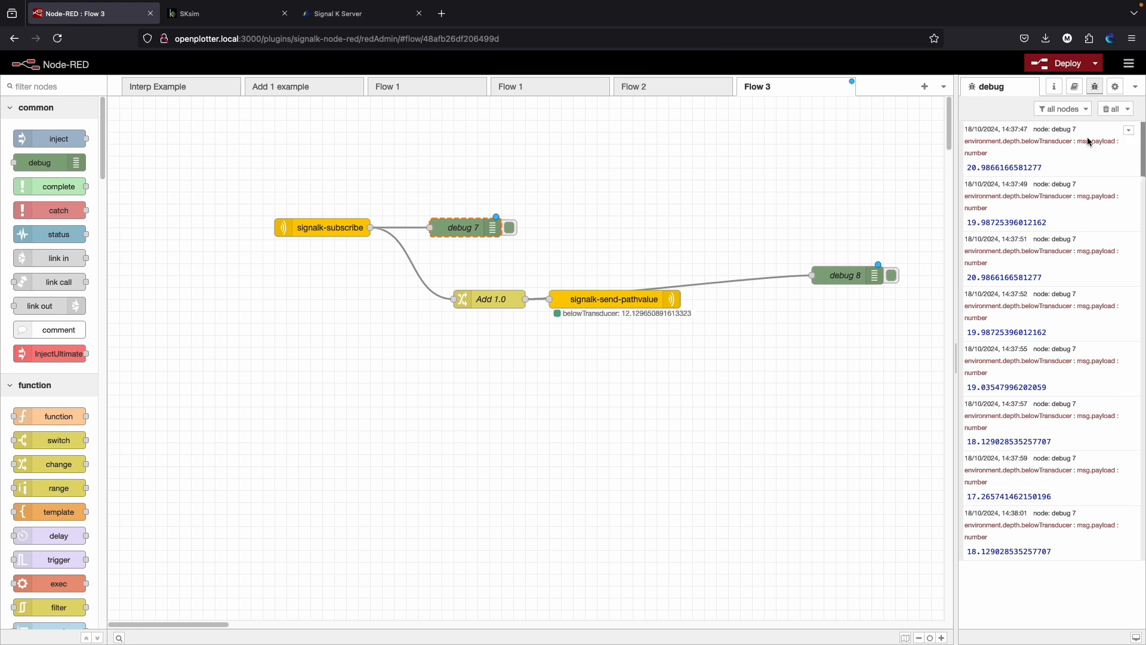
{"action": "left_click", "coordinate": [1110, 109]}
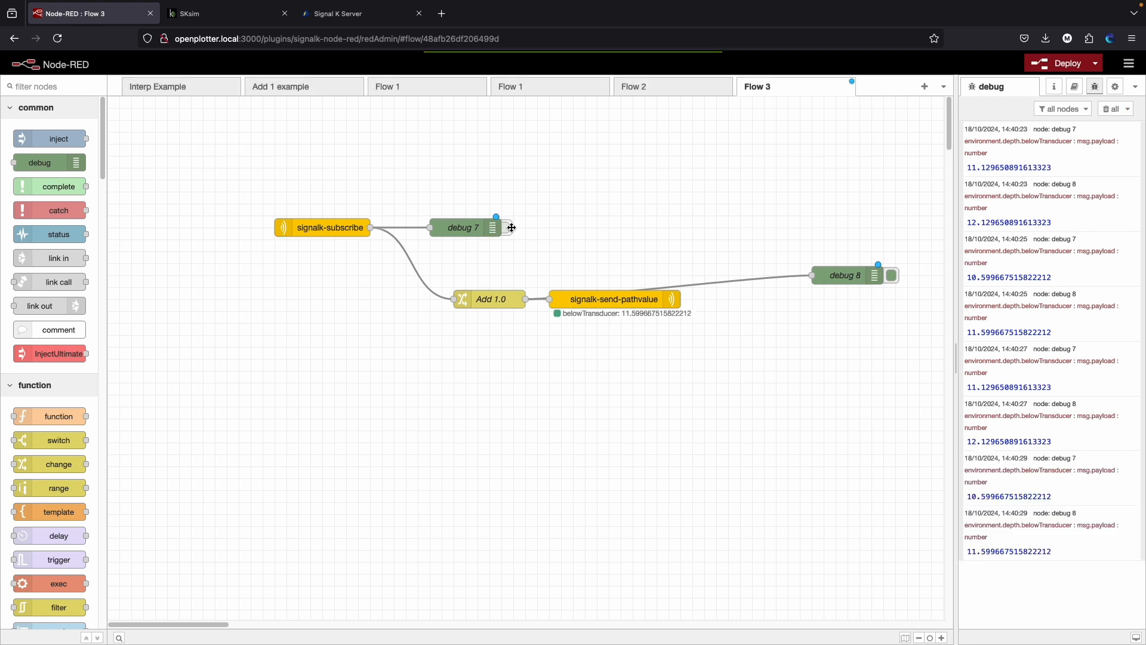
{"action": "left_click", "coordinate": [504, 227]}
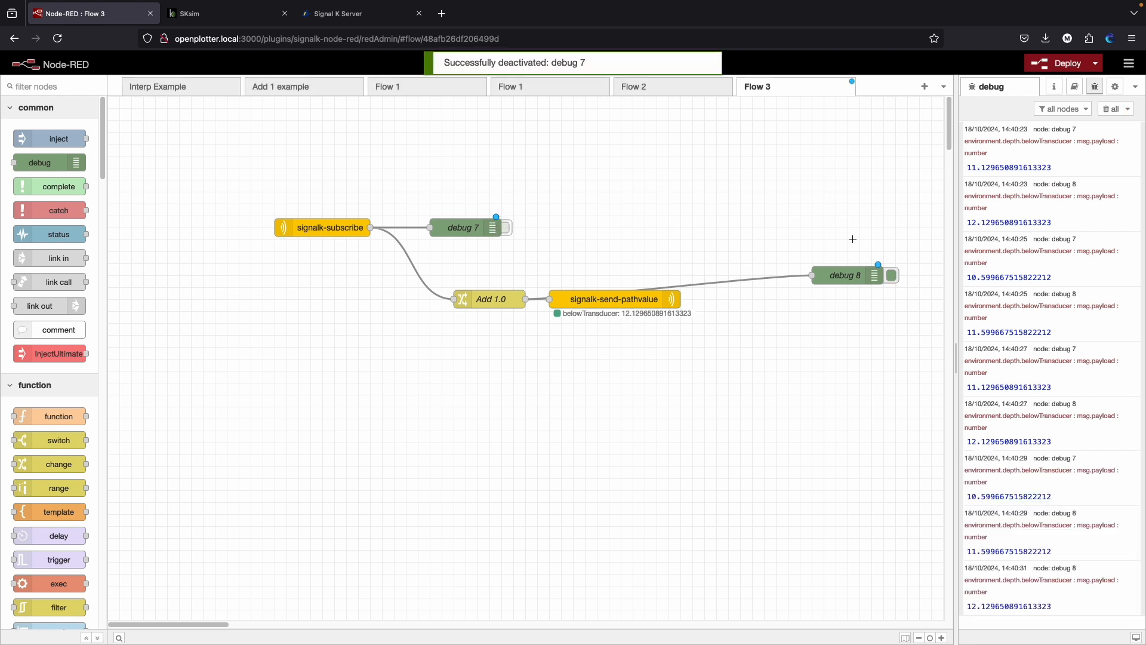
{"action": "left_click", "coordinate": [633, 86]}
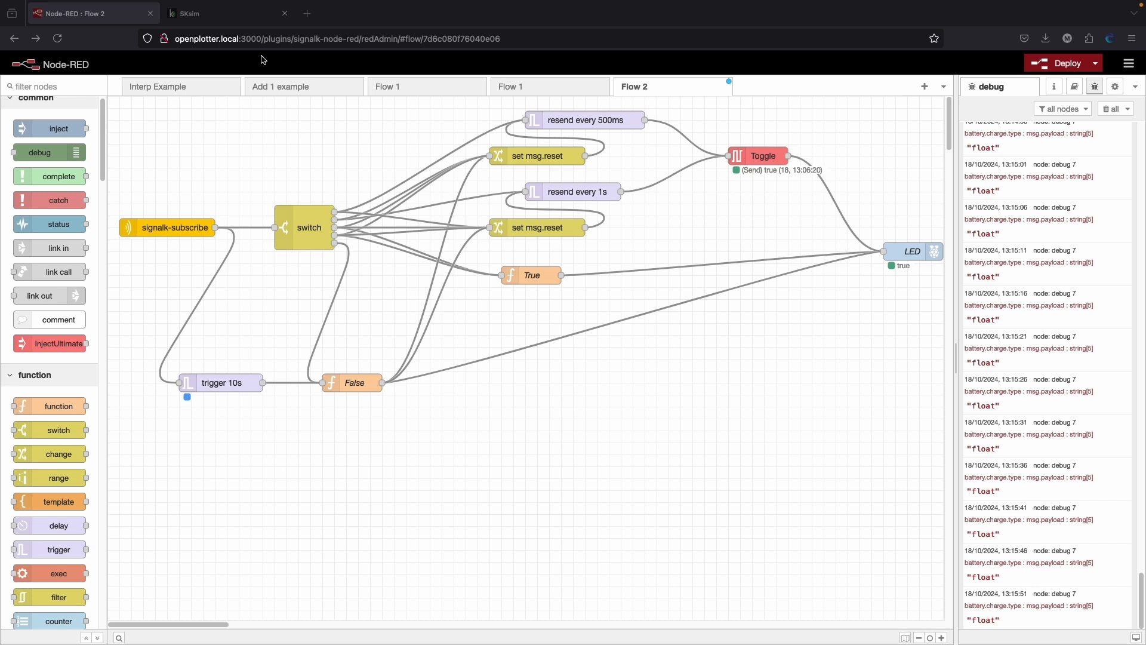
- Set SKsim's battery.charge.type value to 'bulk' and return to Node-RED's Flow 2
{"action": "left_click", "coordinate": [227, 13]}
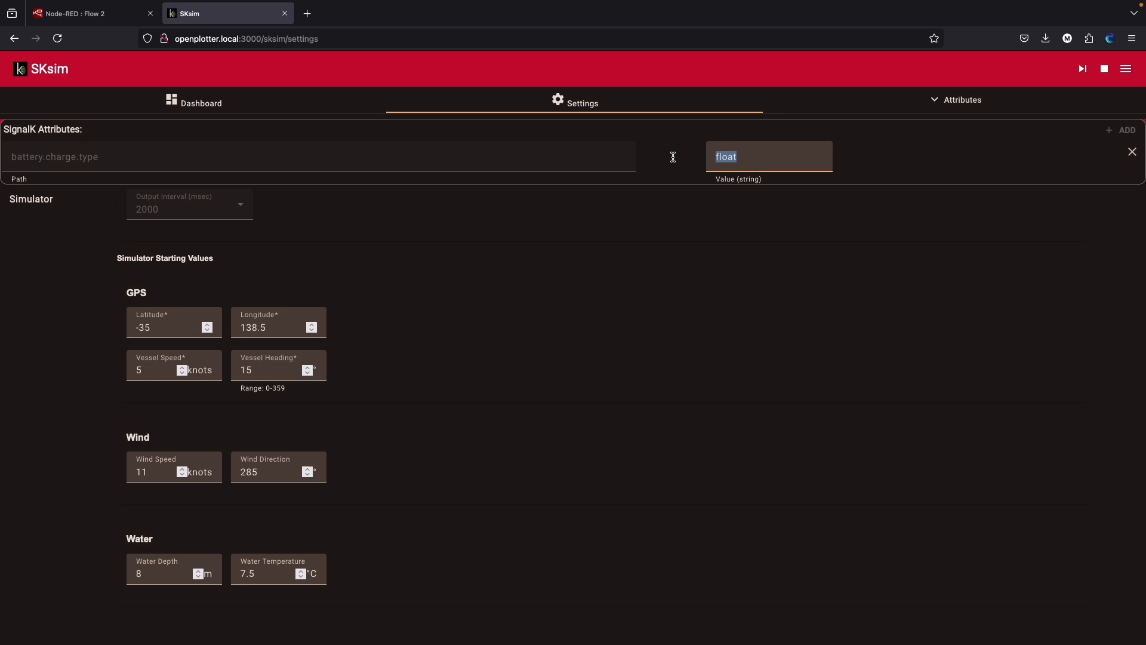
{"action": "type", "text": "bulk"}
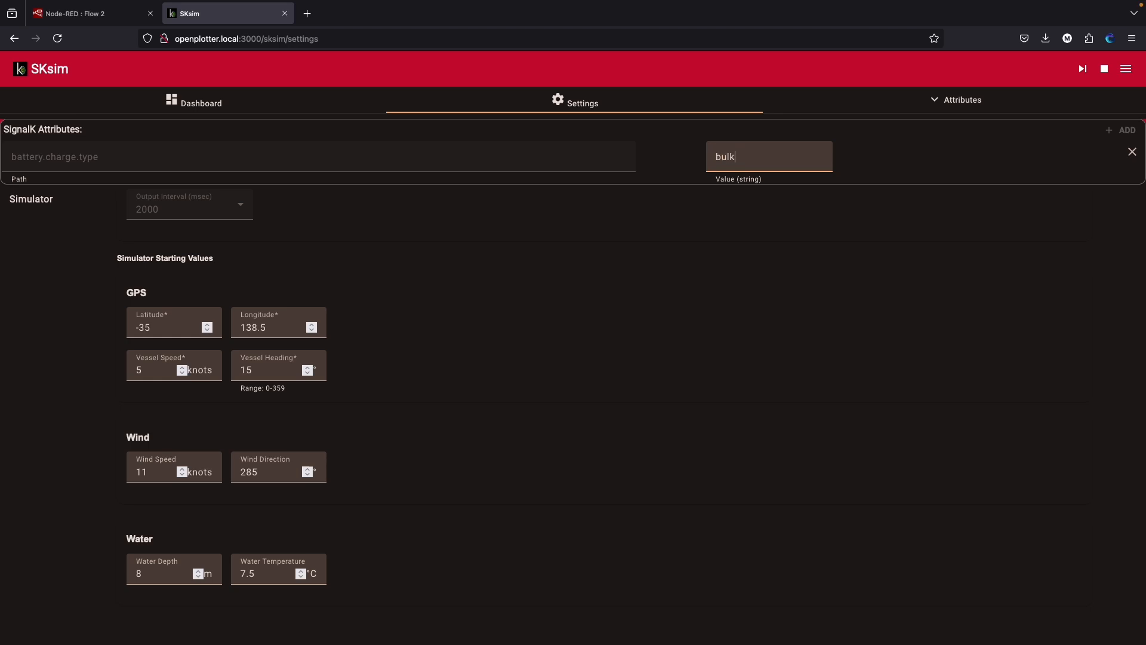
{"action": "left_click", "coordinate": [82, 13]}
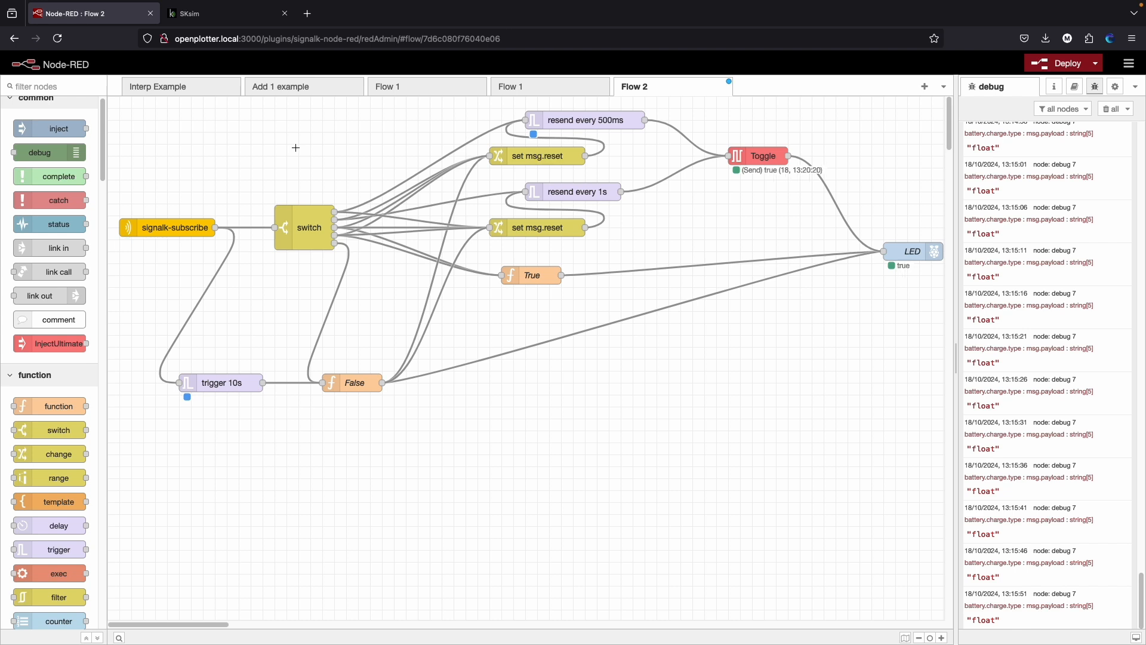
{"action": "mouse_move", "coordinate": [412, 371]}
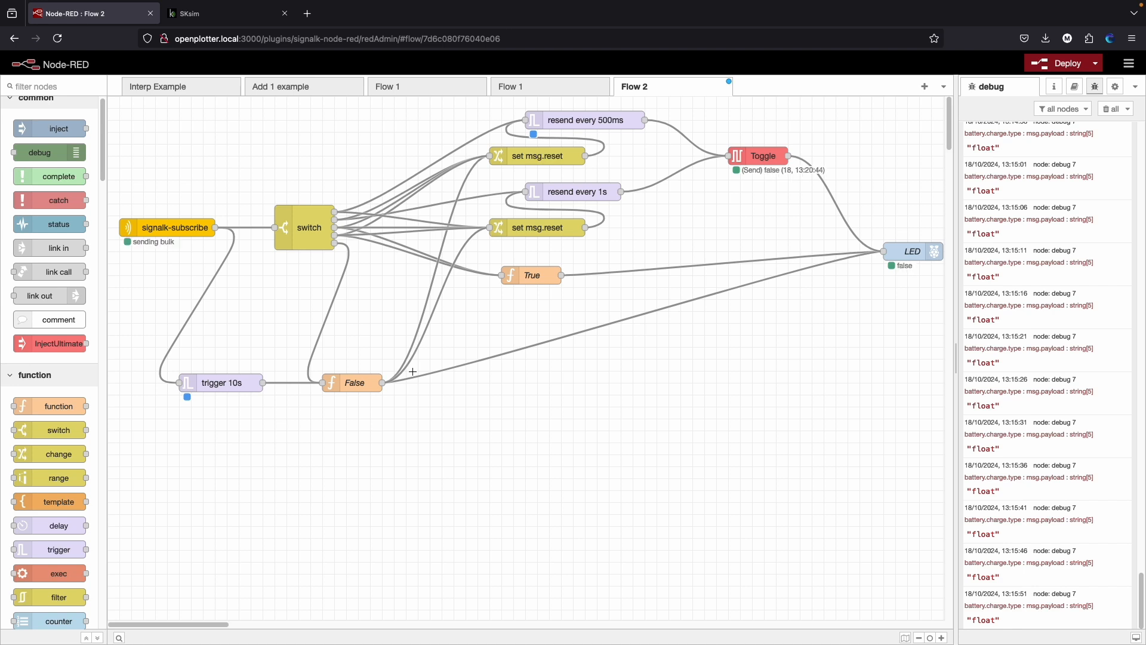
- Watch the Toggle node flip the LED true/false as Flow 2 receives the bulk state
{"action": "left_click", "coordinate": [737, 155]}
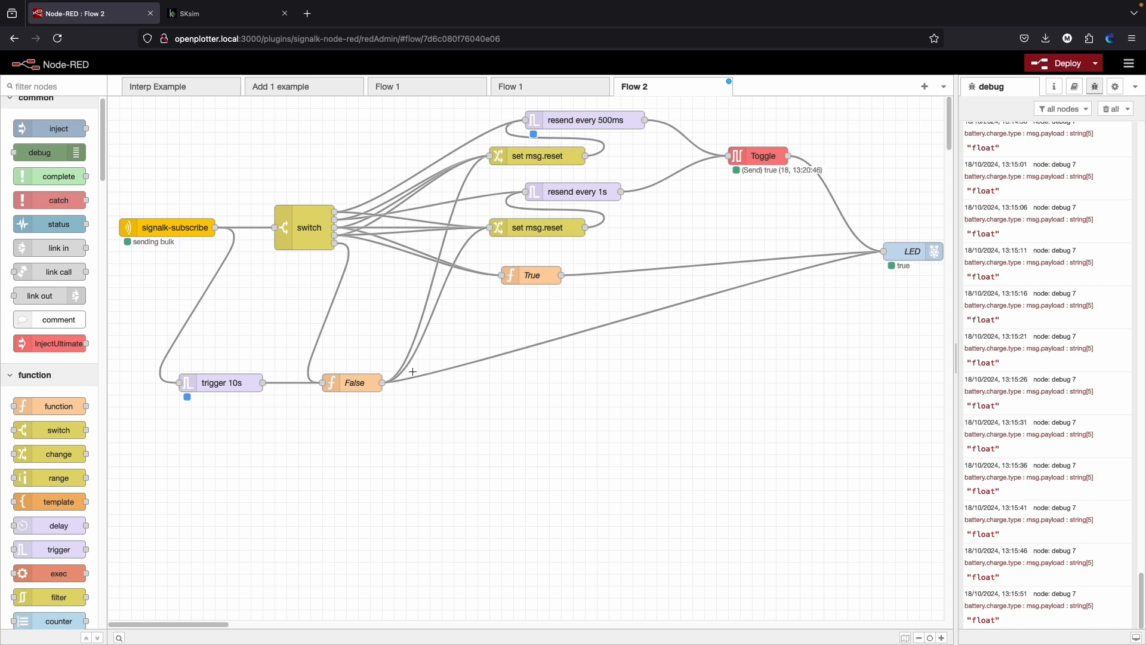
{"action": "left_click", "coordinate": [758, 155]}
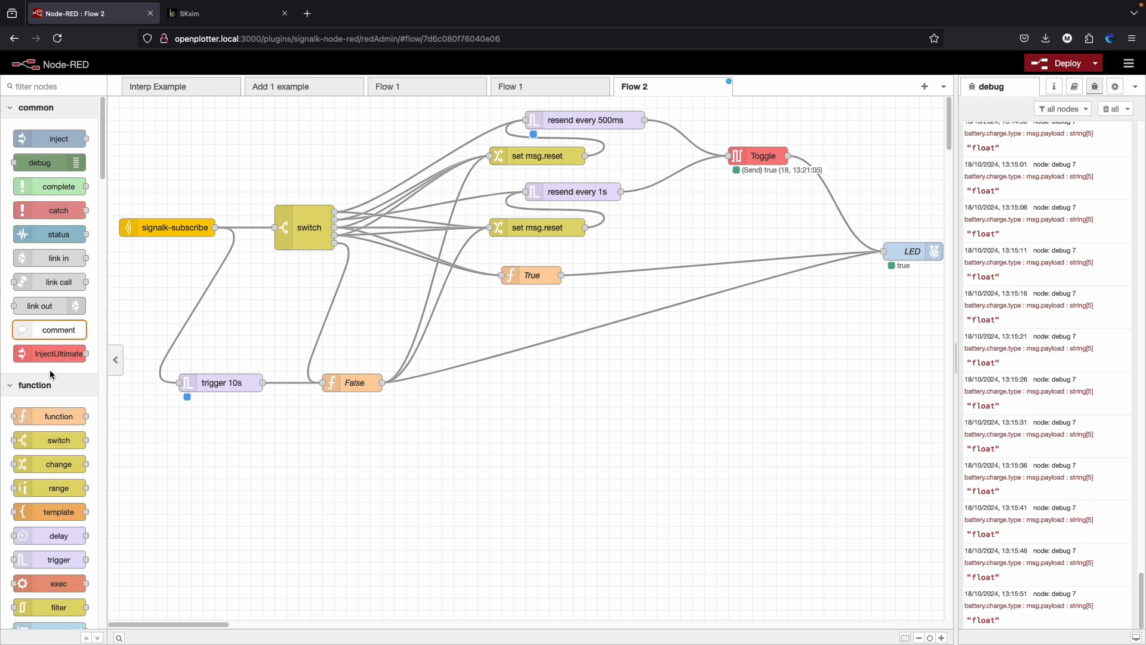
{"action": "scroll", "scroll_direction": "down", "scroll_amount": 3}
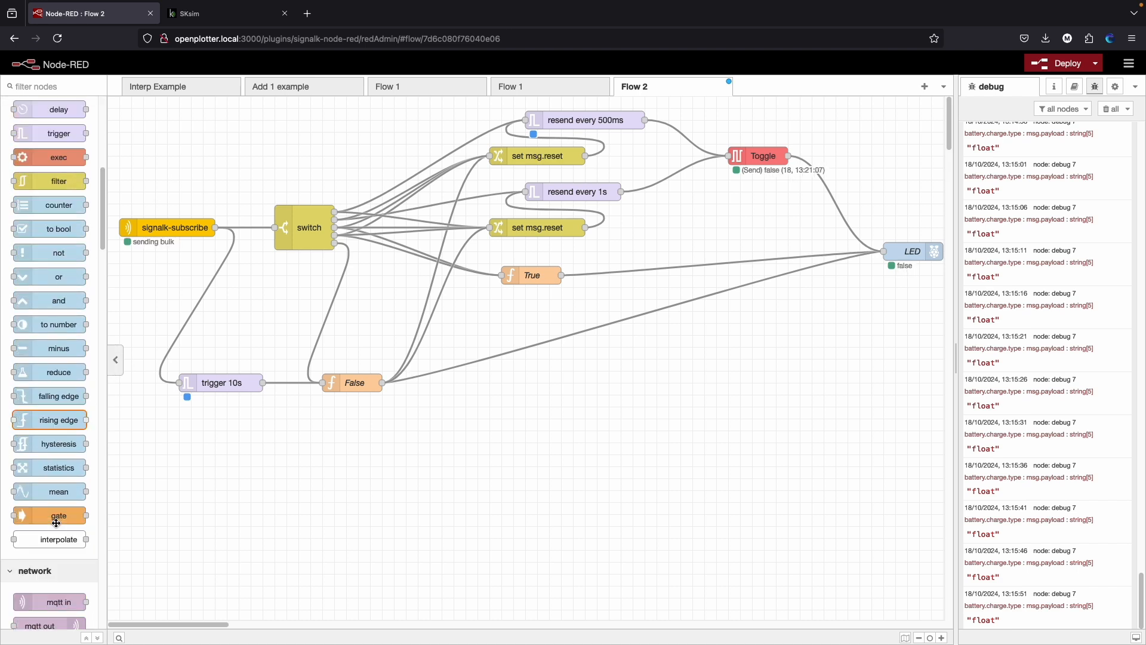
{"action": "scroll", "scroll_direction": "down", "scroll_amount": 3}
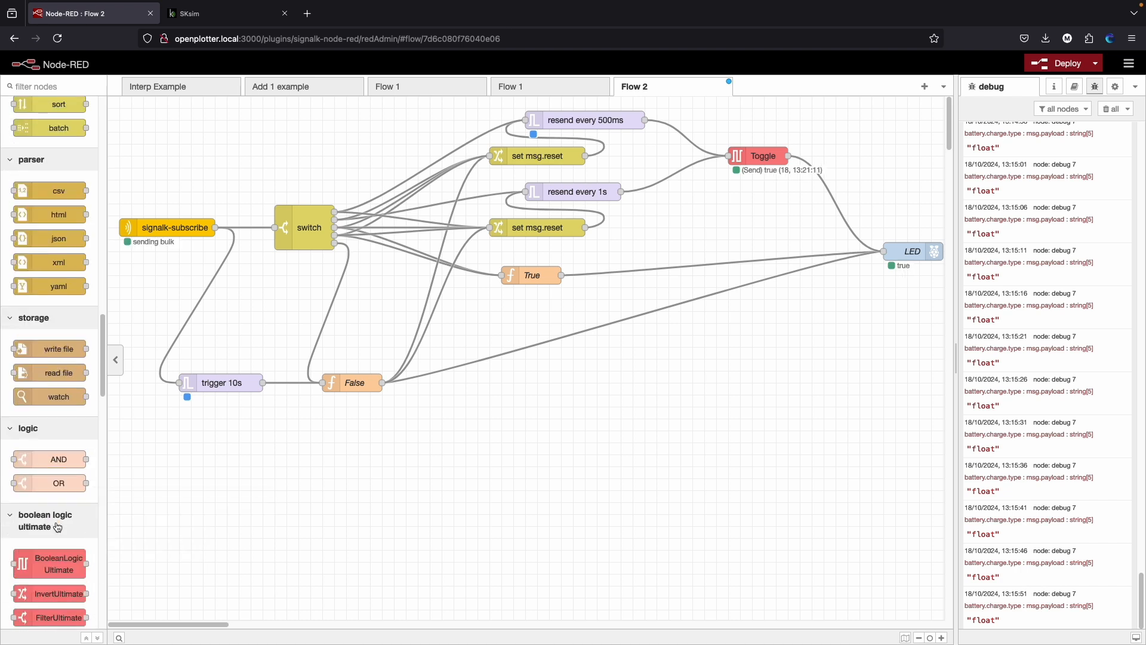
{"action": "scroll", "scroll_direction": "down", "scroll_amount": 3}
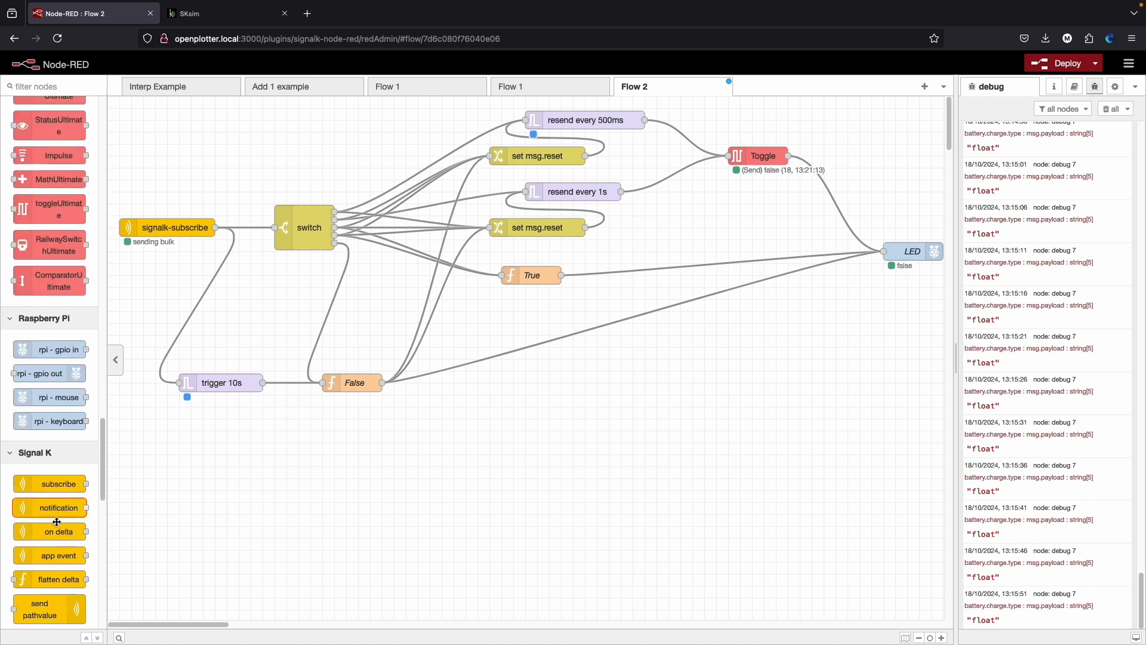
{"action": "scroll", "scroll_direction": "down", "scroll_amount": 3}
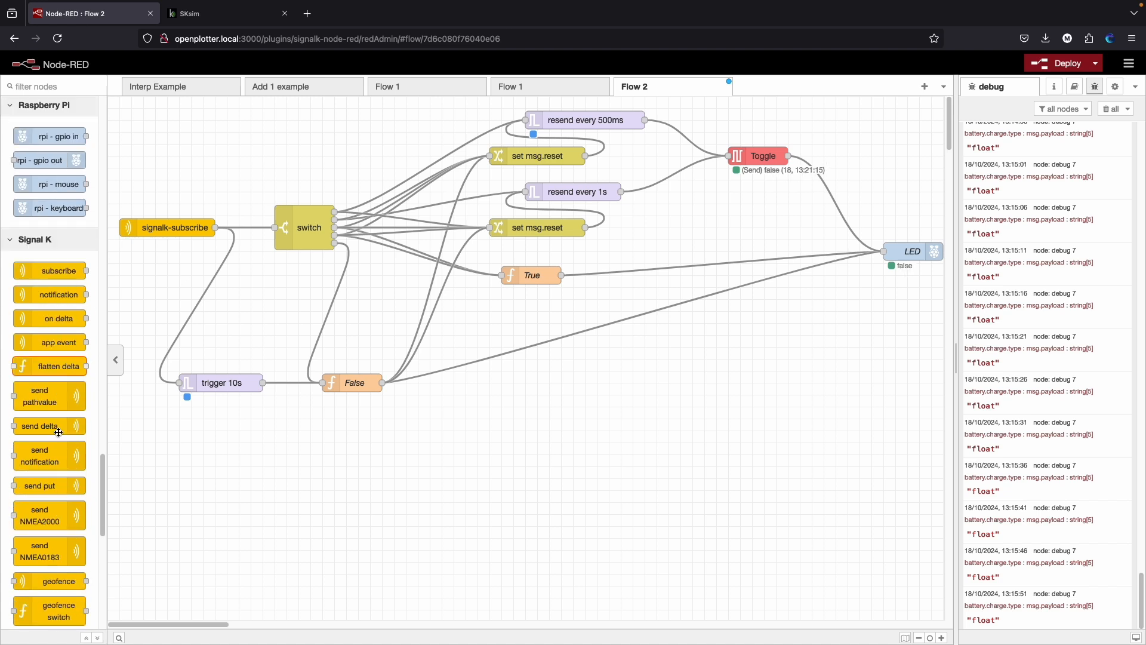
{"action": "scroll", "scroll_direction": "down", "scroll_amount": 3}
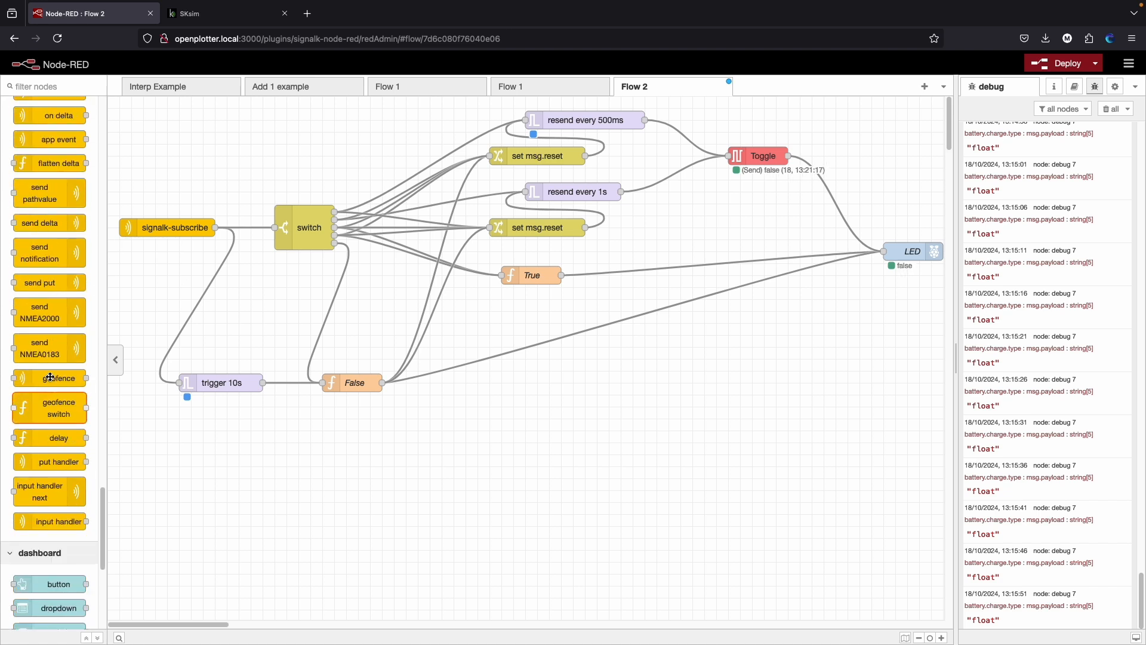
{"action": "scroll", "scroll_direction": "up", "scroll_amount": 3}
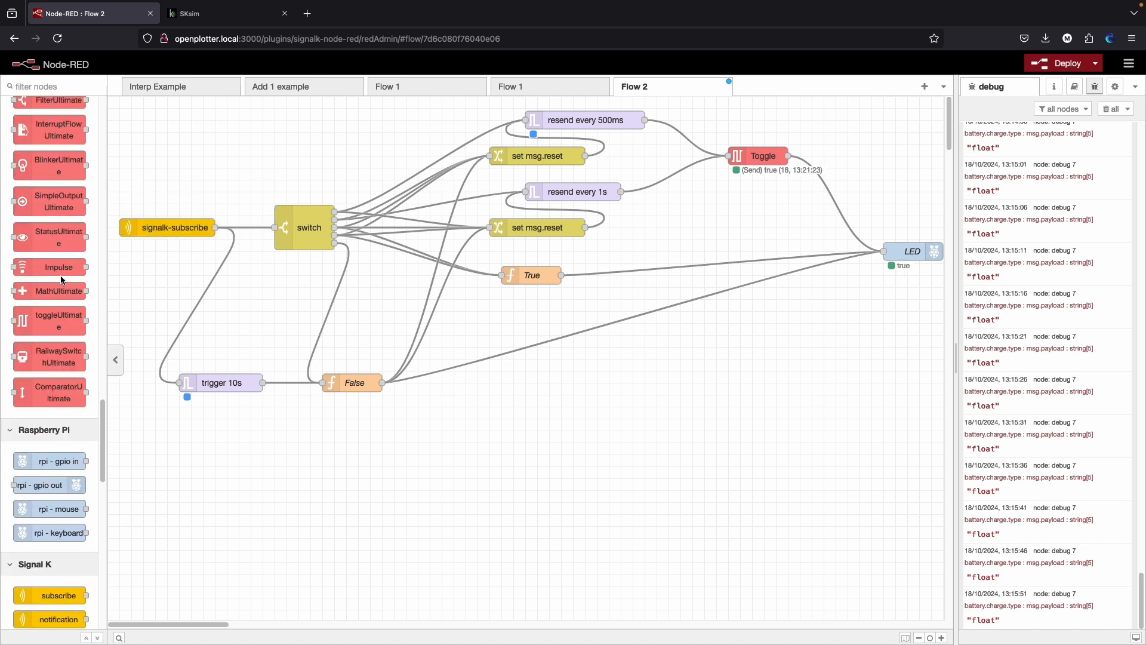
{"action": "scroll", "scroll_direction": "down", "scroll_amount": 3}
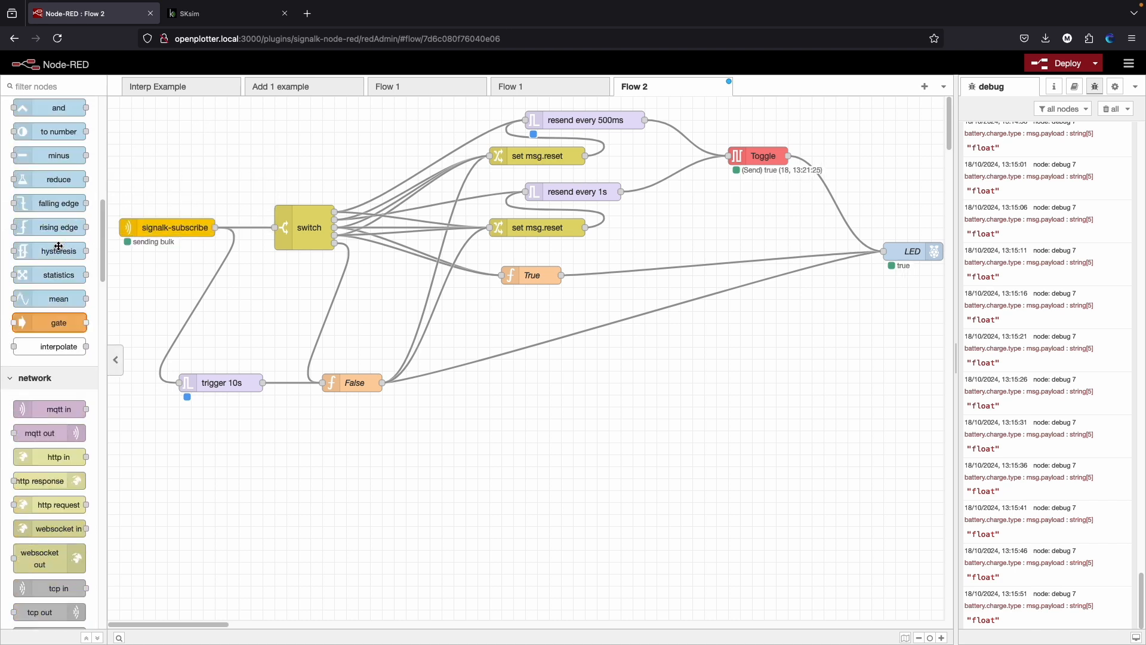
{"action": "scroll", "scroll_direction": "up", "scroll_amount": 3}
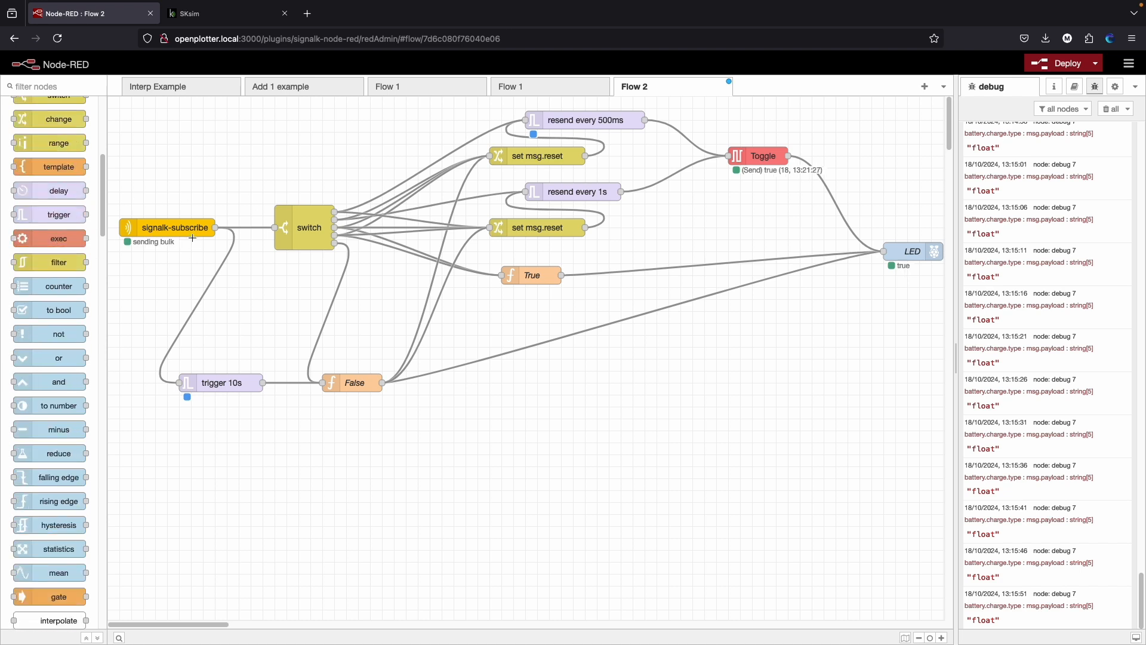
{"action": "double_click", "coordinate": [174, 227]}
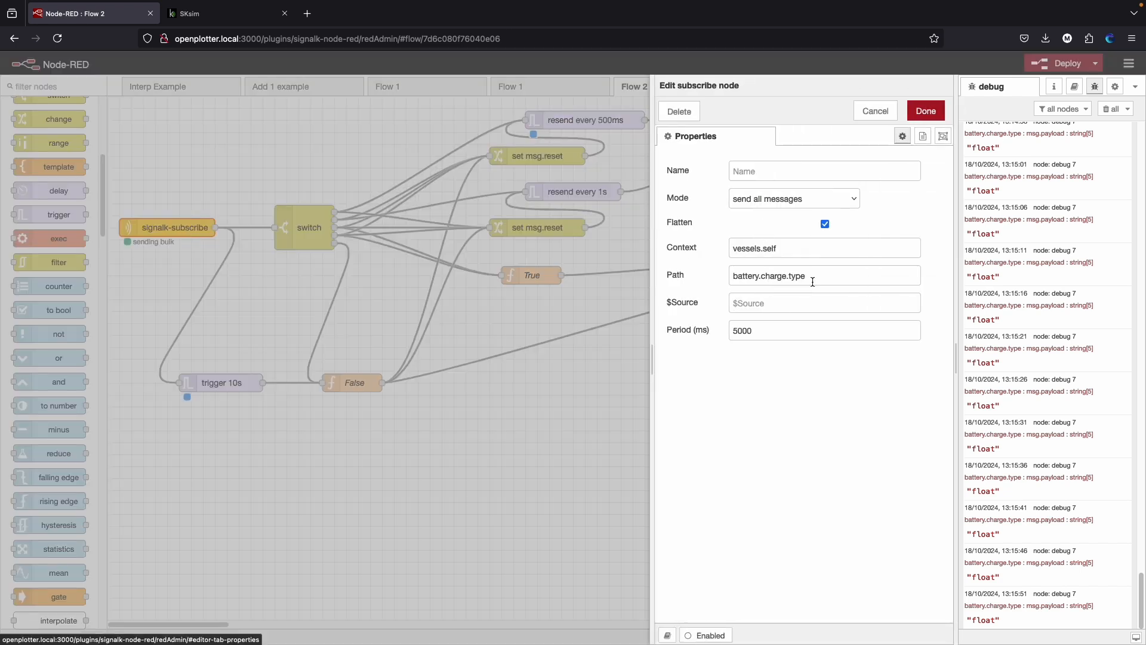
{"action": "left_click", "coordinate": [227, 13]}
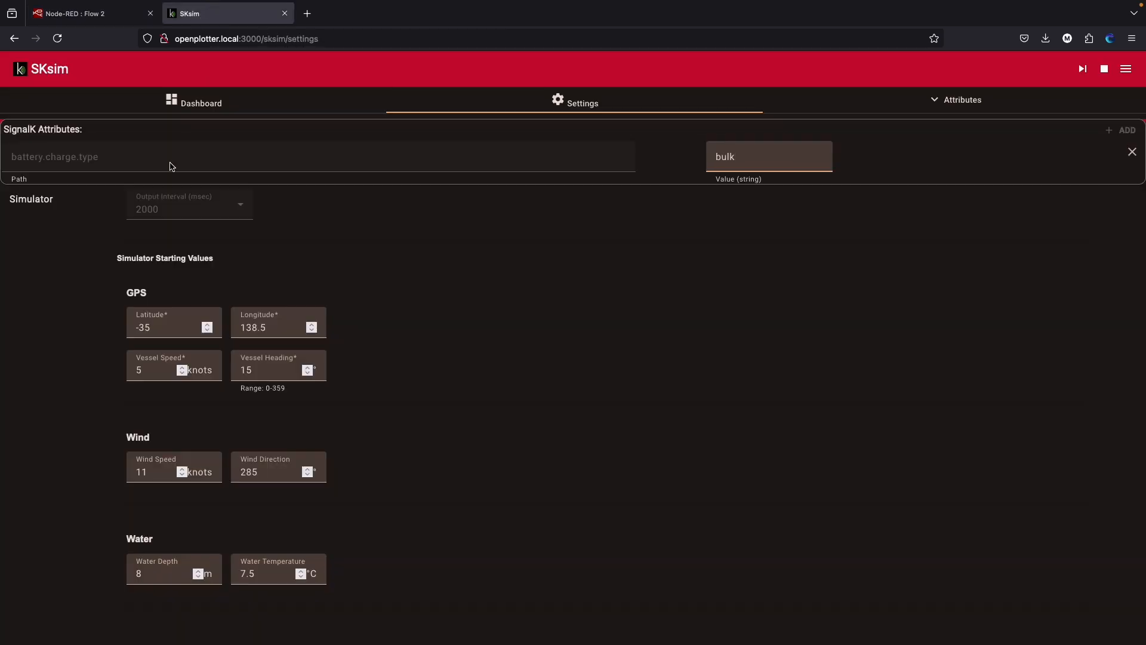
{"action": "left_click", "coordinate": [767, 157]}
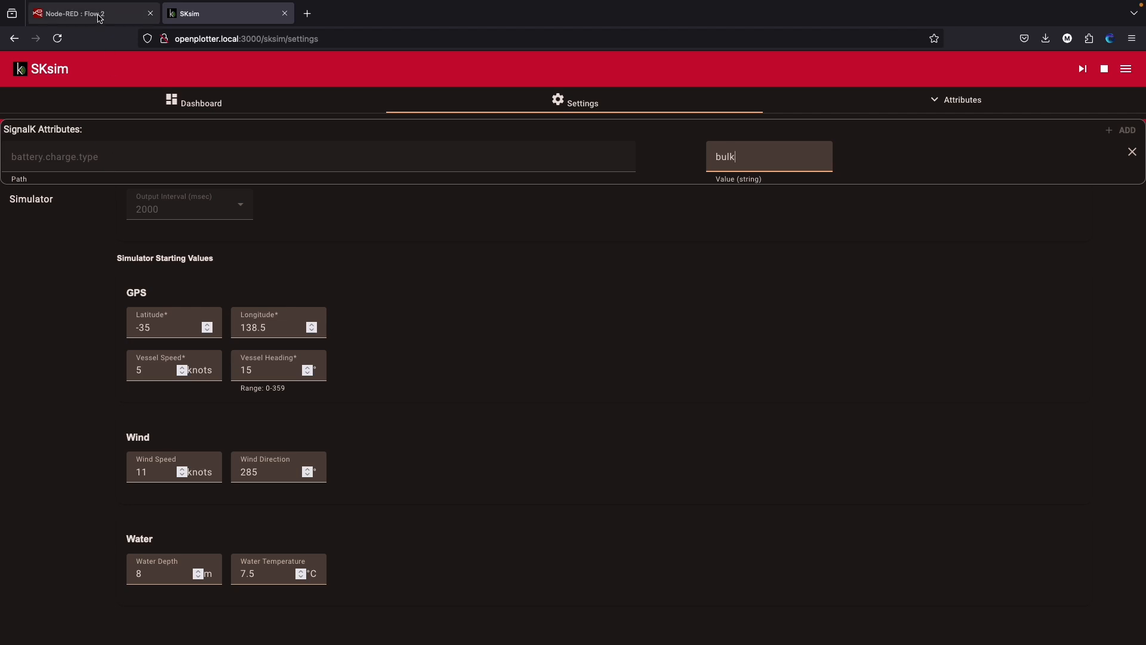
{"action": "left_click", "coordinate": [87, 13]}
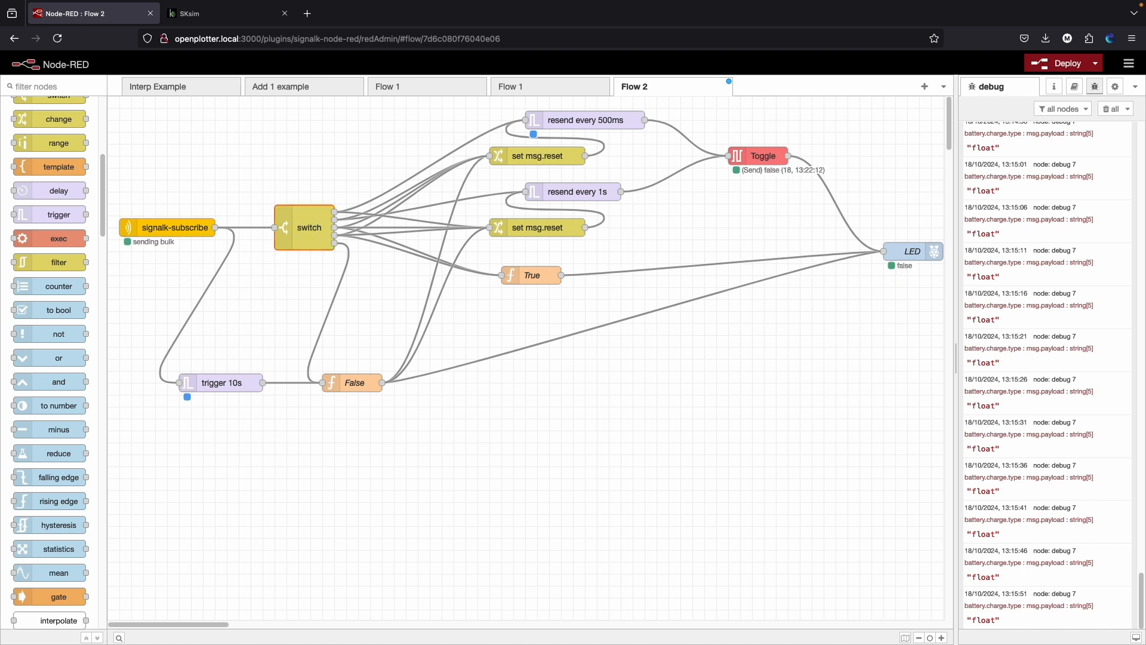
{"action": "double_click", "coordinate": [308, 227]}
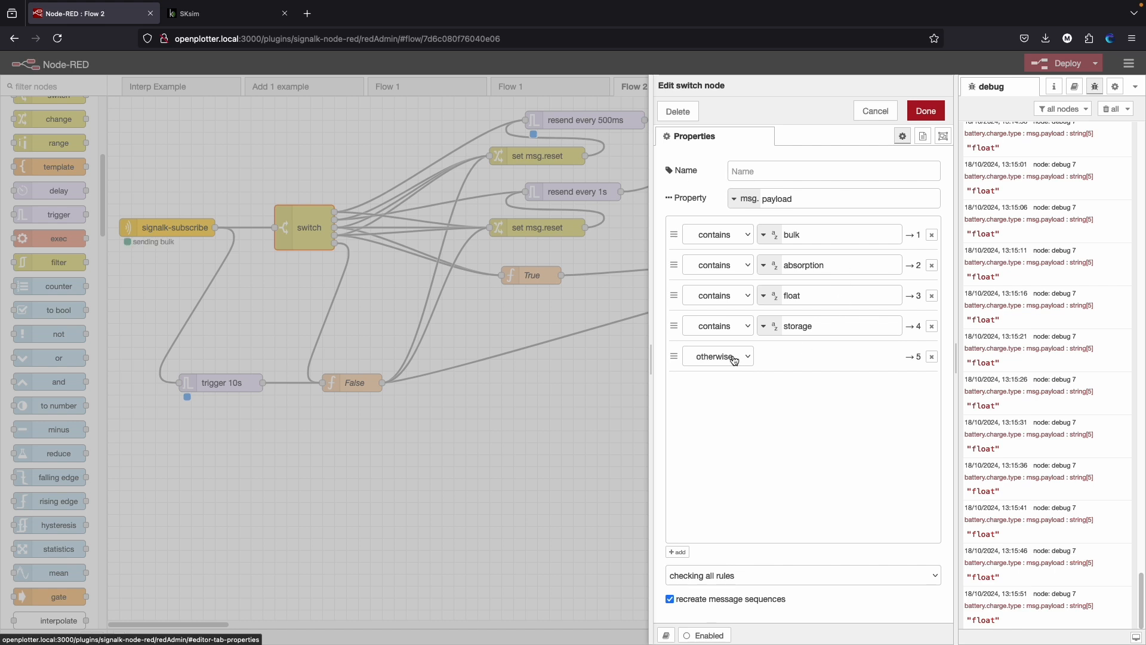
{"action": "mouse_move", "coordinate": [925, 110]}
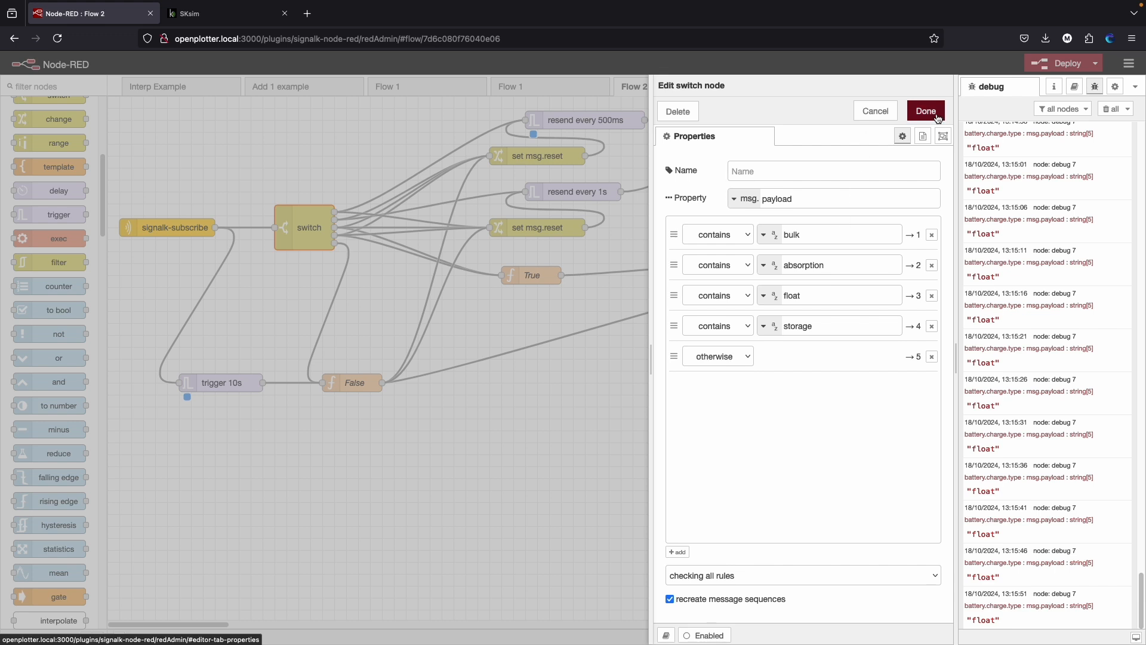
{"action": "left_click", "coordinate": [924, 111]}
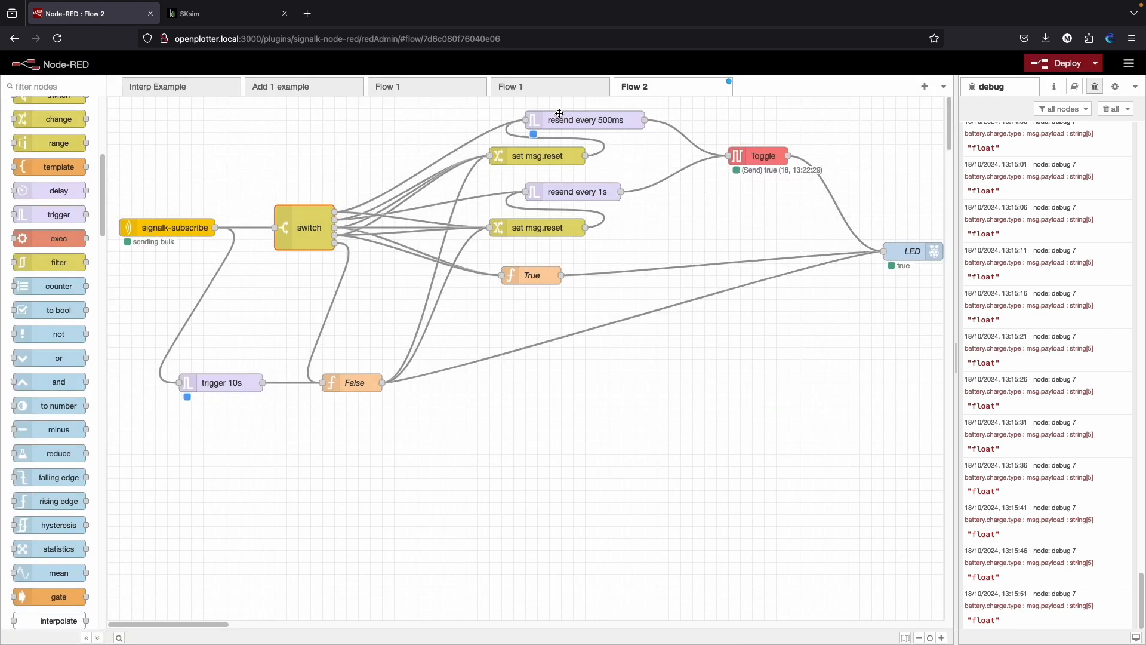
{"action": "double_click", "coordinate": [585, 119]}
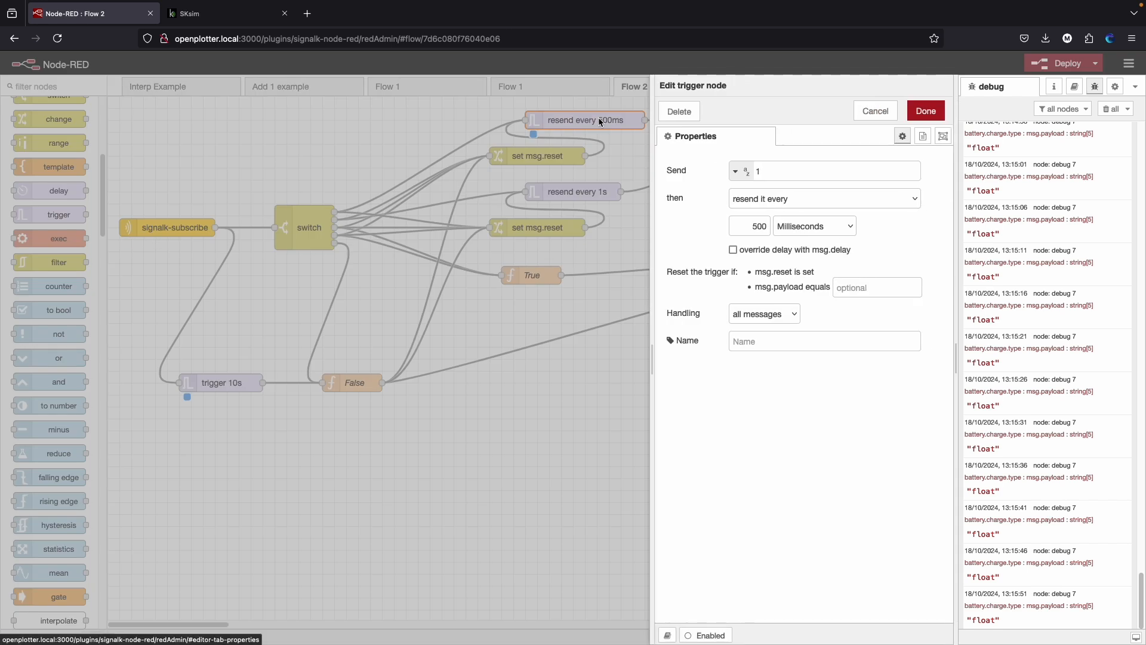
{"action": "mouse_move", "coordinate": [610, 122]}
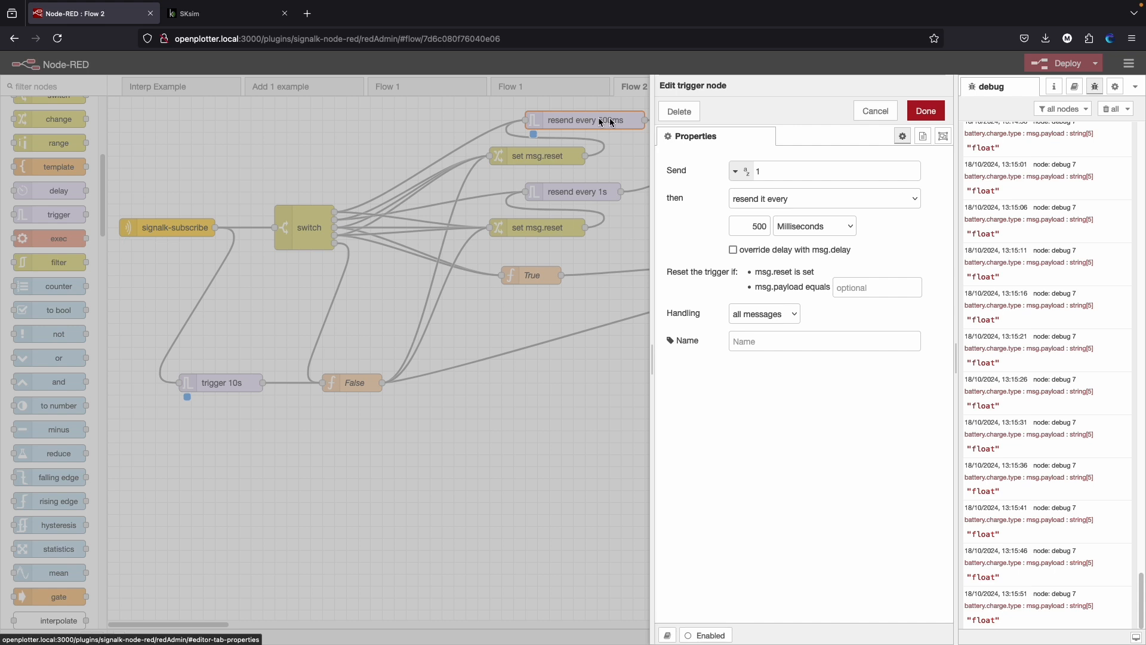
{"action": "left_click", "coordinate": [924, 110]}
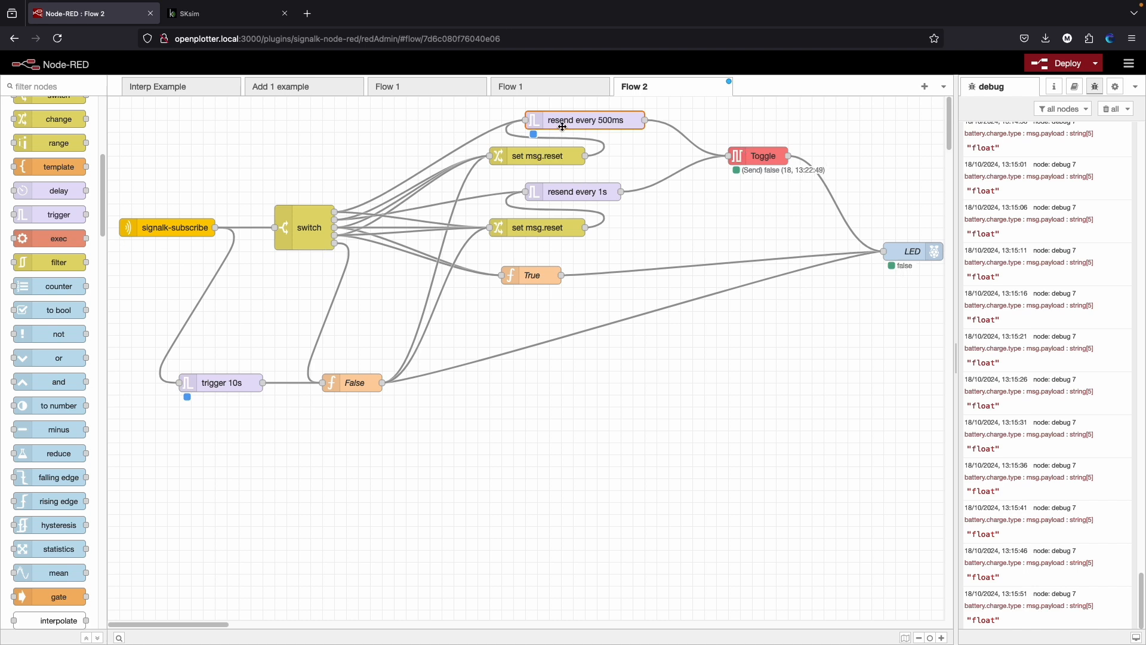
{"action": "left_click", "coordinate": [733, 156]}
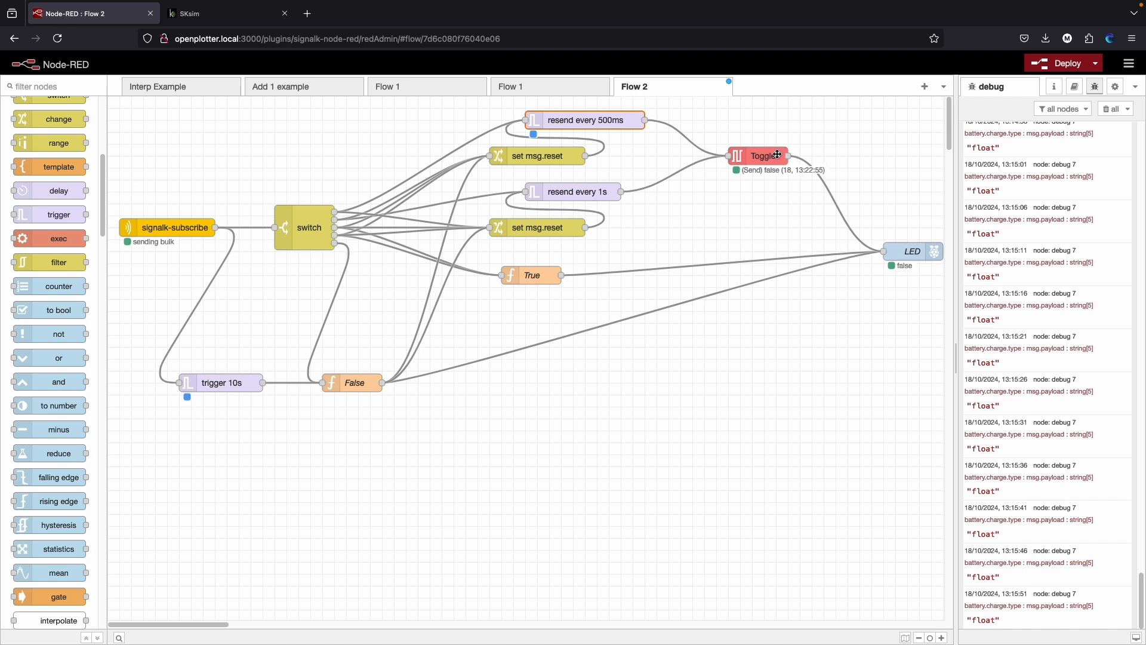
{"action": "left_click", "coordinate": [750, 155]}
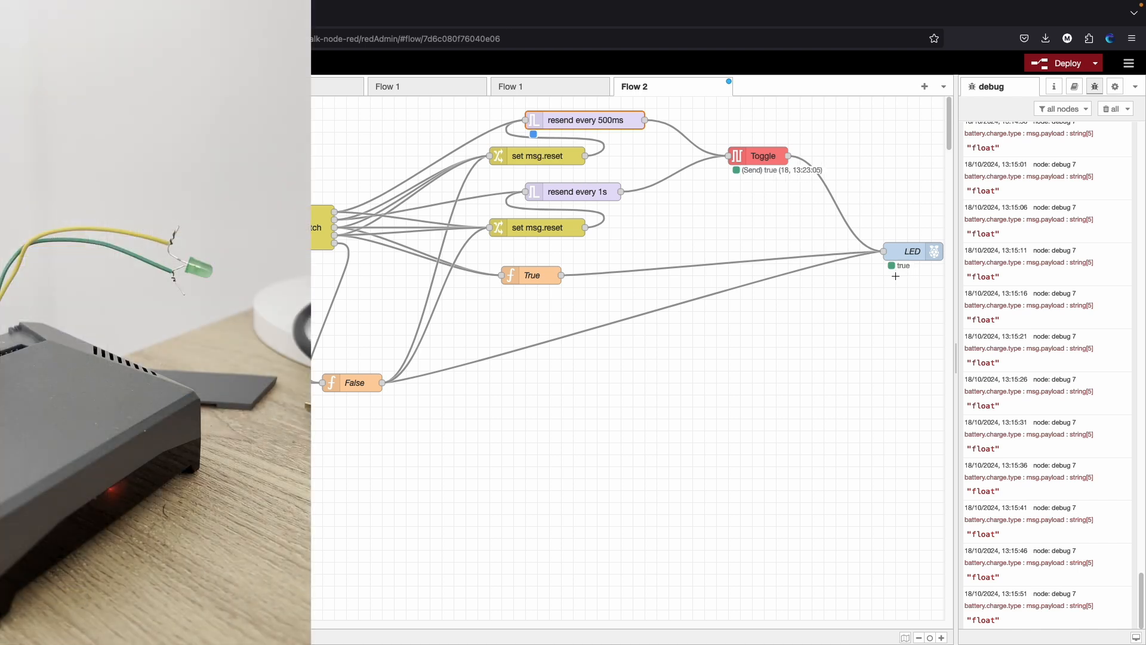
{"action": "left_click", "coordinate": [728, 156]}
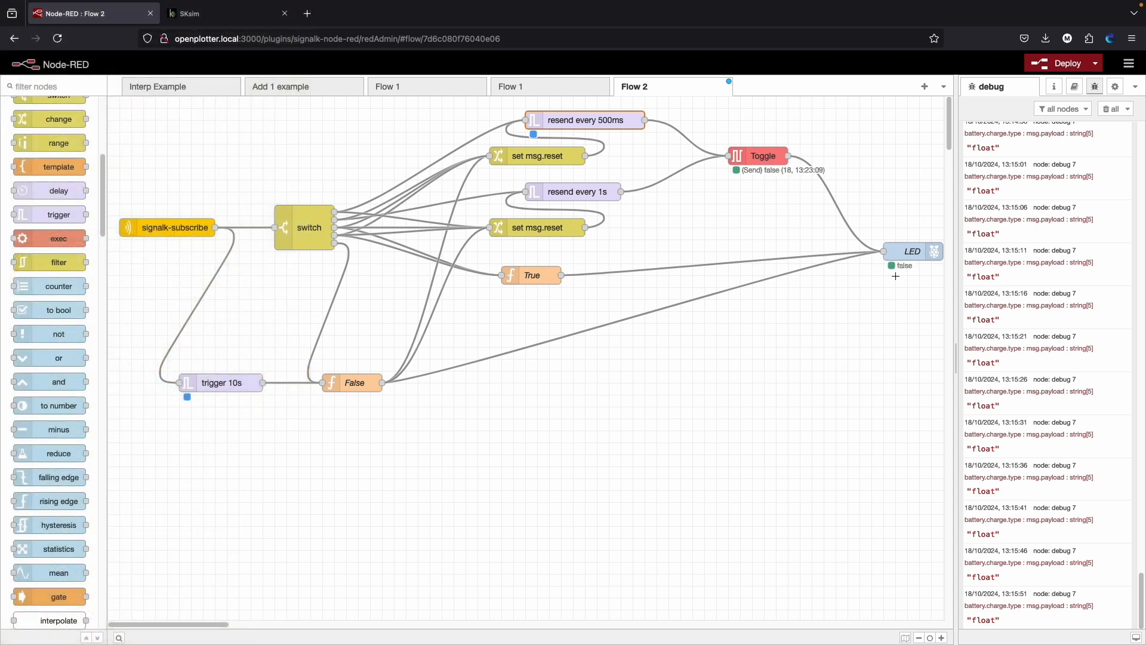
{"action": "double_click", "coordinate": [308, 226]}
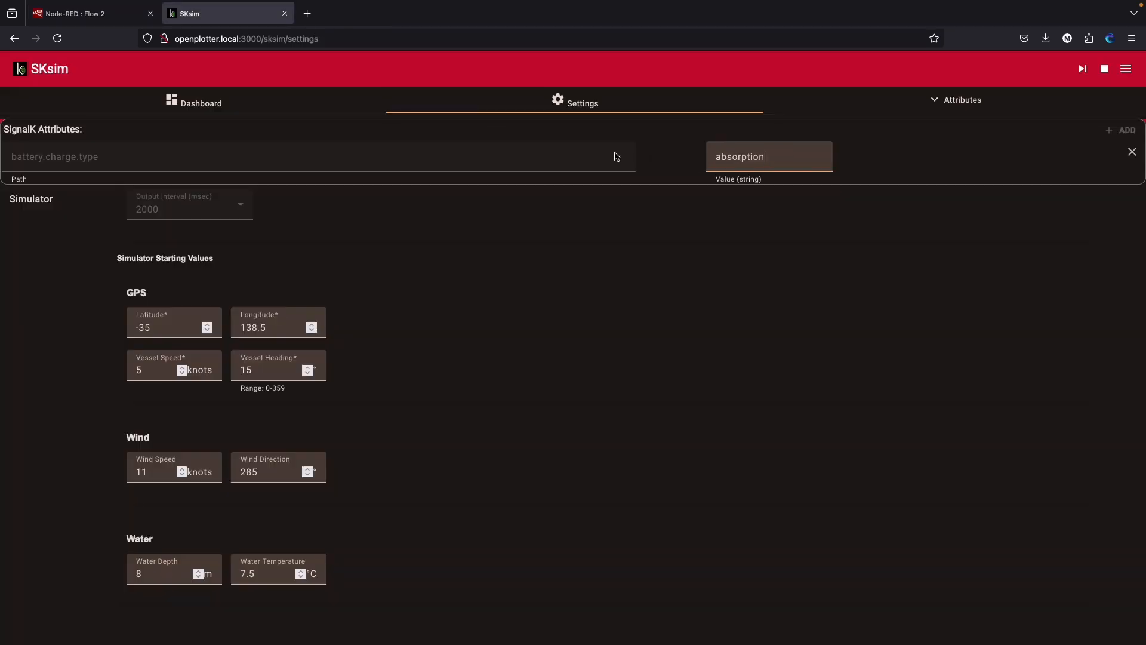
- Apply the 'absorption' charge state so signalk-subscribe reports sending absorption
{"action": "left_click", "coordinate": [87, 14]}
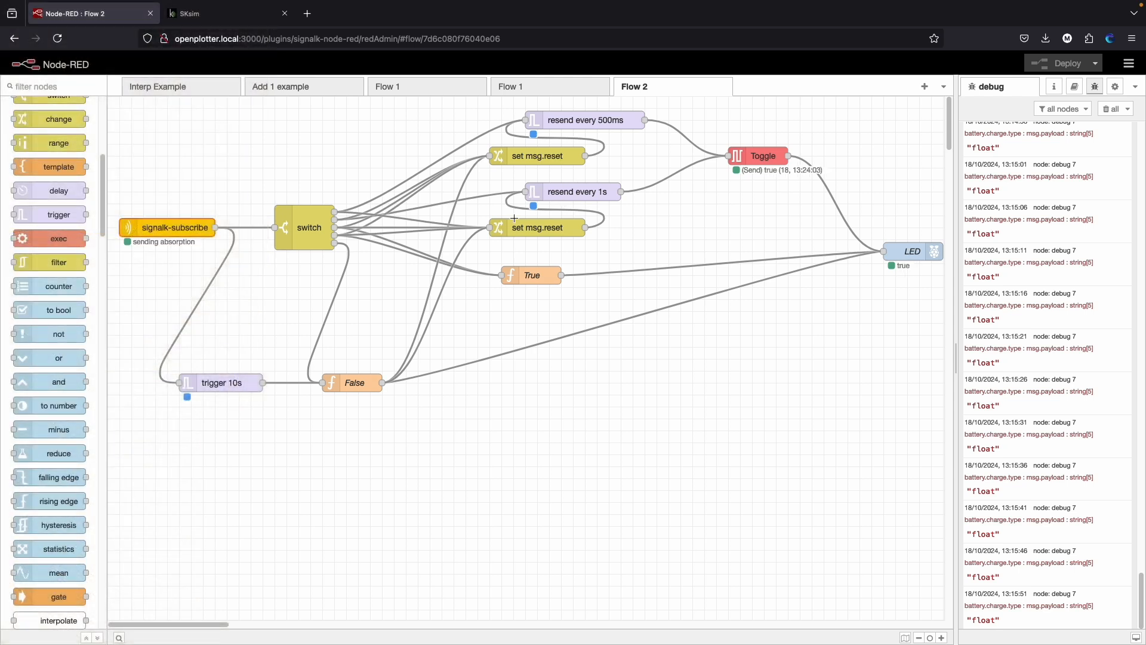
{"action": "mouse_move", "coordinate": [568, 191]}
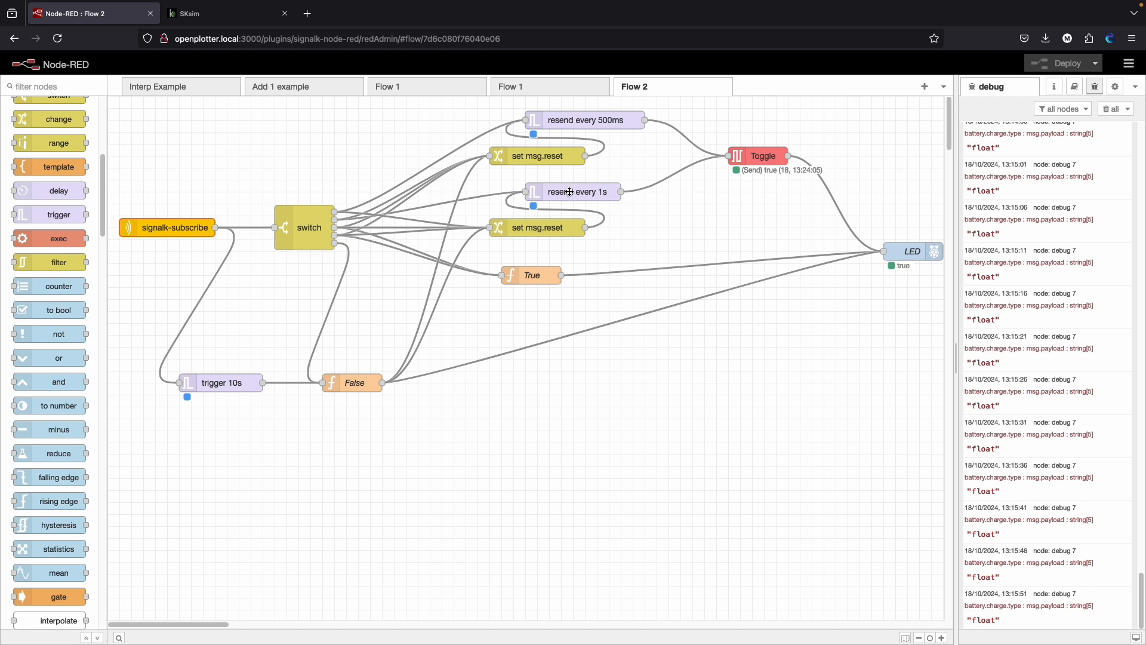
- Review the 'resend every 1s' trigger's 1 Seconds interval and close it unchanged
{"action": "double_click", "coordinate": [571, 191]}
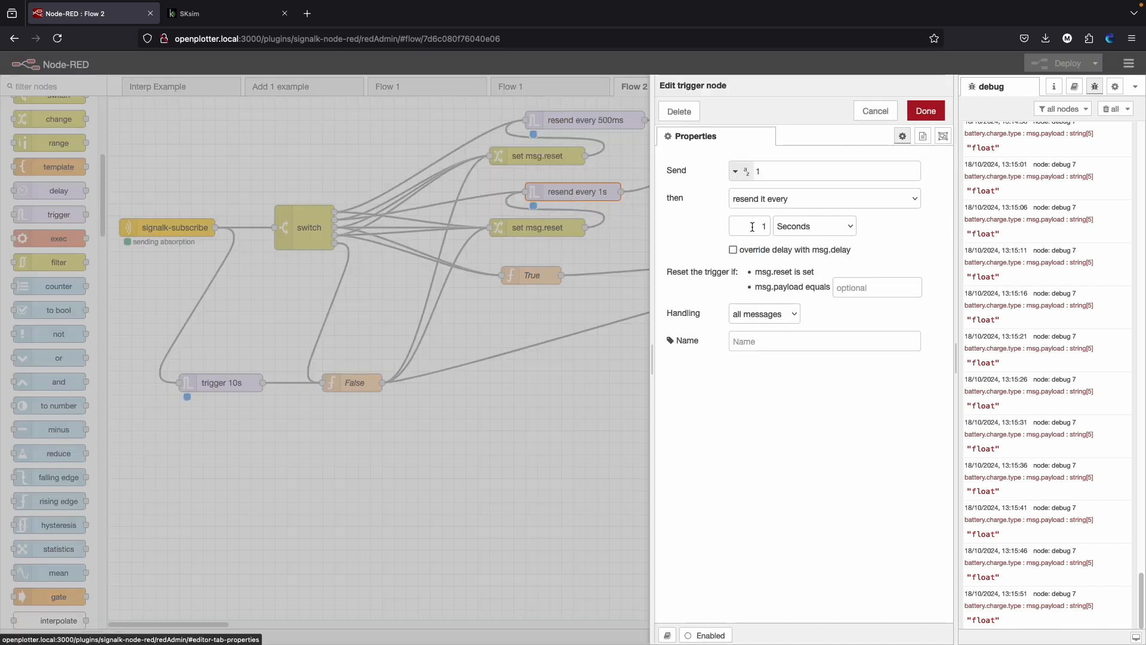
{"action": "mouse_move", "coordinate": [898, 122]}
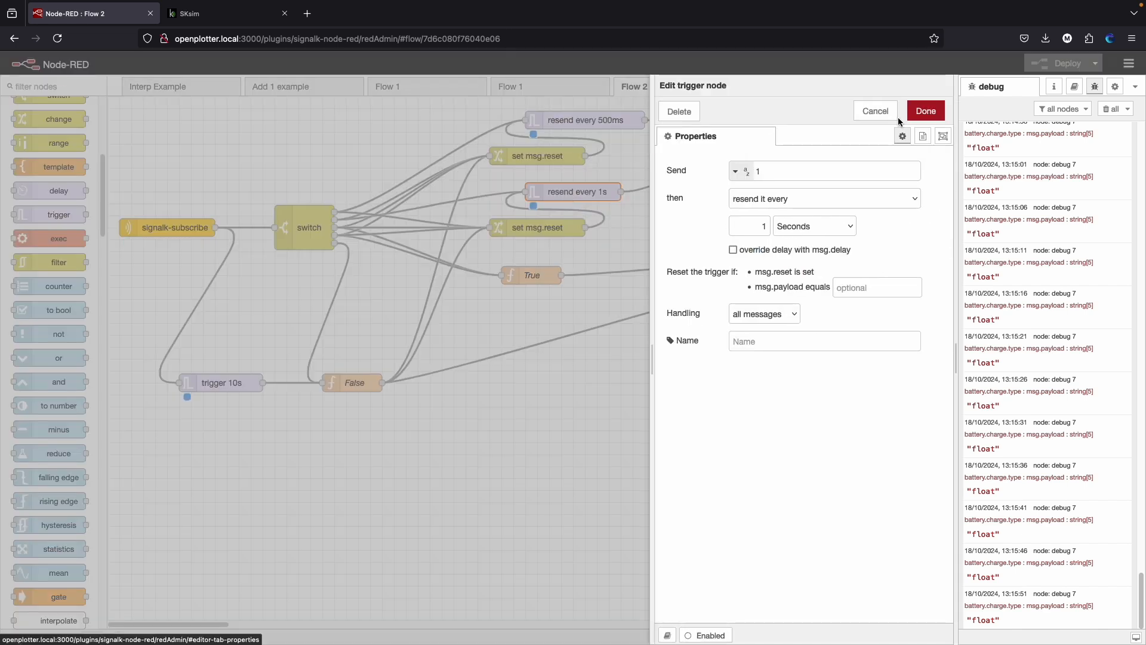
{"action": "left_click", "coordinate": [924, 111]}
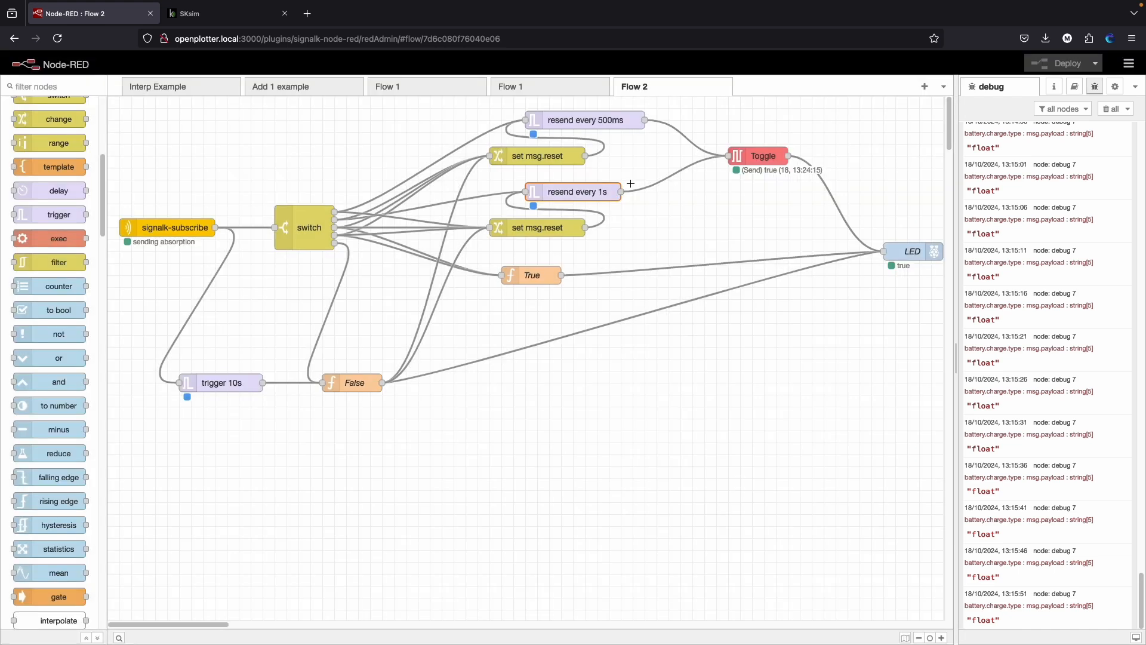
{"action": "mouse_move", "coordinate": [562, 222]}
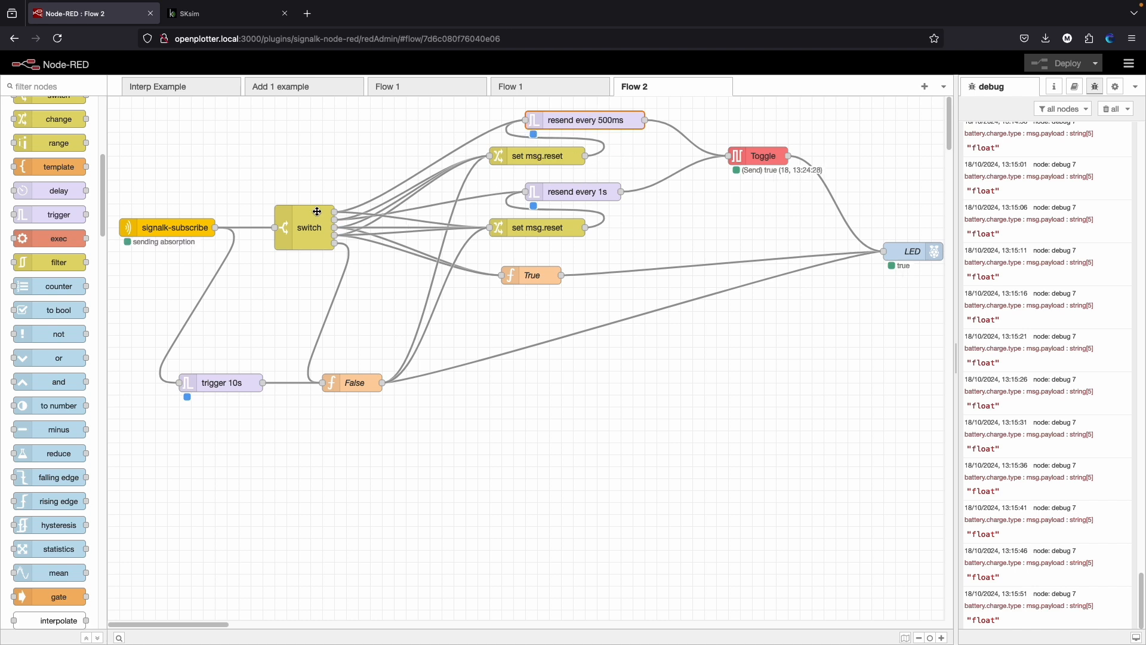
{"action": "mouse_move", "coordinate": [333, 219]}
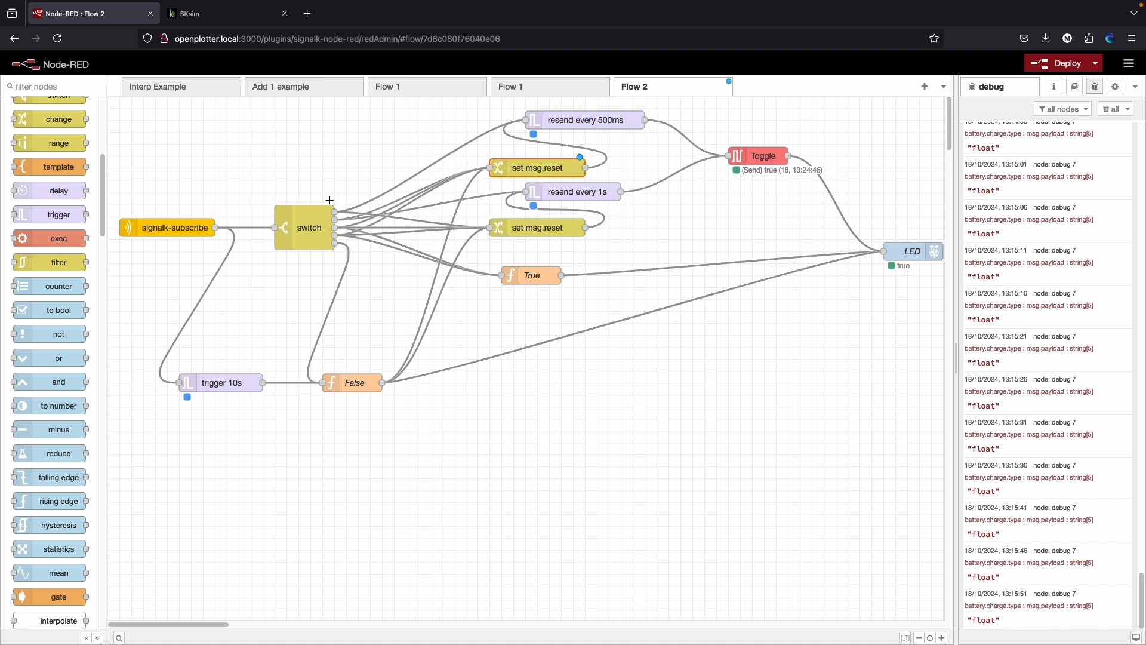
{"action": "double_click", "coordinate": [308, 227]}
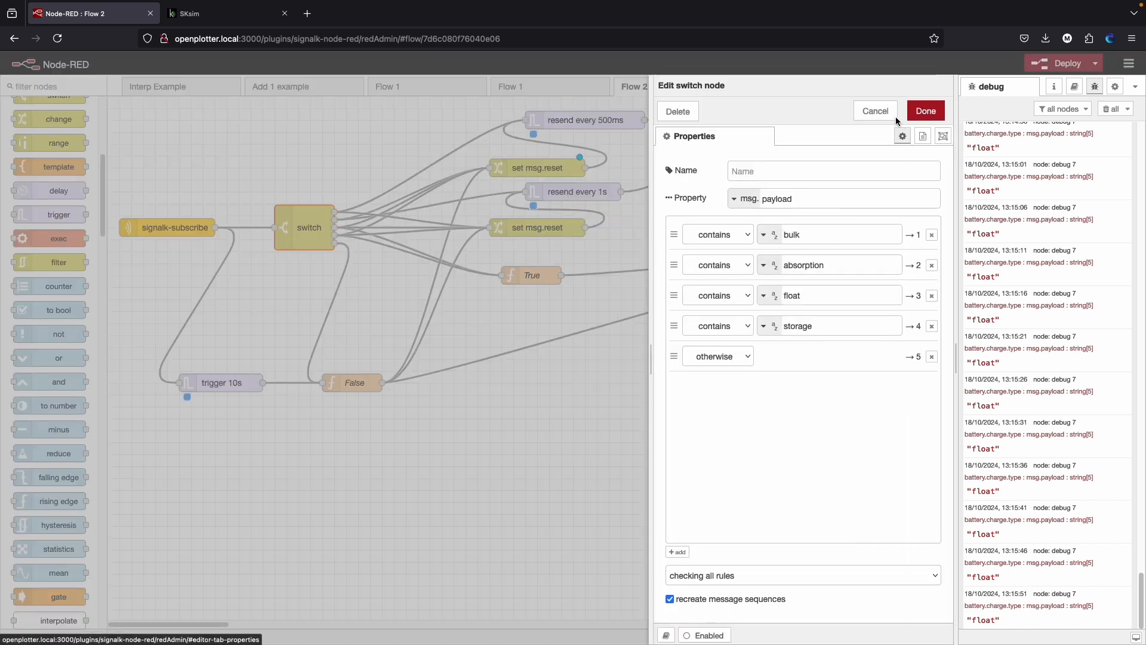
{"action": "mouse_move", "coordinate": [553, 124]}
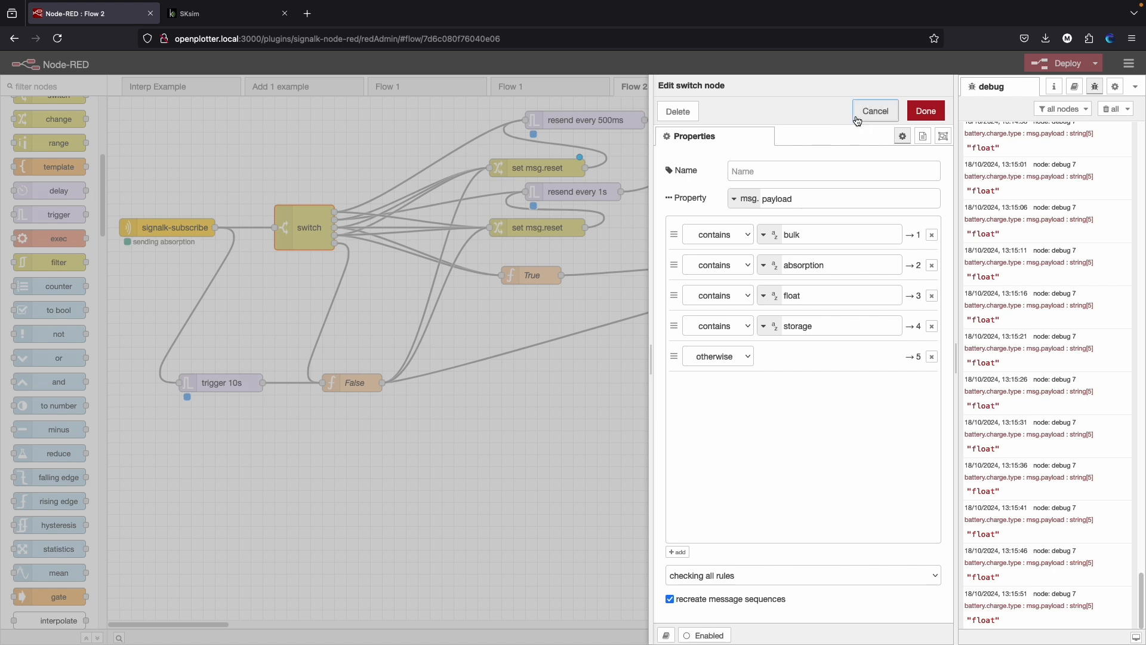
{"action": "left_click", "coordinate": [874, 110]}
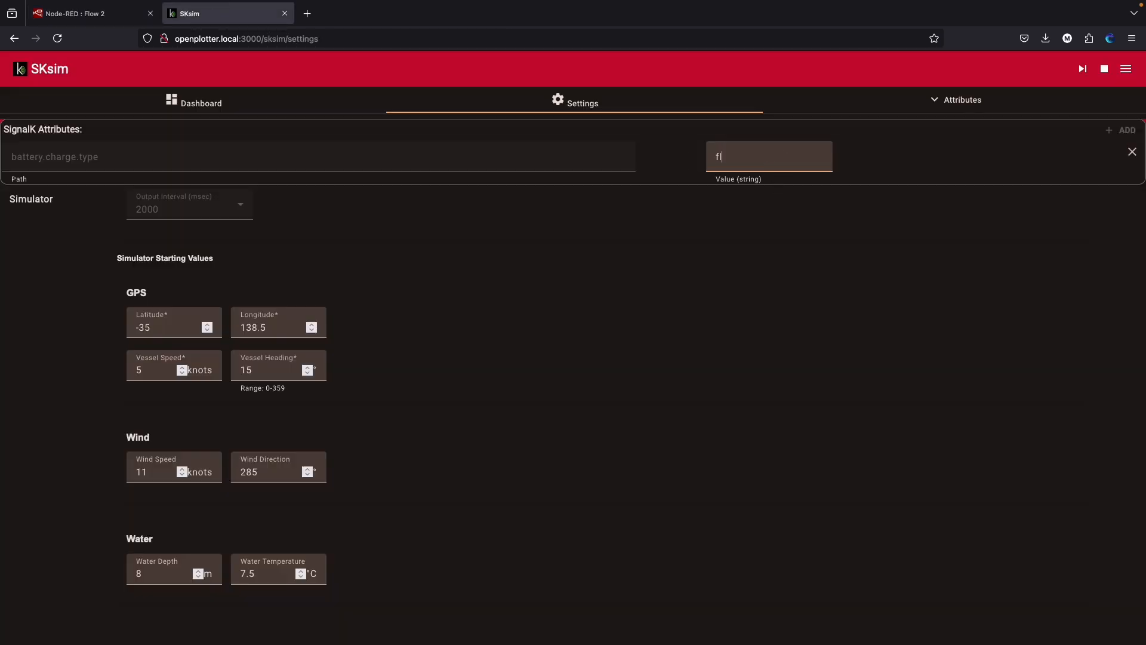
- Set SKsim's battery.charge.type back to 'float' and nudge the True function node lower in Flow 2
{"action": "type", "text": "oat"}
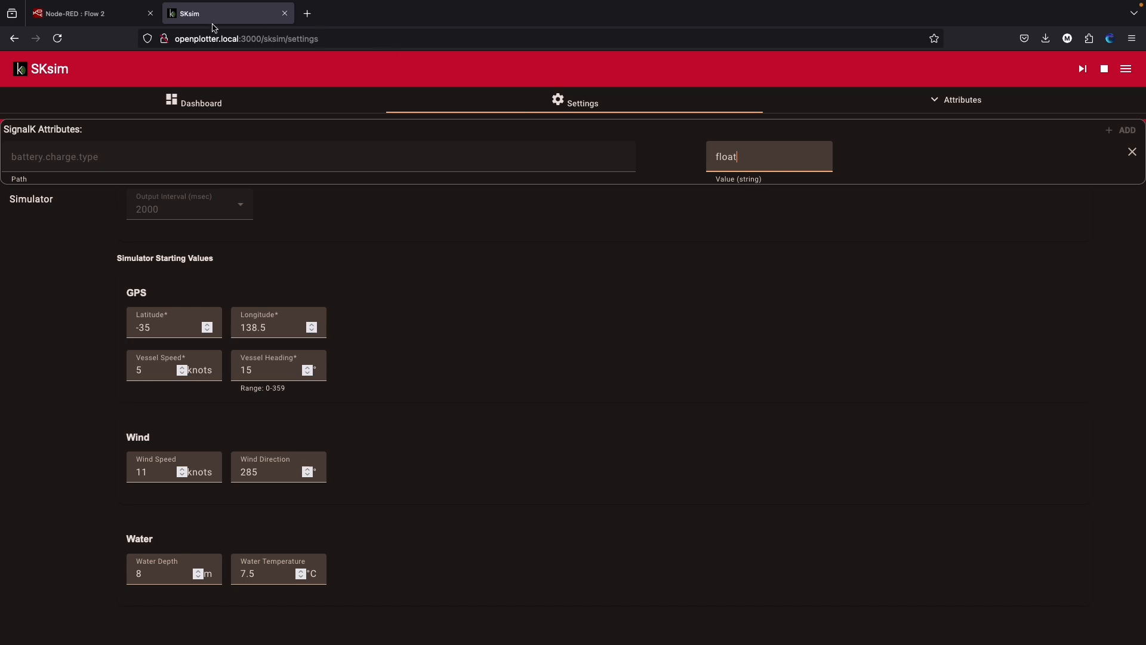
{"action": "left_click", "coordinate": [83, 13]}
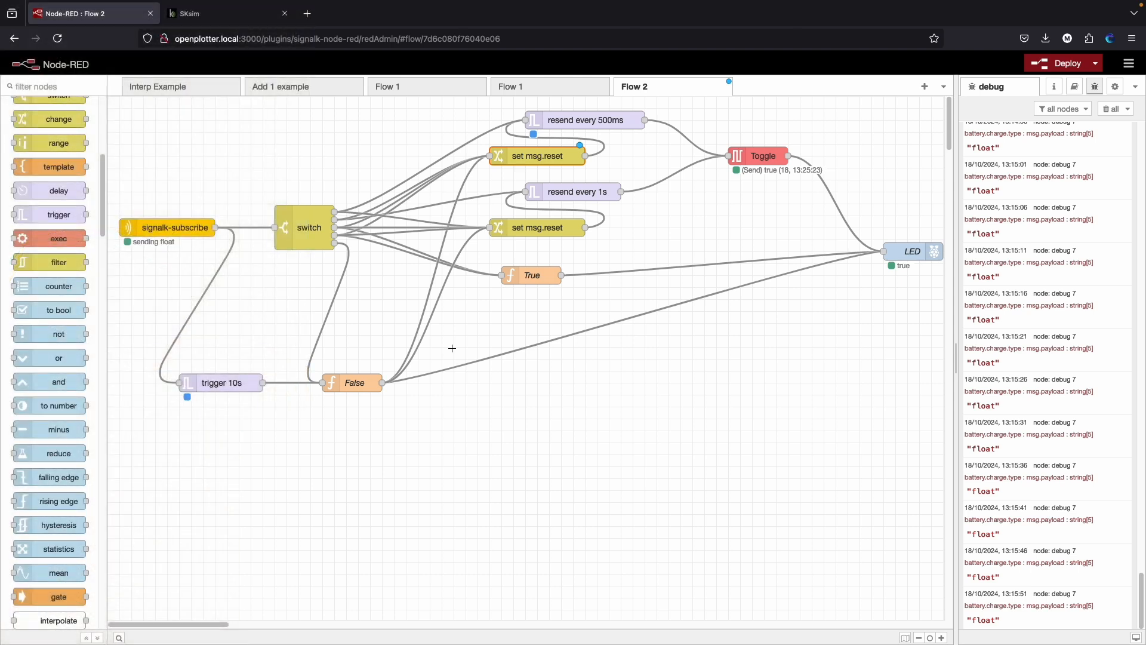
{"action": "left_click", "coordinate": [531, 276]}
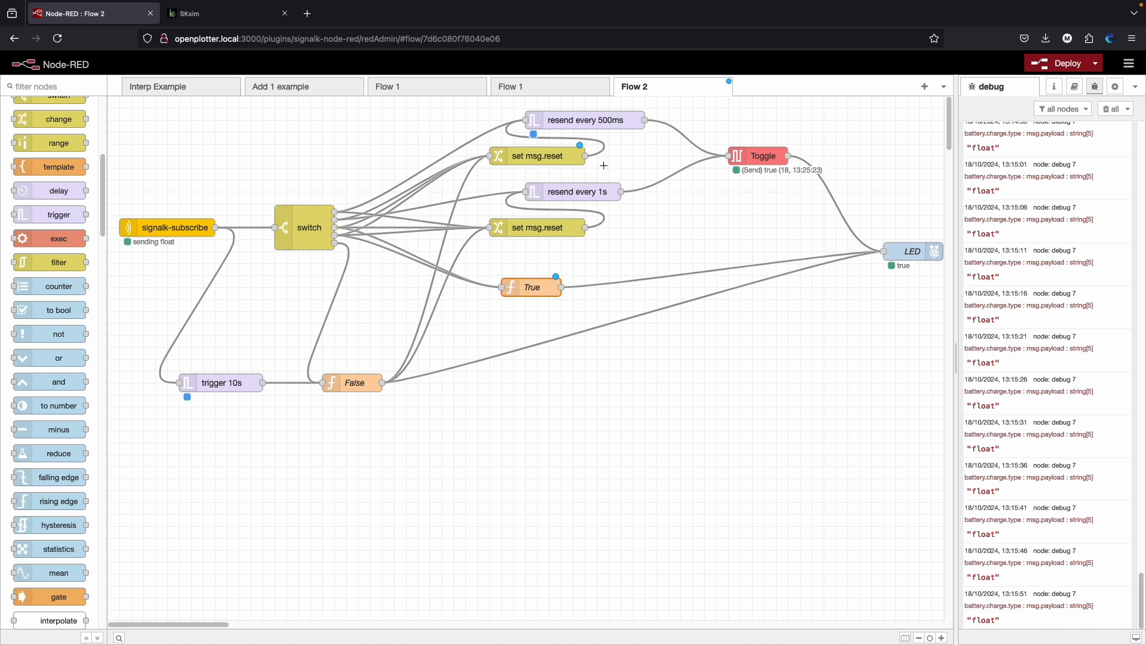
{"action": "mouse_move", "coordinate": [669, 147]}
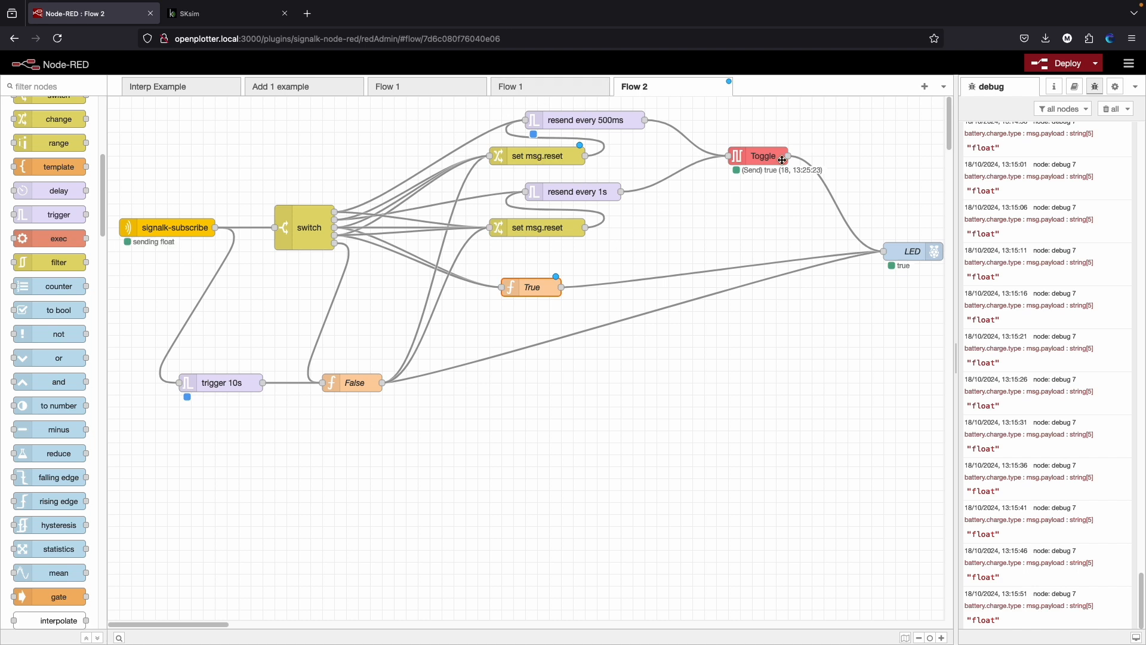
{"action": "mouse_move", "coordinate": [783, 154]}
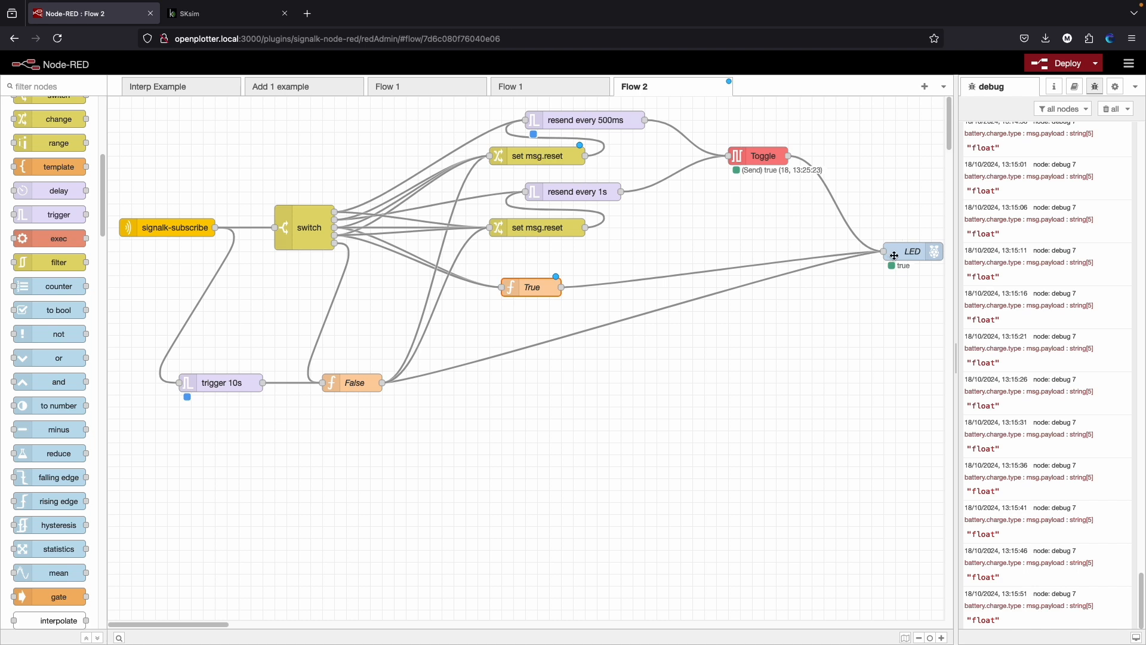
- Stop the SKsim simulation so the Flow 2 LED node reads false
{"action": "left_click", "coordinate": [226, 14]}
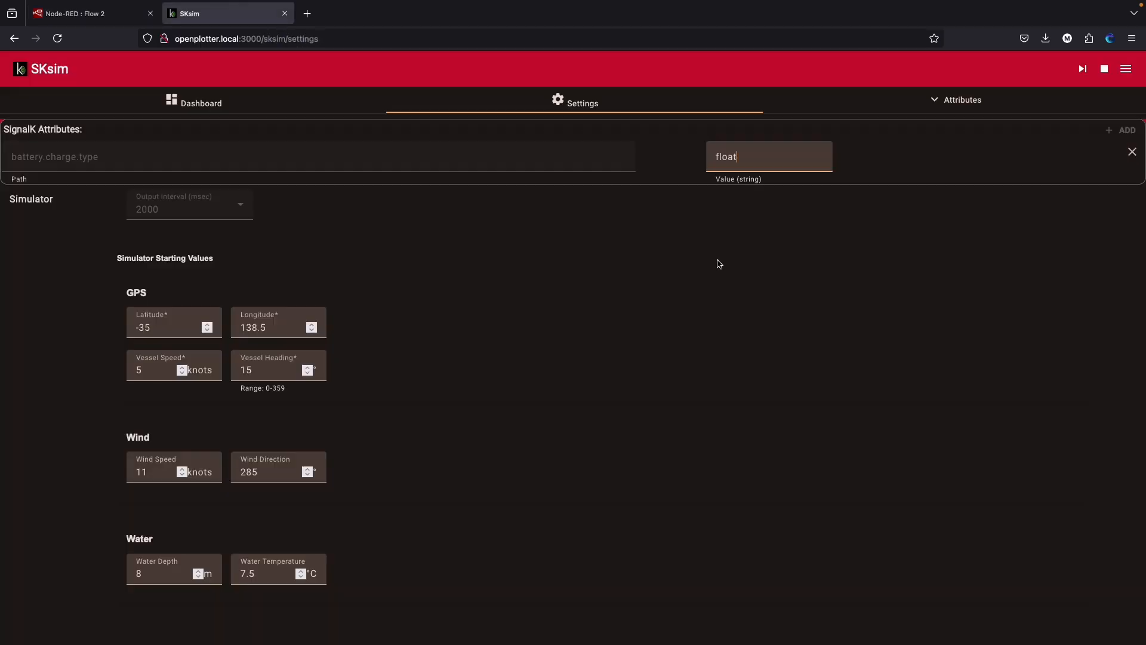
{"action": "mouse_move", "coordinate": [1104, 69]}
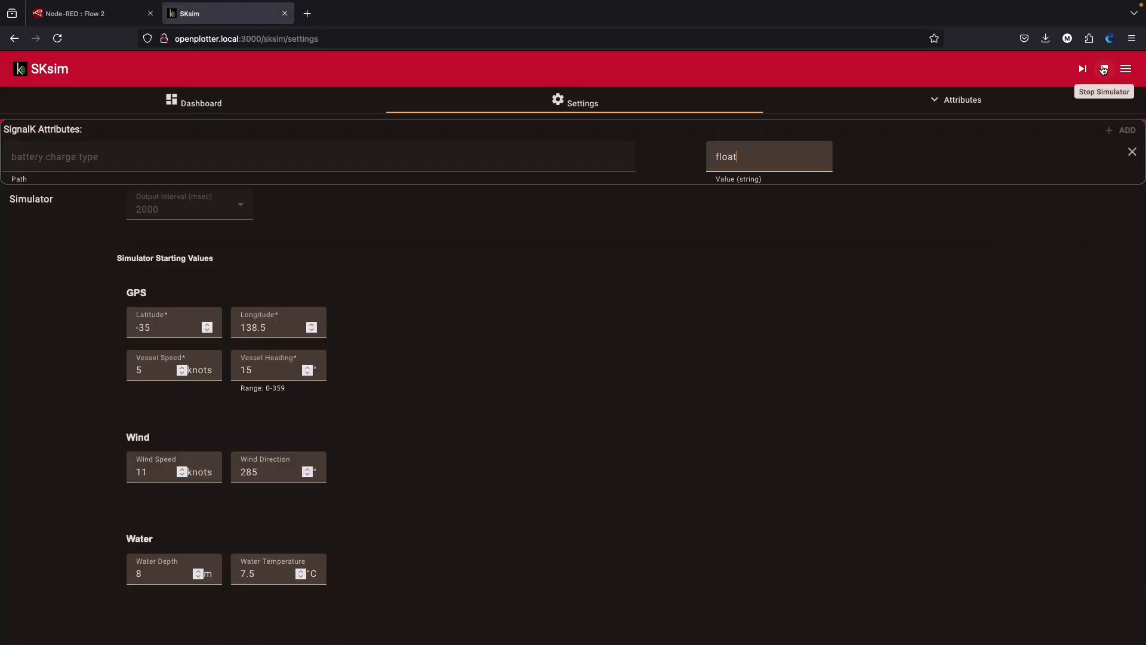
{"action": "left_click", "coordinate": [80, 13]}
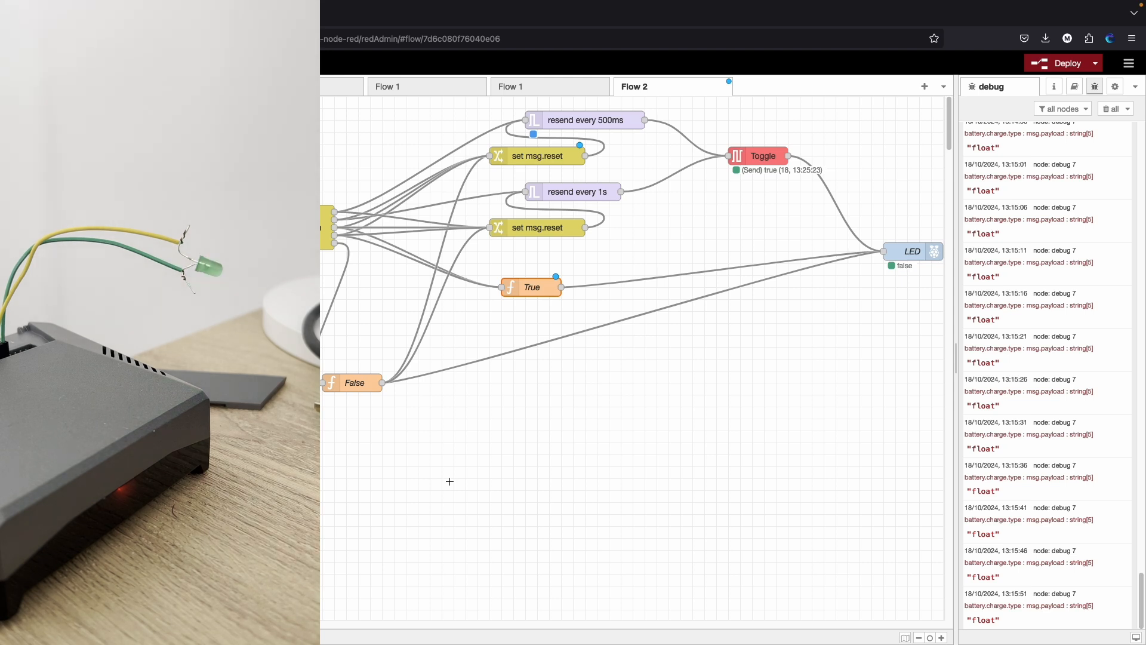
{"action": "mouse_move", "coordinate": [944, 278]}
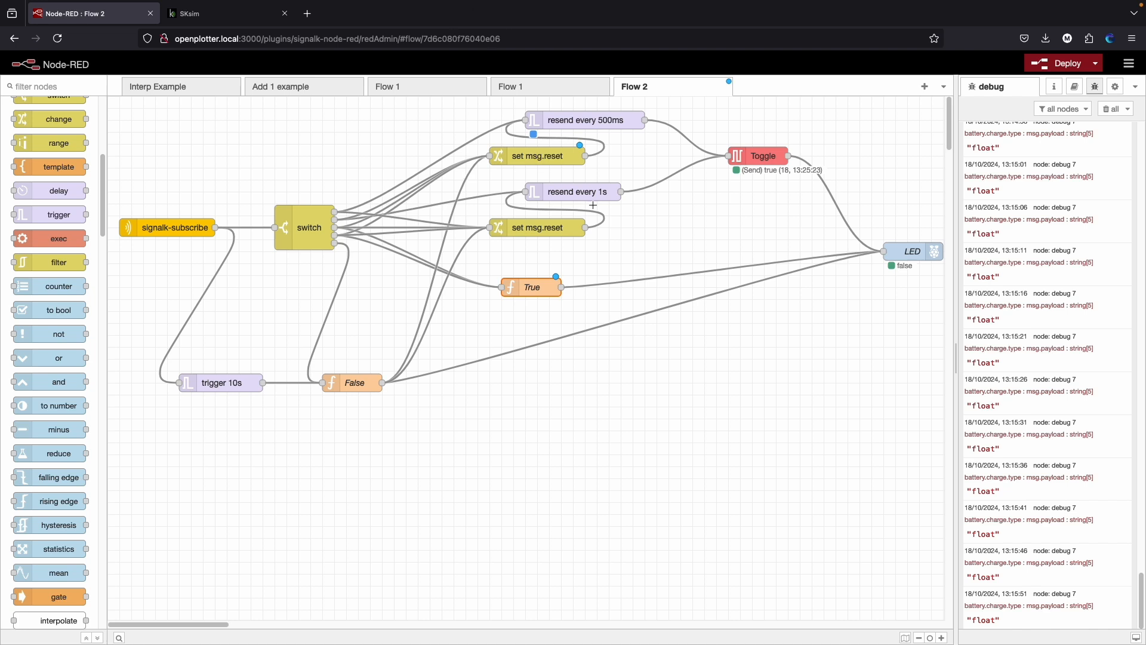
{"action": "mouse_move", "coordinate": [569, 281]}
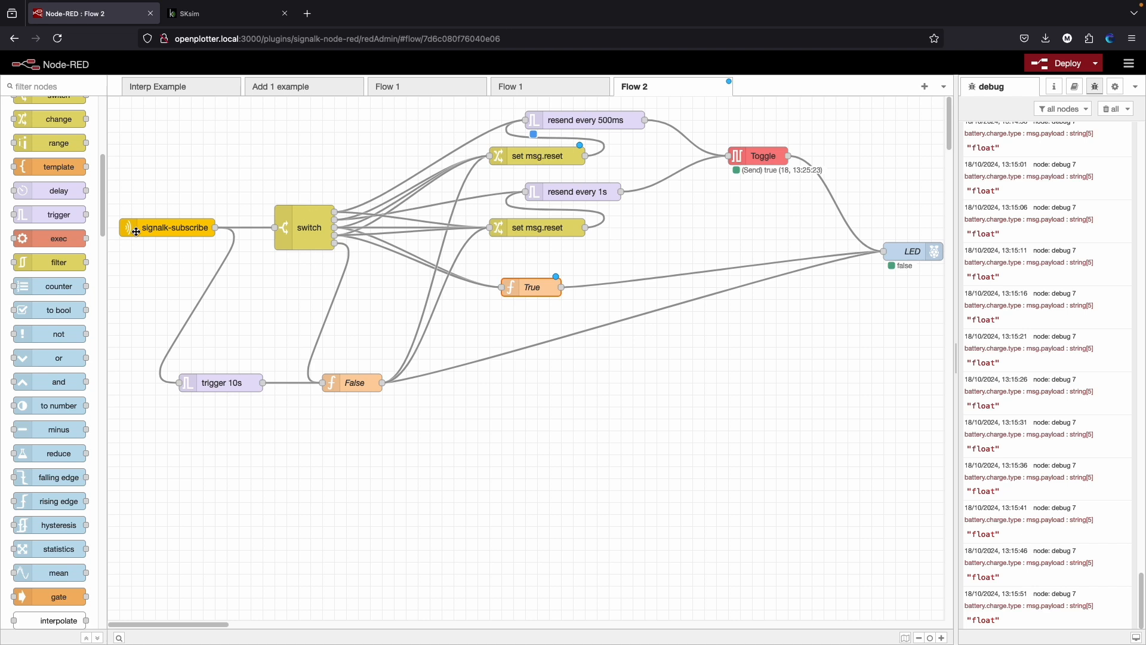
{"action": "mouse_move", "coordinate": [175, 352]}
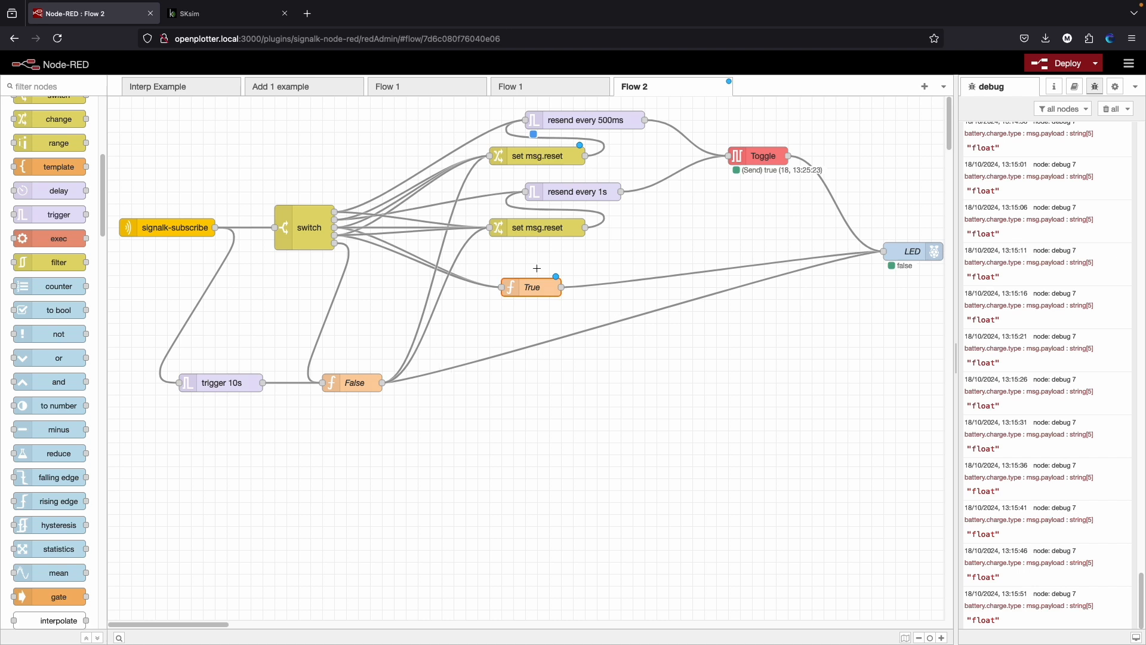
{"action": "mouse_move", "coordinate": [624, 207]}
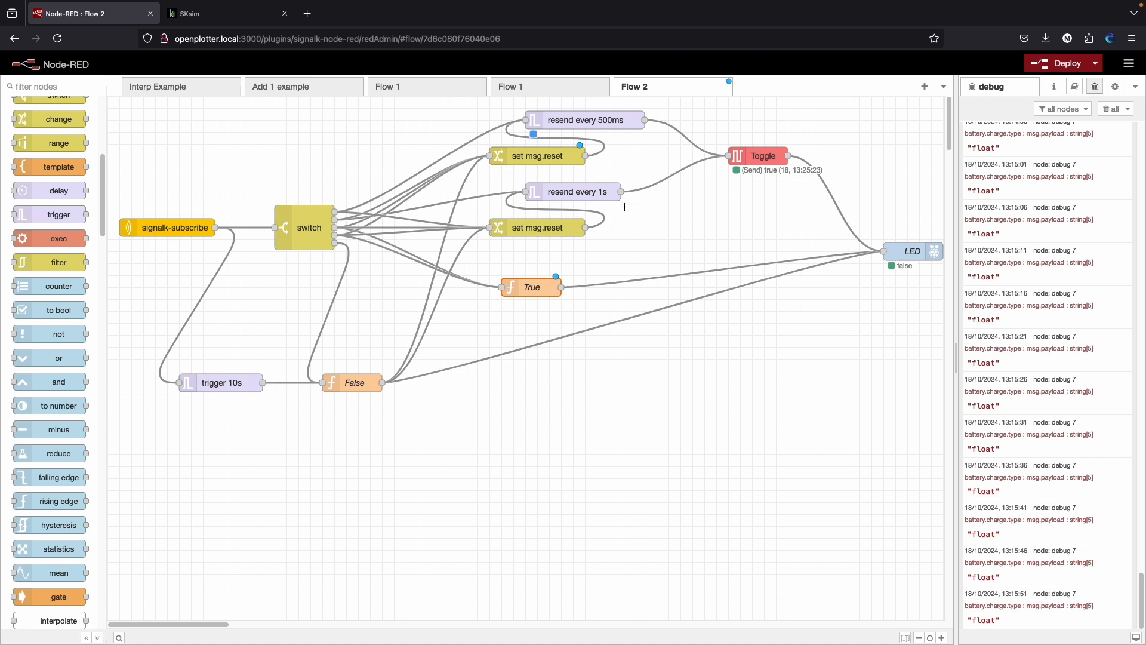
{"action": "mouse_move", "coordinate": [686, 255]}
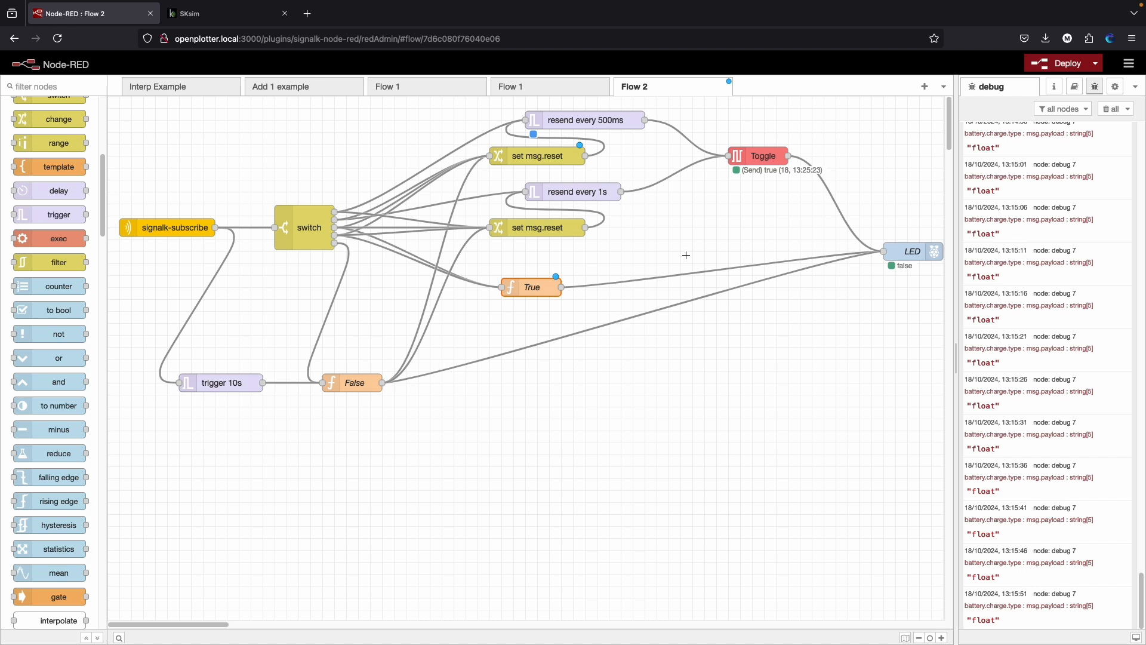
- Change SKsim's battery.charge.type value from 'float' to 'bulk', restart the simulator, and return to Flow 2
{"action": "left_click", "coordinate": [227, 13]}
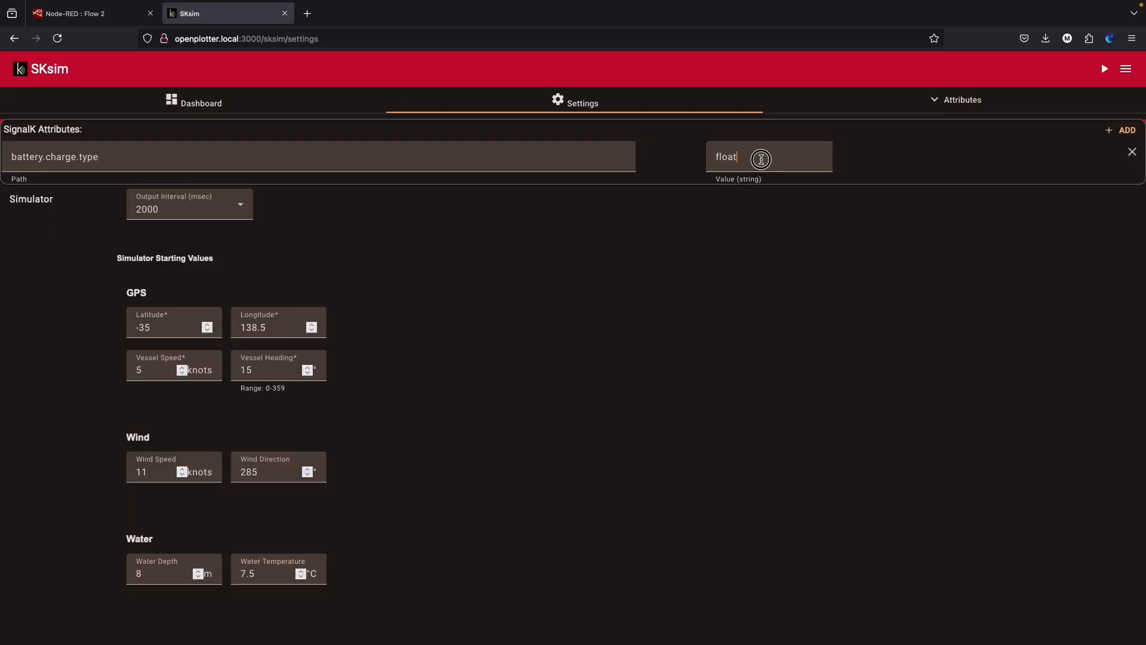
{"action": "type", "text": "bulk"}
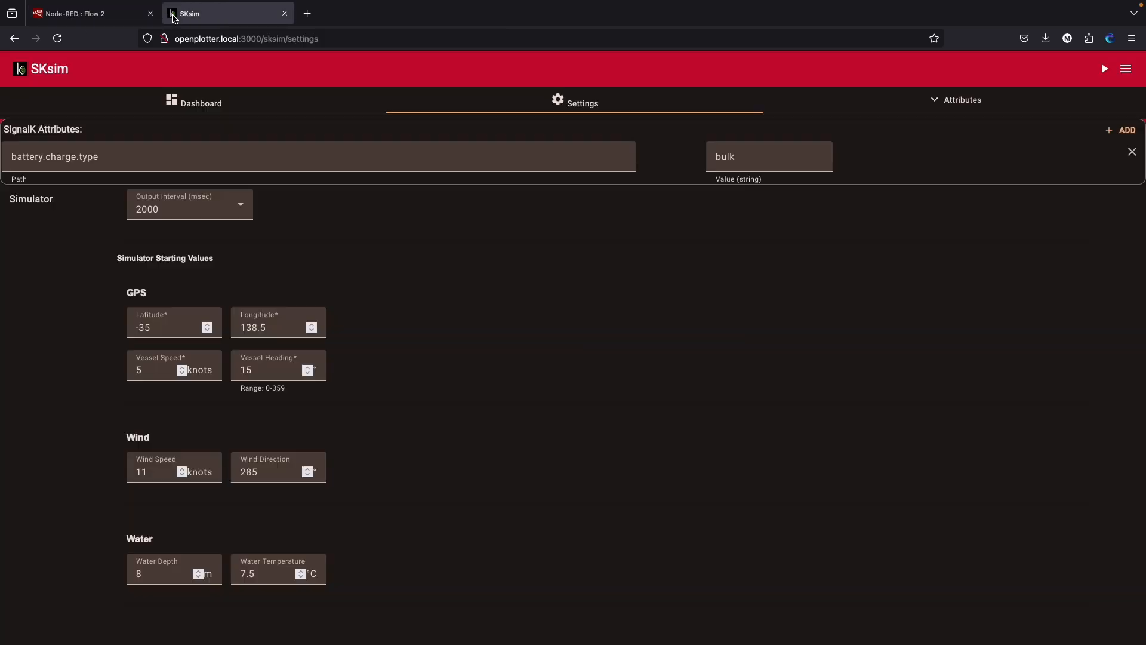
{"action": "left_click", "coordinate": [1105, 69]}
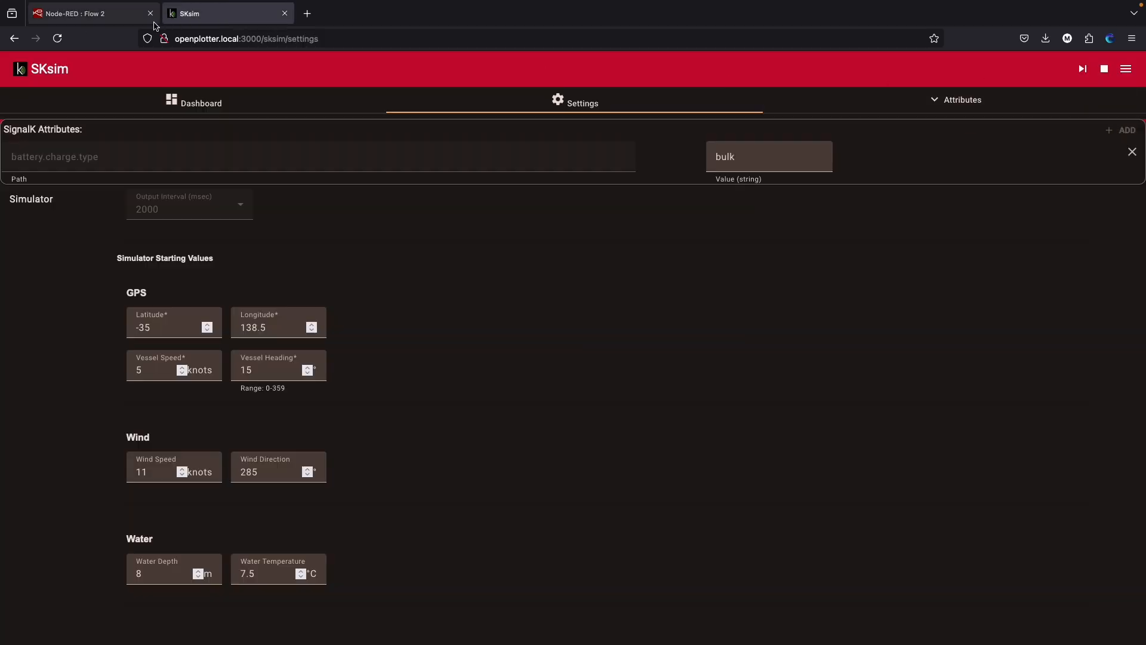
{"action": "left_click", "coordinate": [87, 13]}
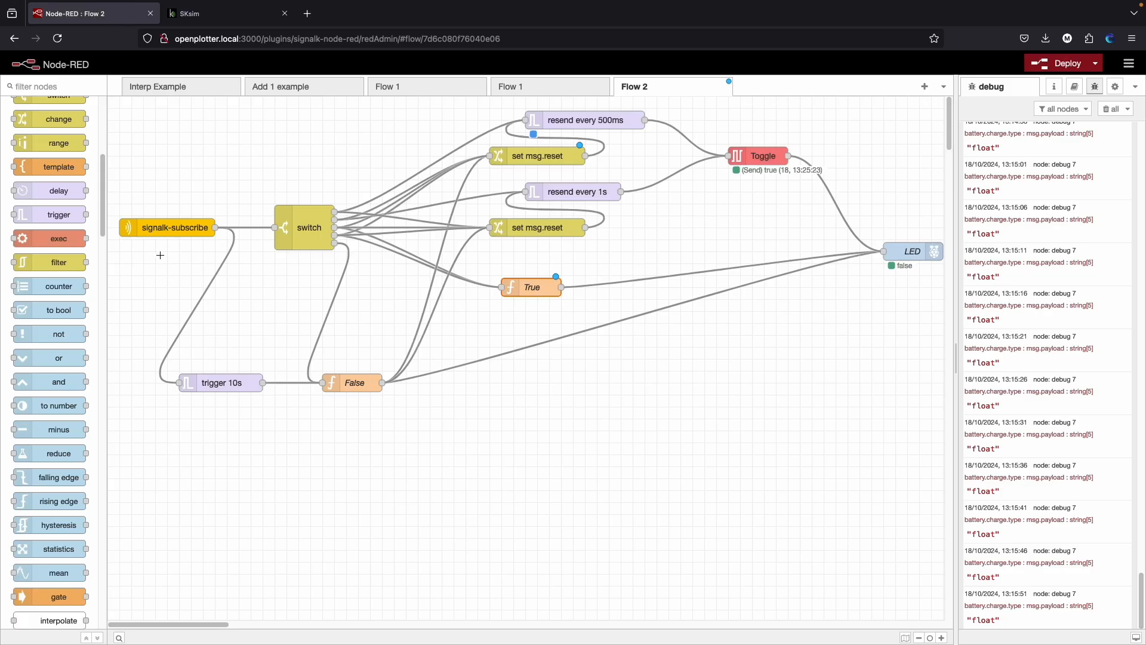
{"action": "mouse_move", "coordinate": [560, 137]}
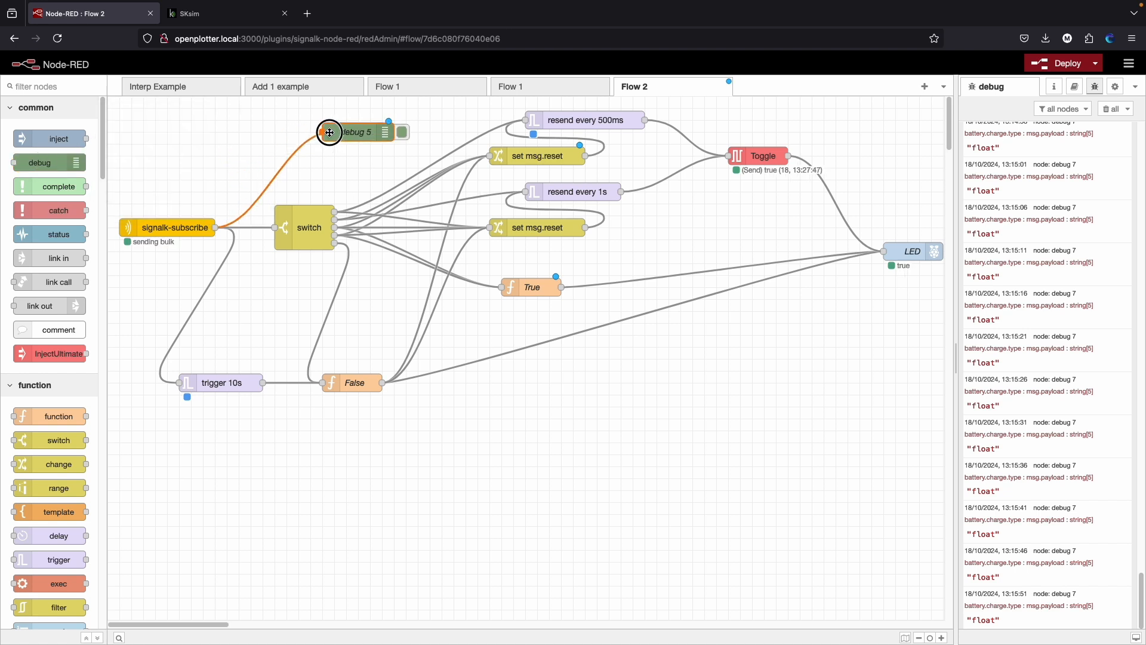
- Deploy debug 5 on signalk-subscribe, clear old messages, see it log 'bulk', then switch its output off
{"action": "left_click", "coordinate": [1060, 63]}
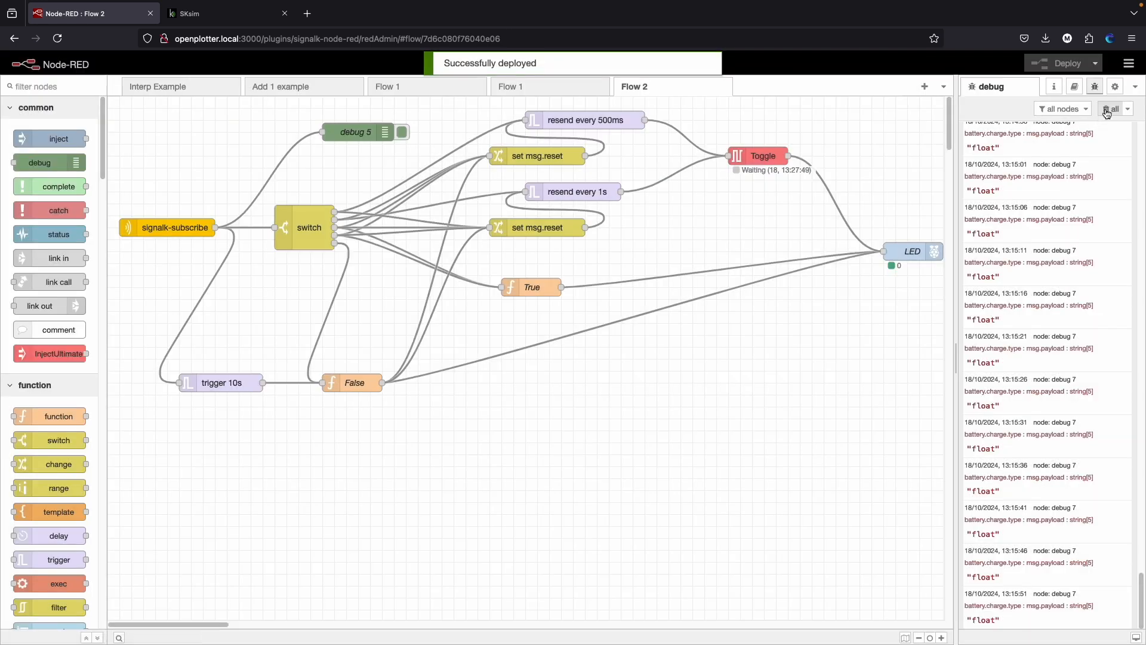
{"action": "left_click", "coordinate": [1111, 108]}
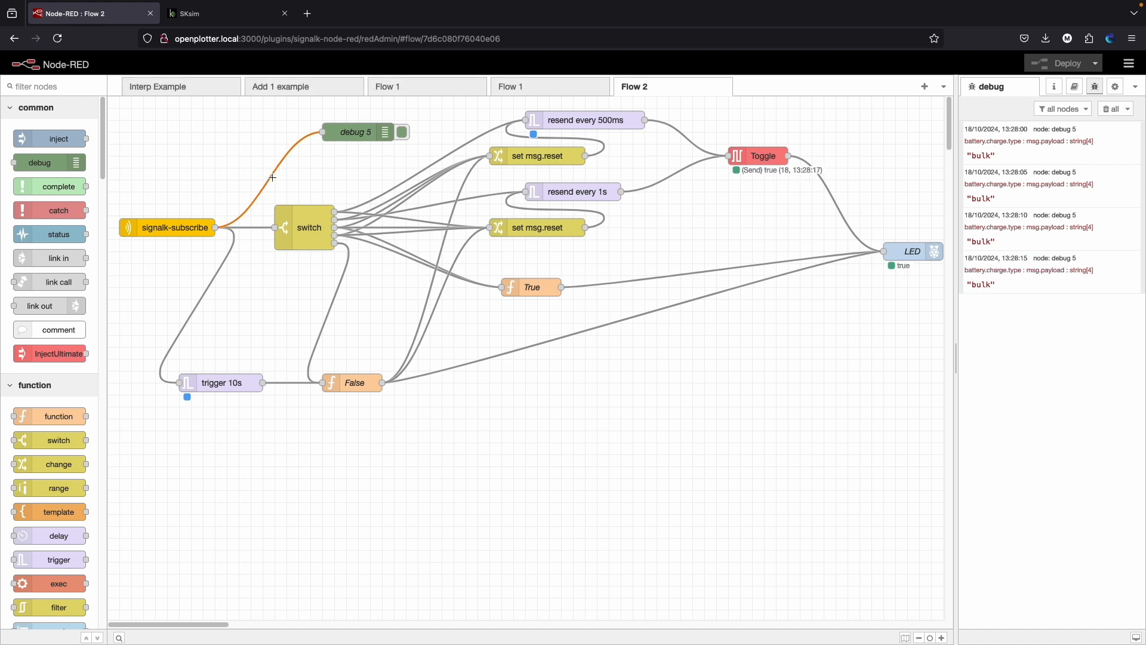
{"action": "left_click", "coordinate": [401, 132]}
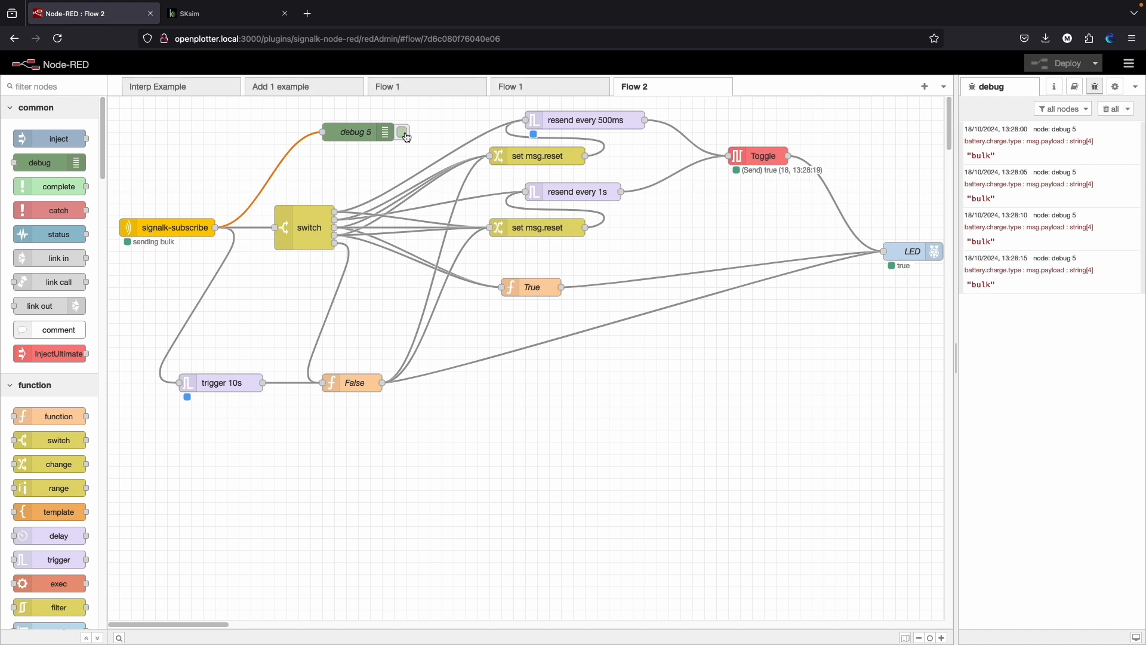
{"action": "left_click", "coordinate": [401, 132]}
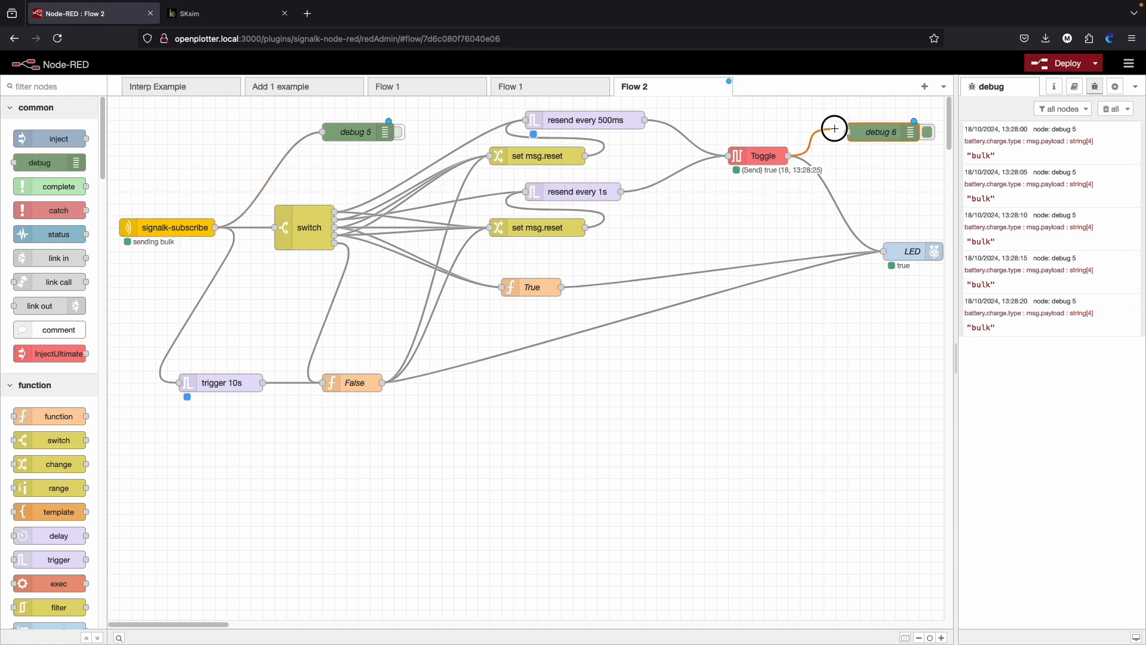
- Deploy debug 6 on Toggle, clear old messages, then deactivate debug 6 and reactivate debug 5
{"action": "left_click", "coordinate": [1061, 63]}
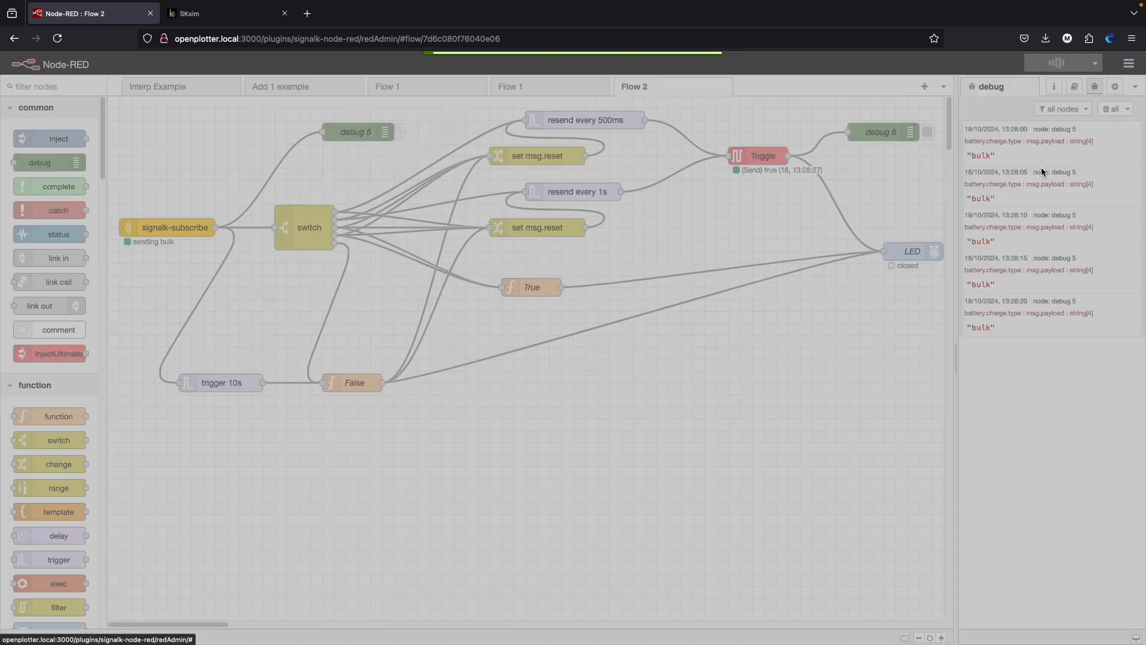
{"action": "left_click", "coordinate": [1062, 63]}
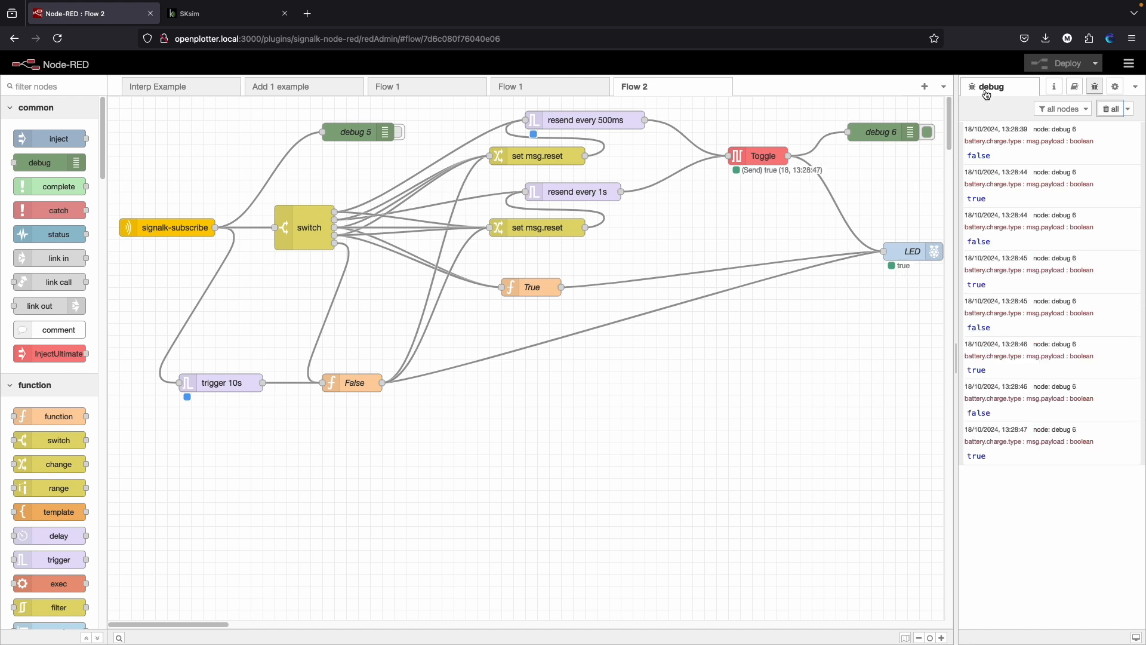
{"action": "left_click", "coordinate": [922, 132]}
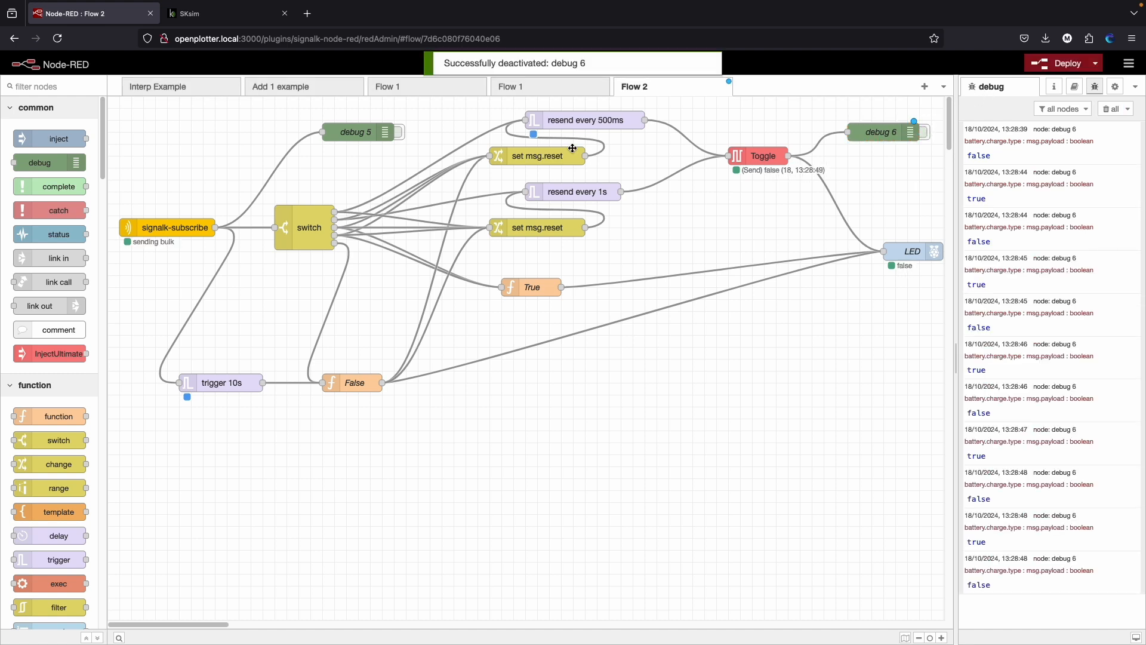
{"action": "left_click", "coordinate": [400, 133]}
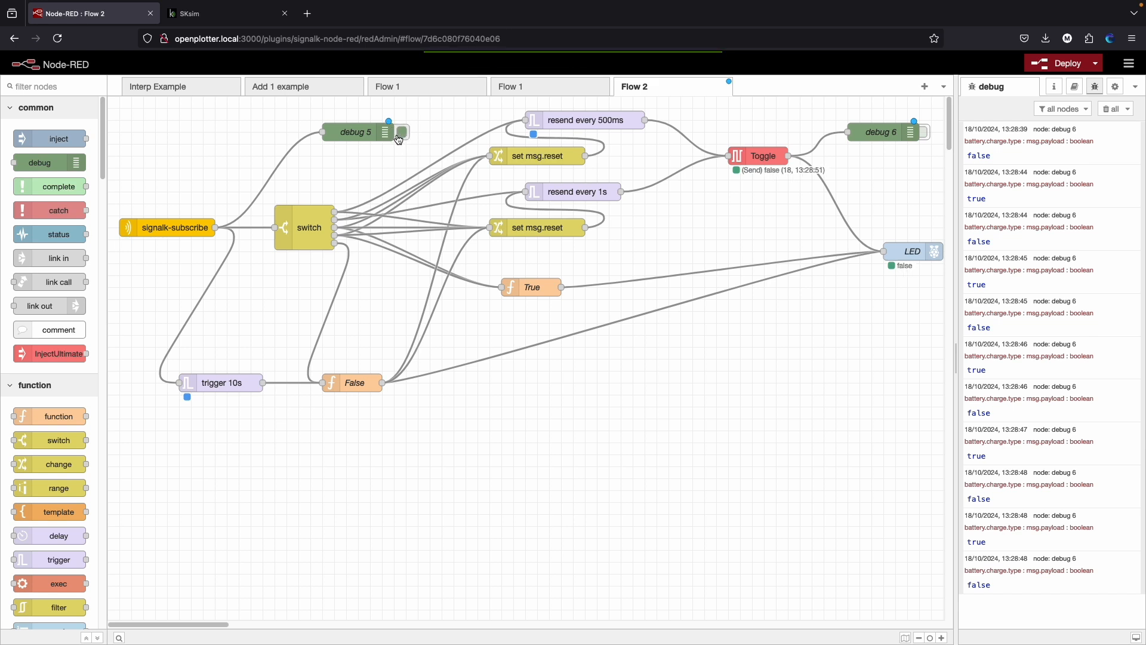
{"action": "left_click", "coordinate": [402, 133]}
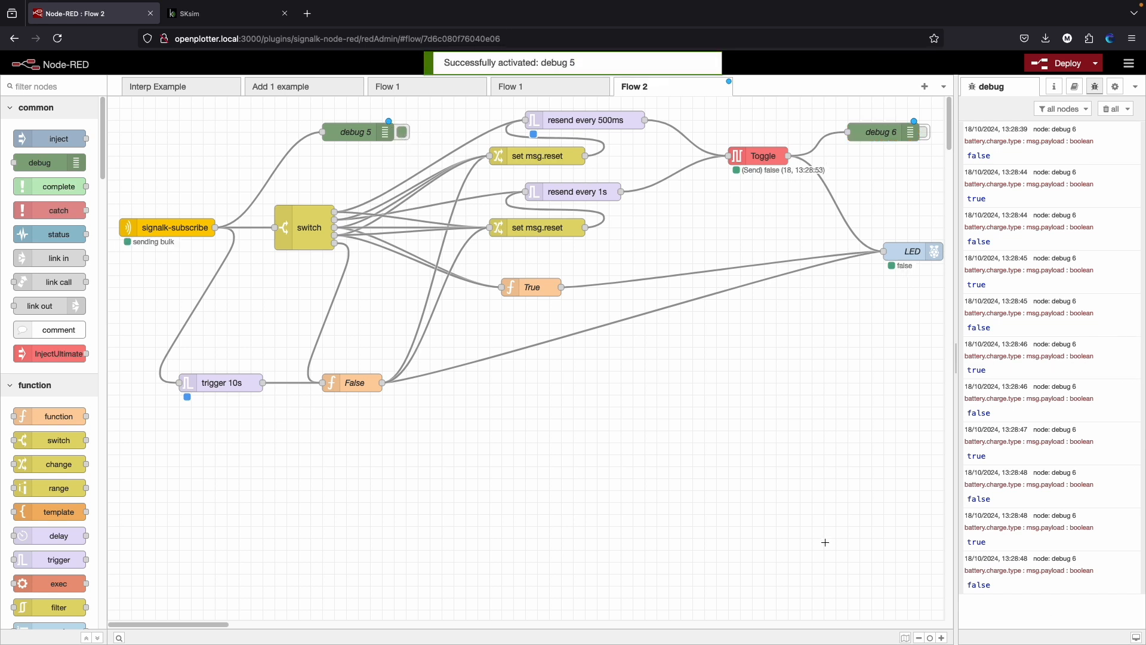